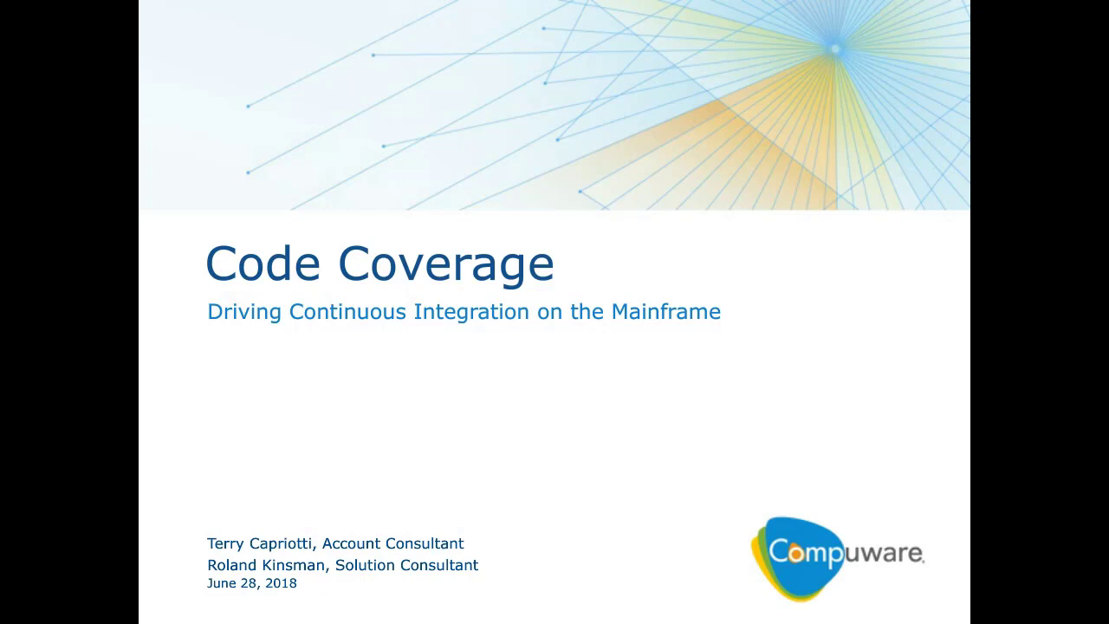
# - Advance the slideshow from the Code Coverage title to the presenters slide
pyautogui.press('Right')
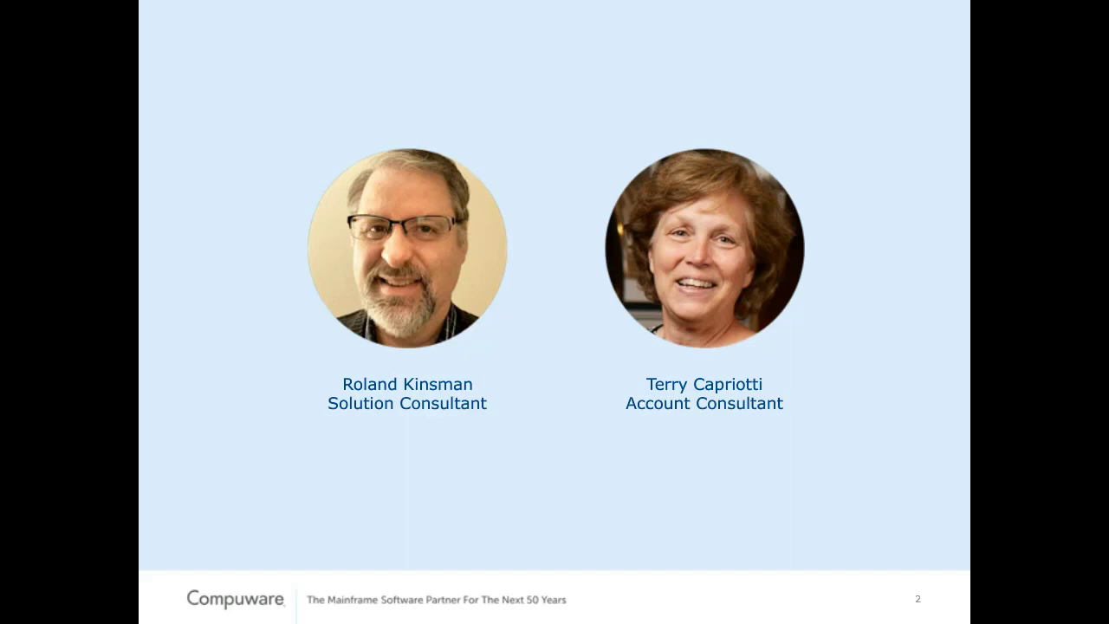
# - Advance the slideshow to slide 4, Software Is a Manufactured Product
pyautogui.press('Right')
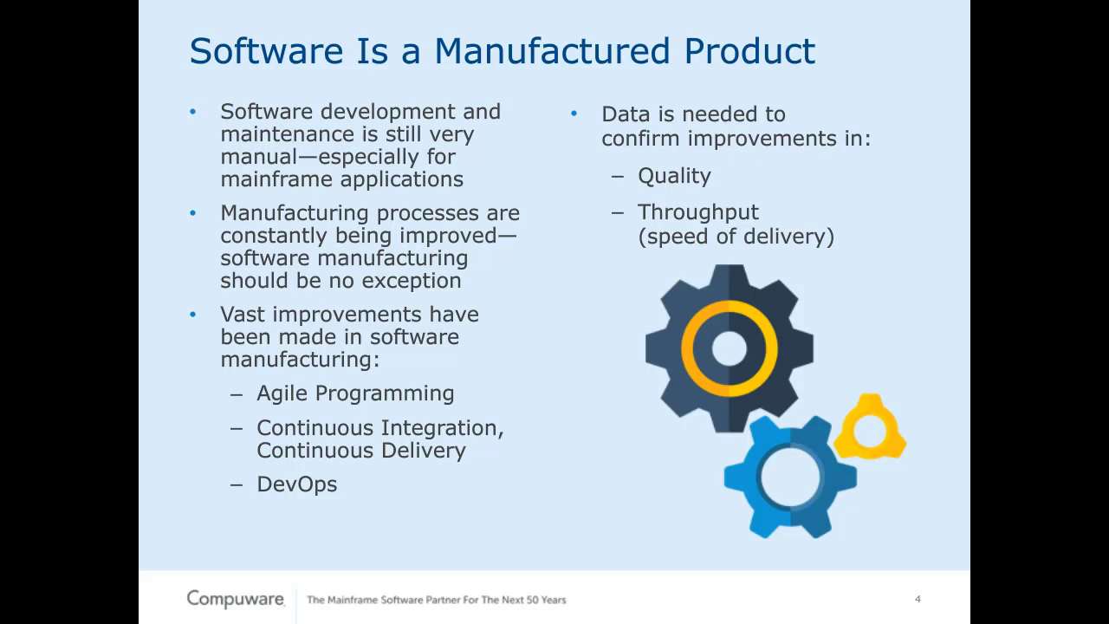
# - Advance to slide 5, How Do You Get the Data Needed to Improve Quality?
pyautogui.press('right')
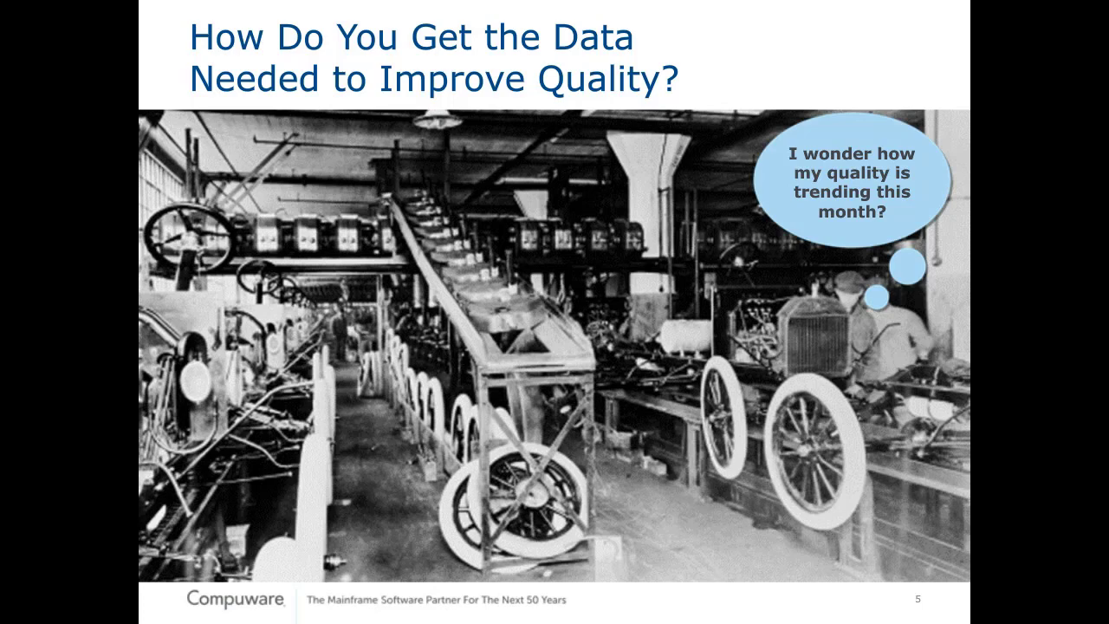
# - Advance to slide 7, Continuous Integration/Delivery with coverage reporting to SonarQube
pyautogui.press('right')
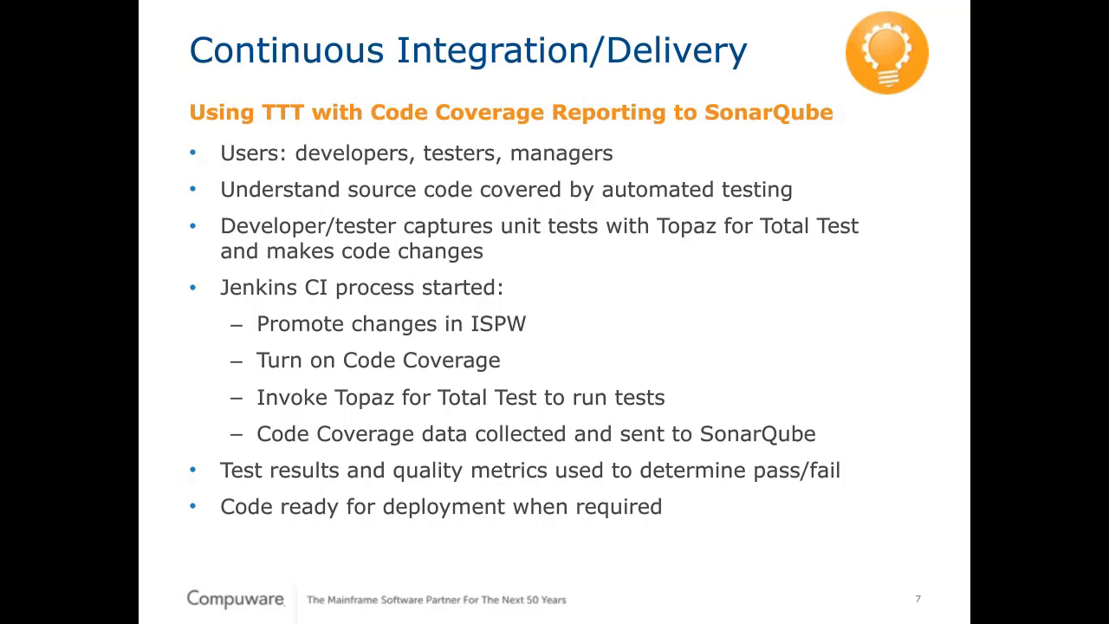
# - Advance to slide 8, The Compuware Software Manufacturing Technology Stack
pyautogui.press('Right')
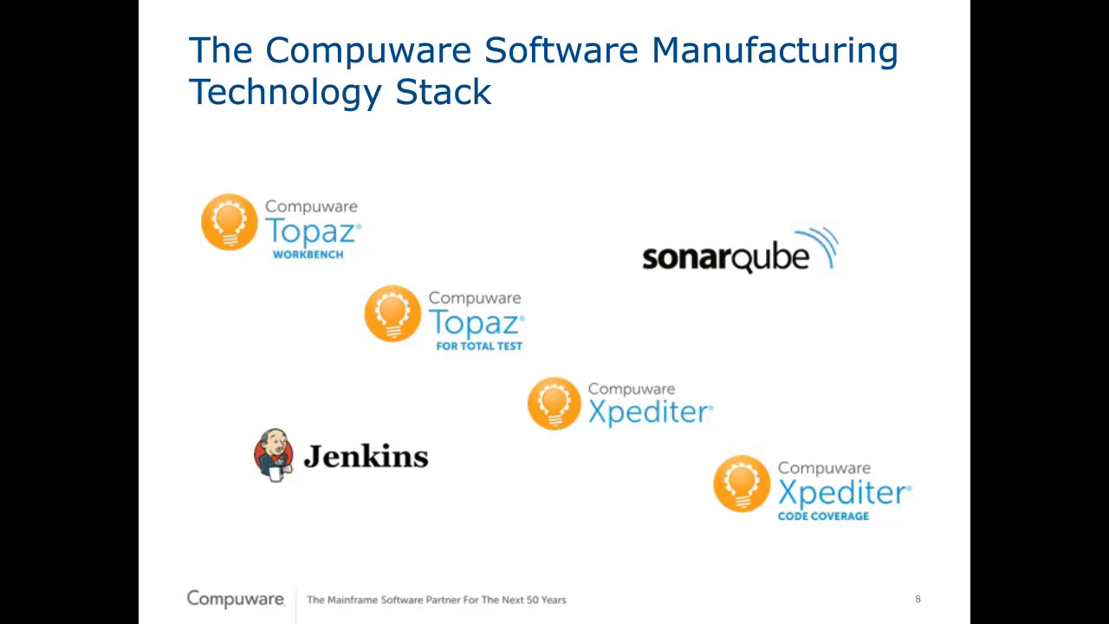
pyautogui.press('Right')
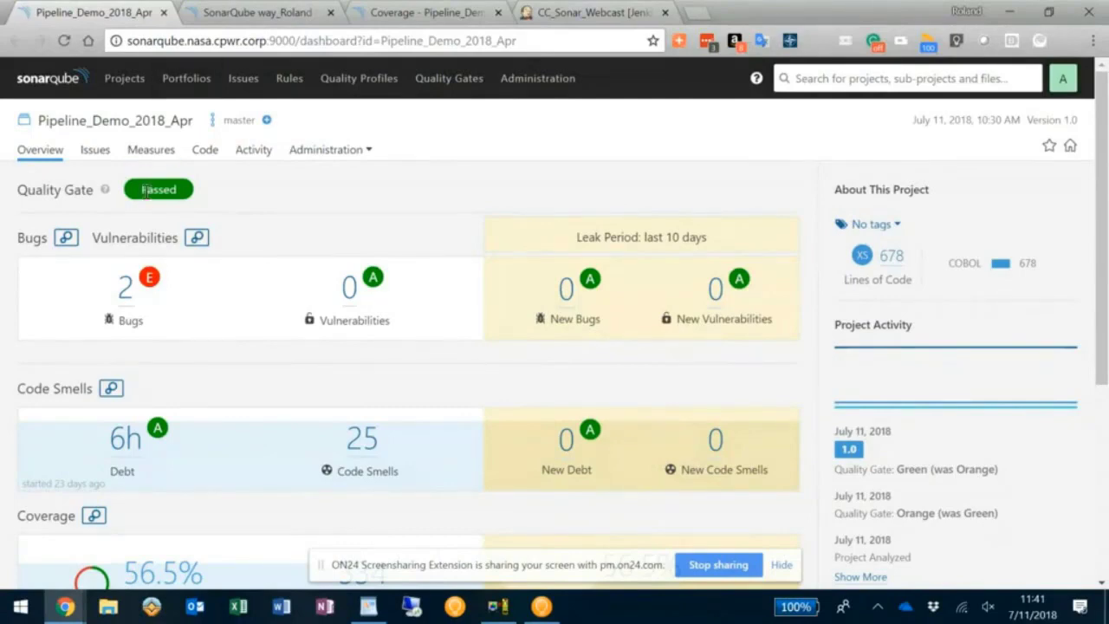
pyautogui.moveTo(199, 199)
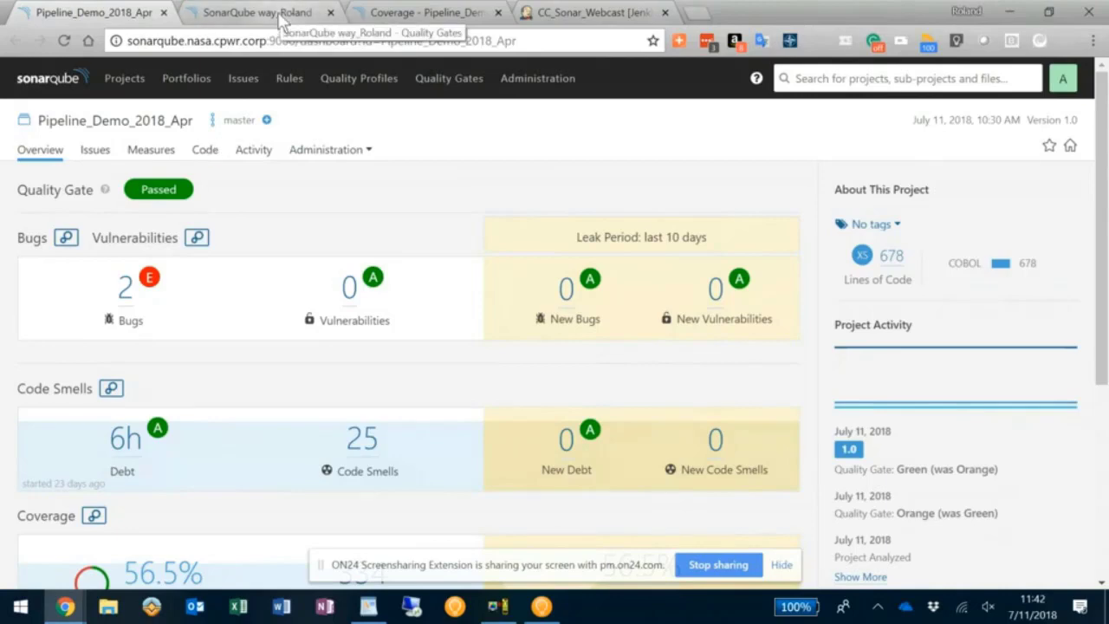
# - Browse the Add Condition metric list on the SonarQube way_Roland gate, then cancel without adding
pyautogui.click(257, 12)
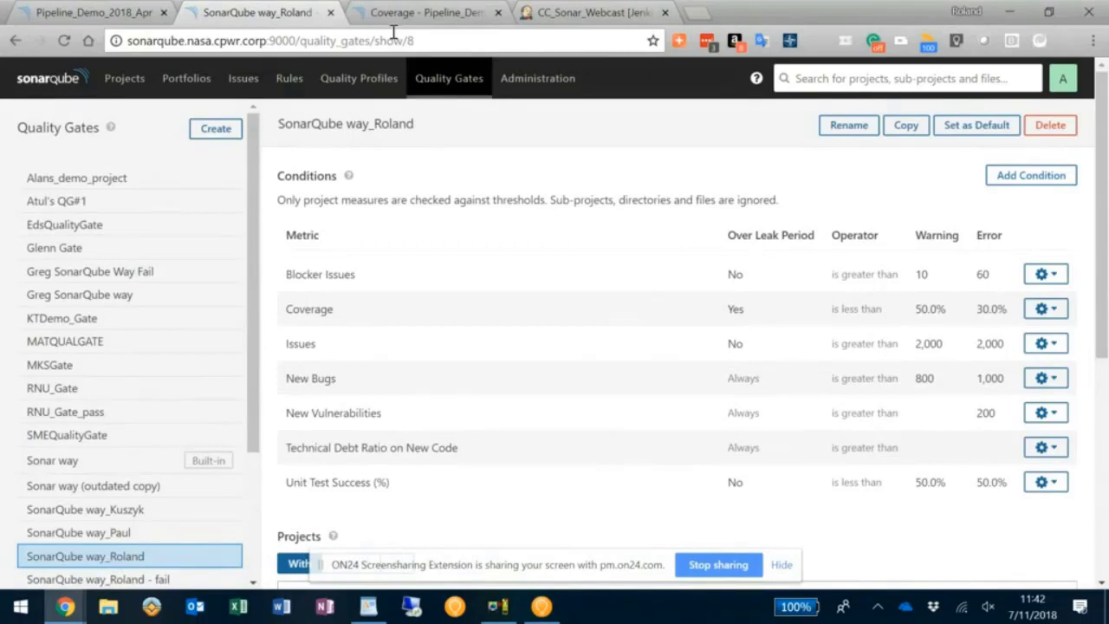
pyautogui.moveTo(488, 298)
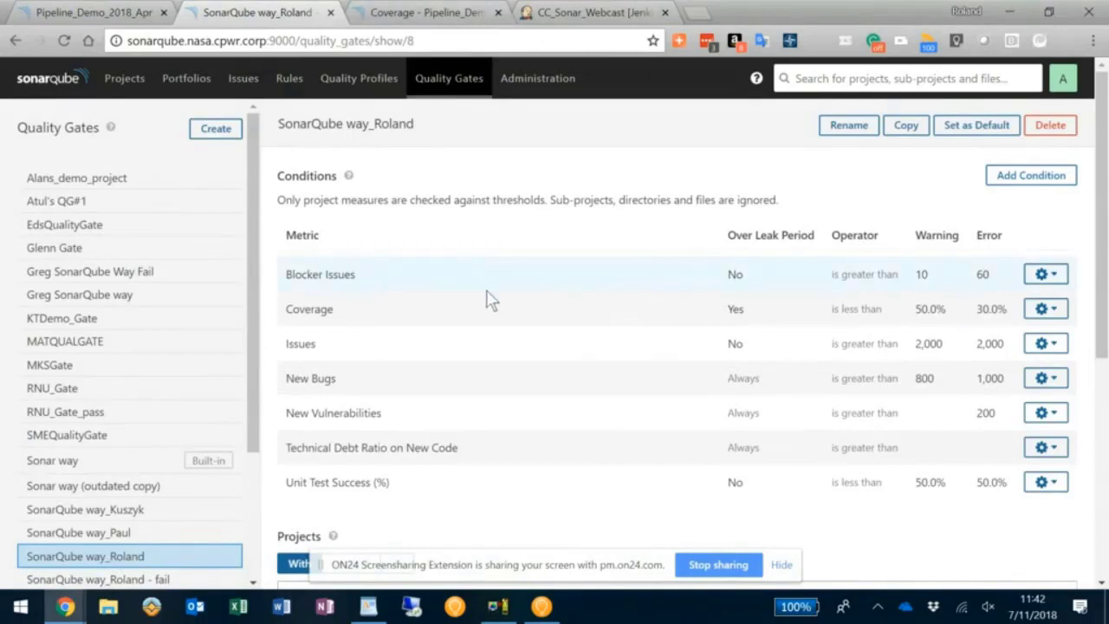
pyautogui.moveTo(489, 338)
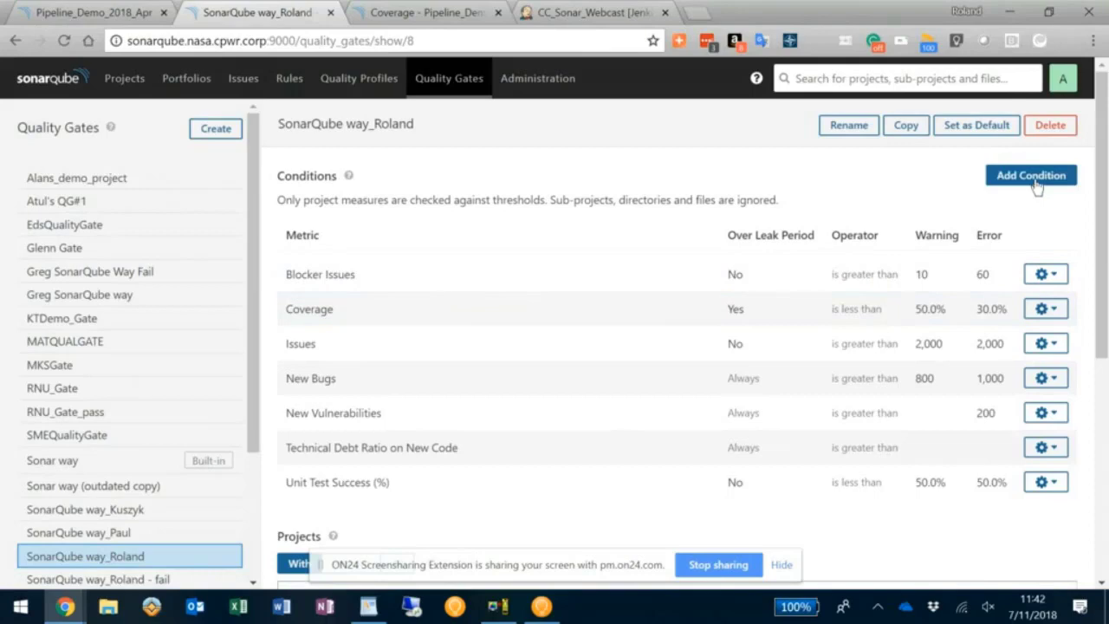
pyautogui.click(1031, 175)
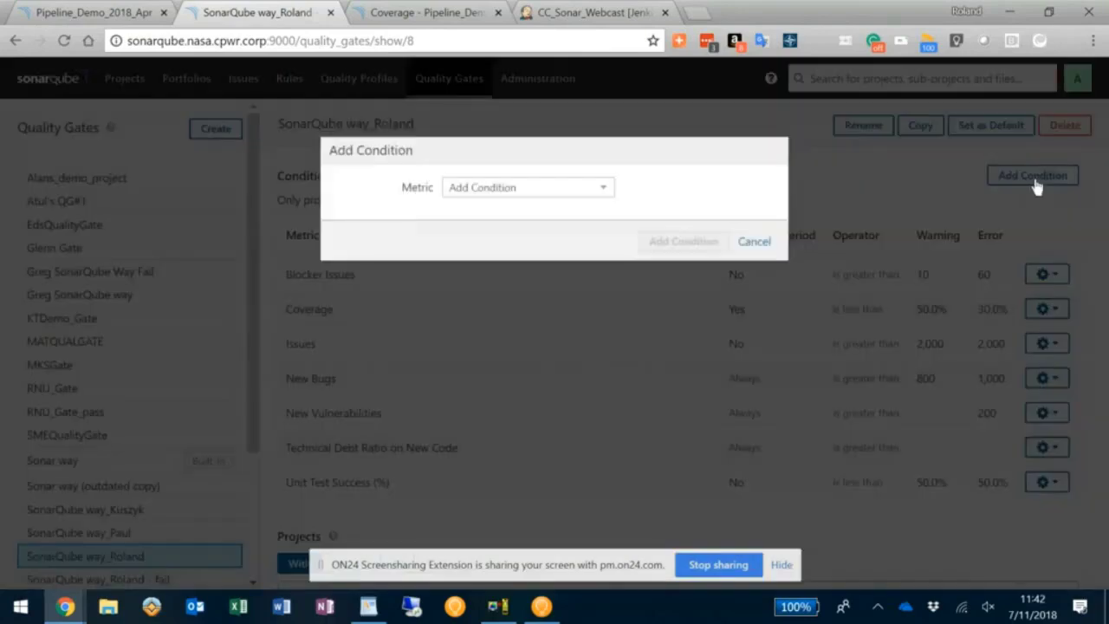
pyautogui.click(527, 187)
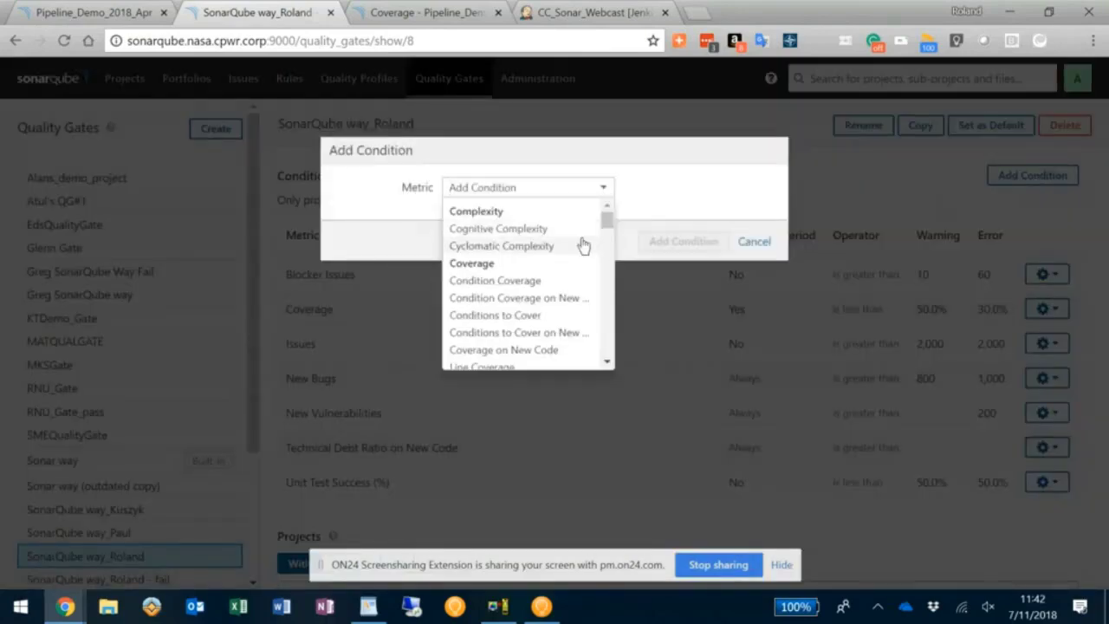
pyautogui.scroll(-3)
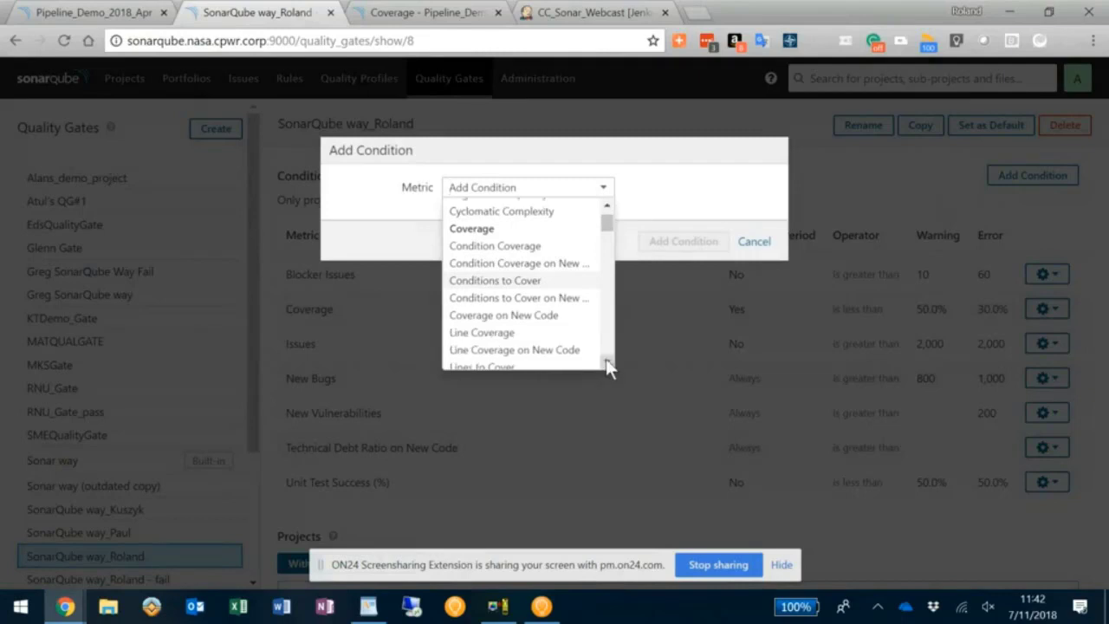
pyautogui.scroll(-3)
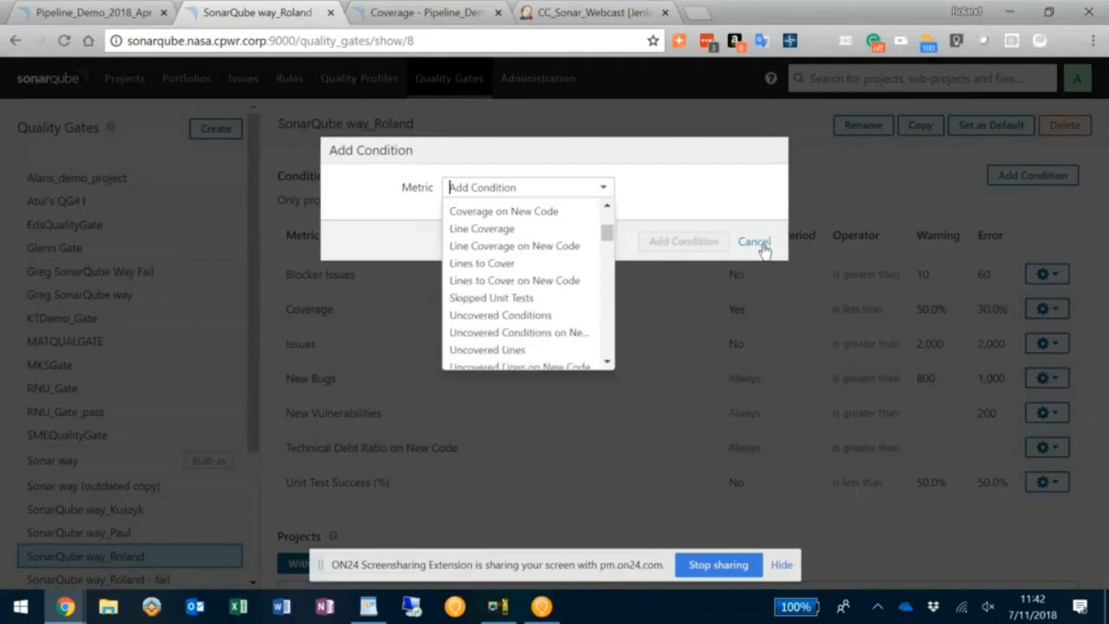
pyautogui.click(752, 241)
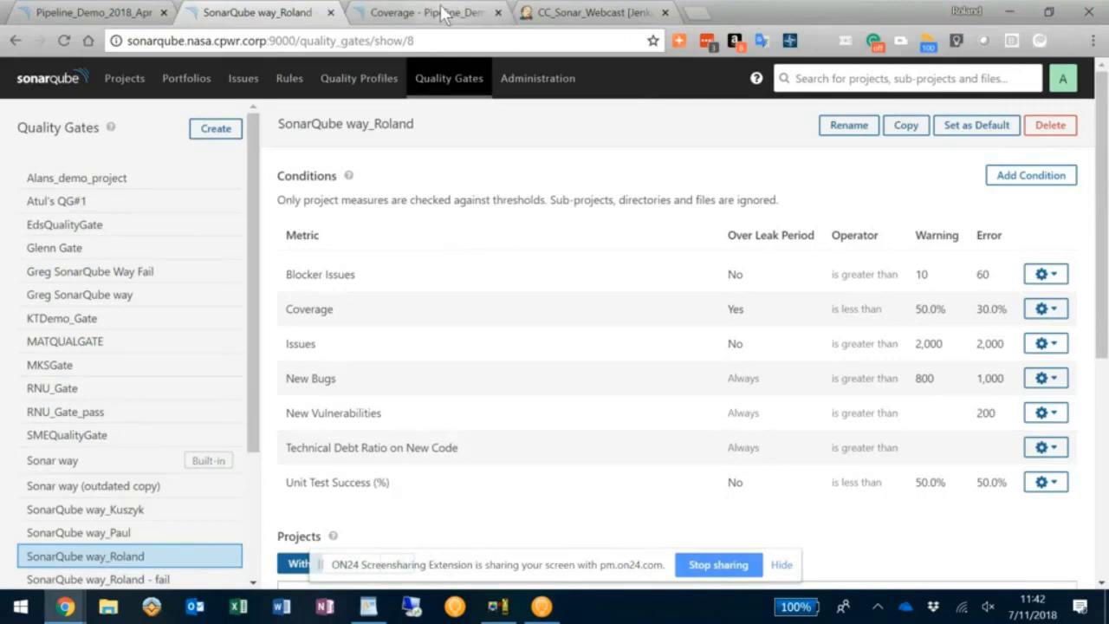
pyautogui.moveTo(424, 12)
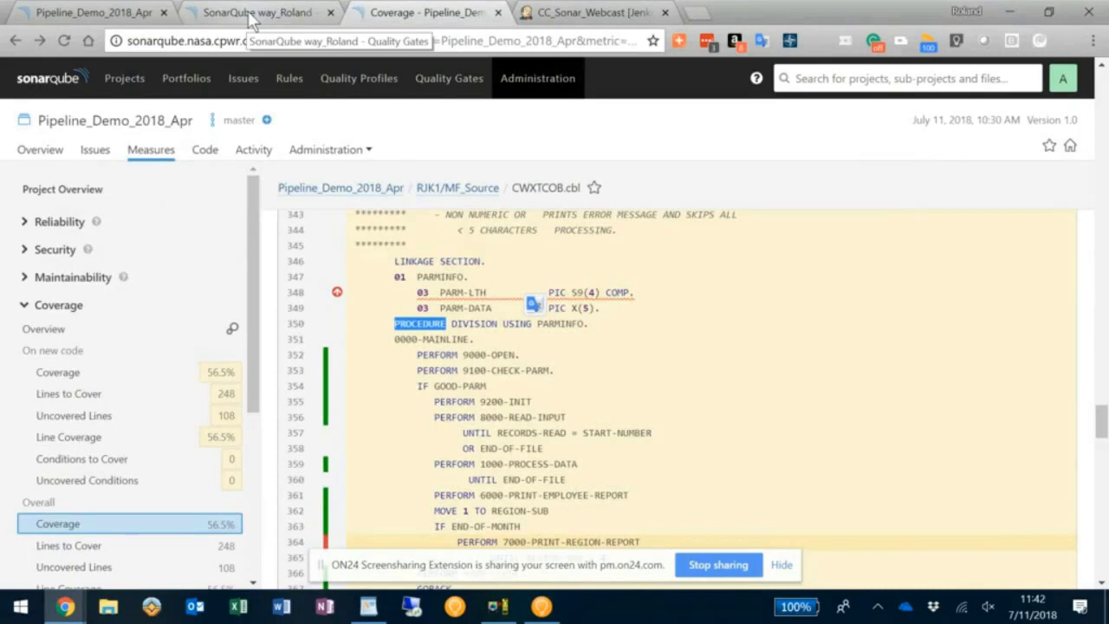
# - Show the Pipeline_Demo_2018_Apr overview's 56.5% coverage, duplications and SonarQube way_Roland gate
pyautogui.click(256, 13)
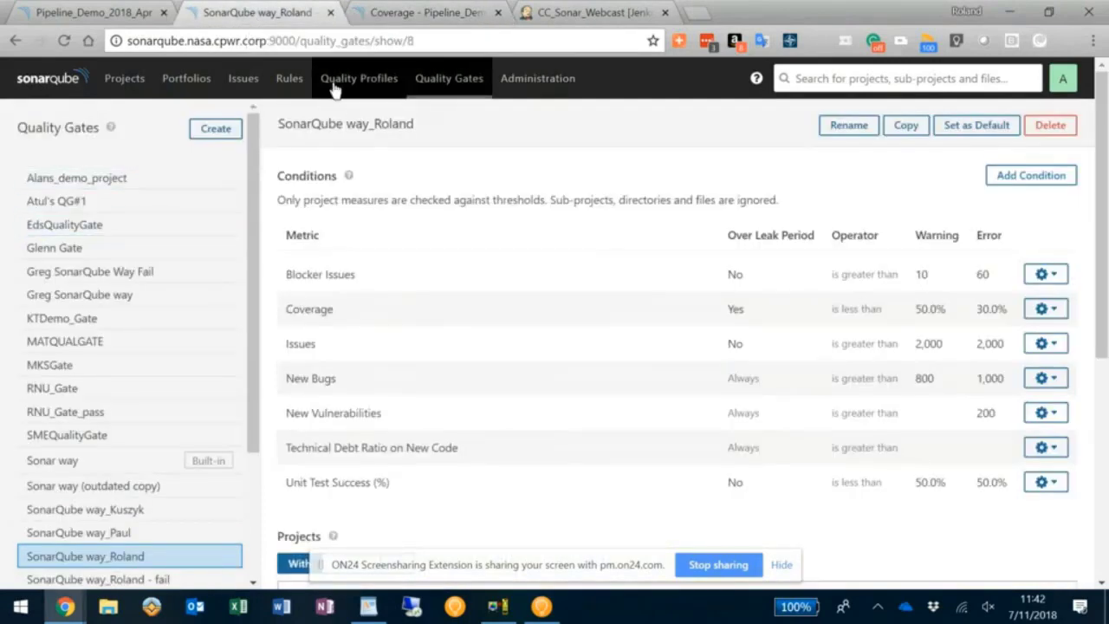
pyautogui.moveTo(112, 12)
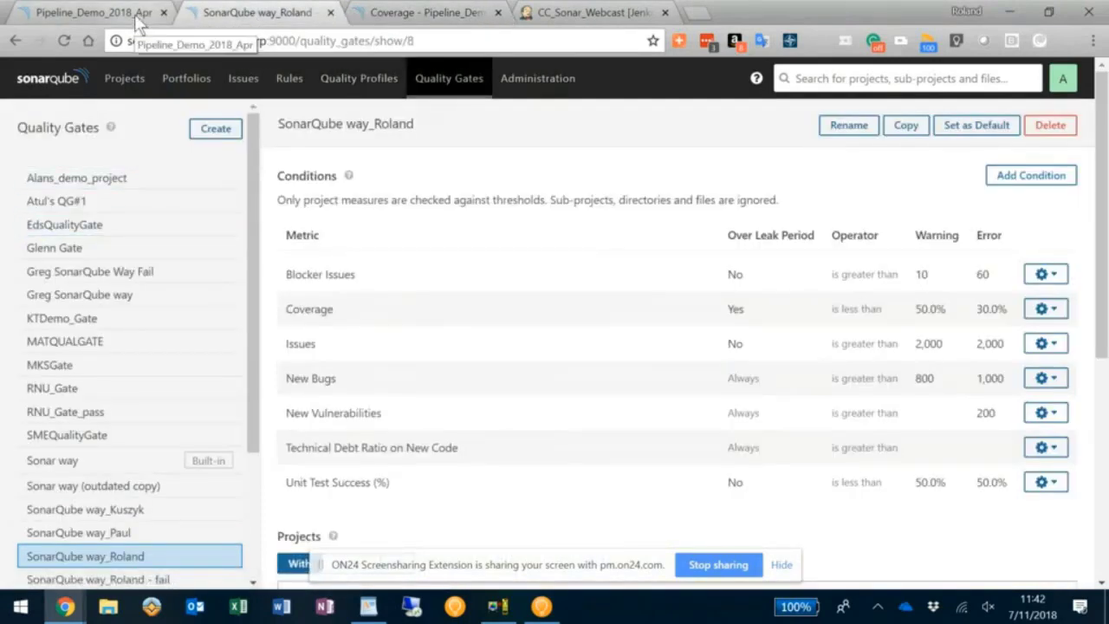
pyautogui.click(87, 12)
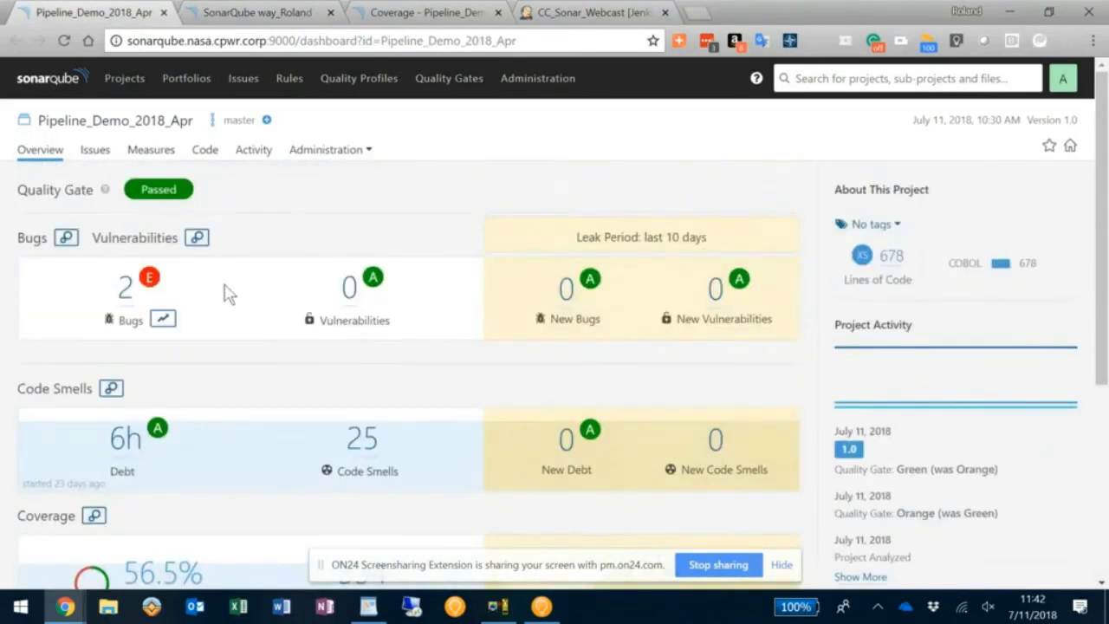
pyautogui.scroll(-3)
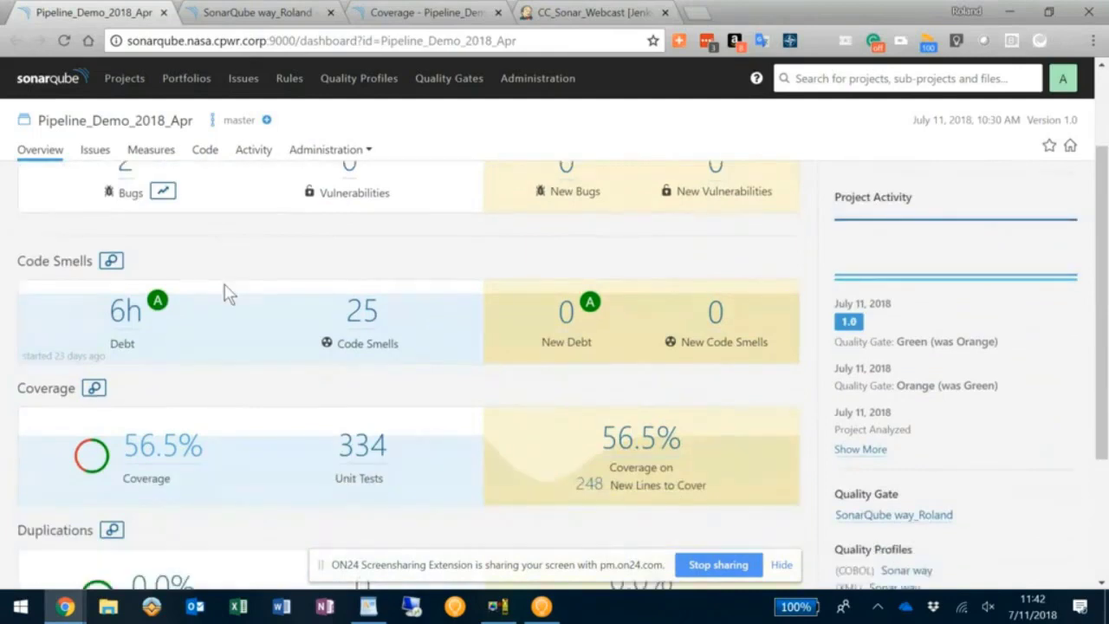
pyautogui.scroll(-3)
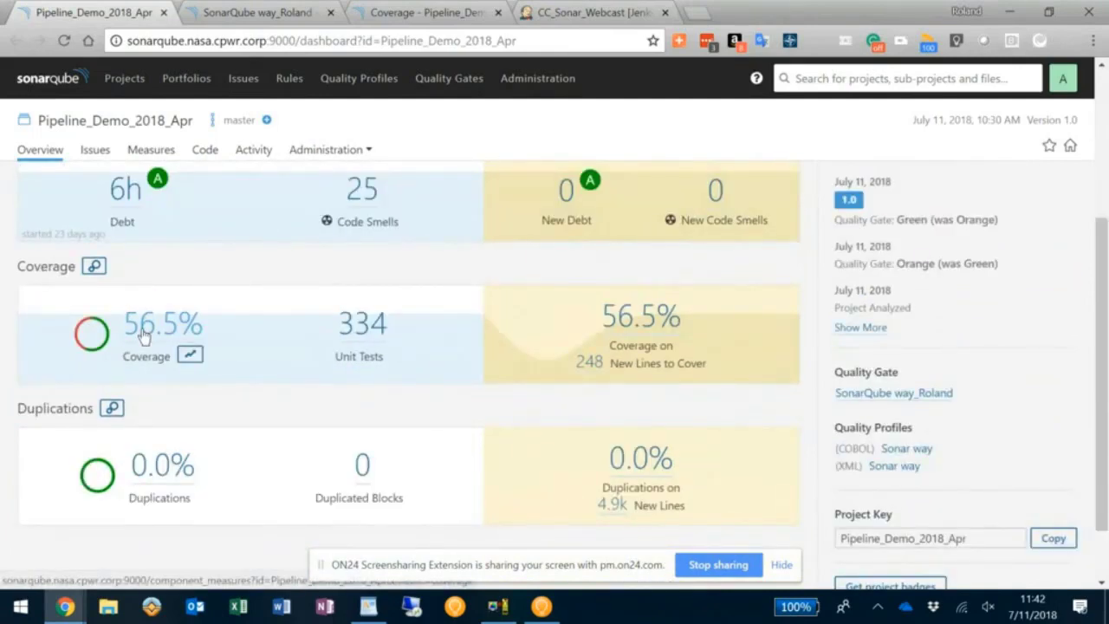
pyautogui.moveTo(170, 329)
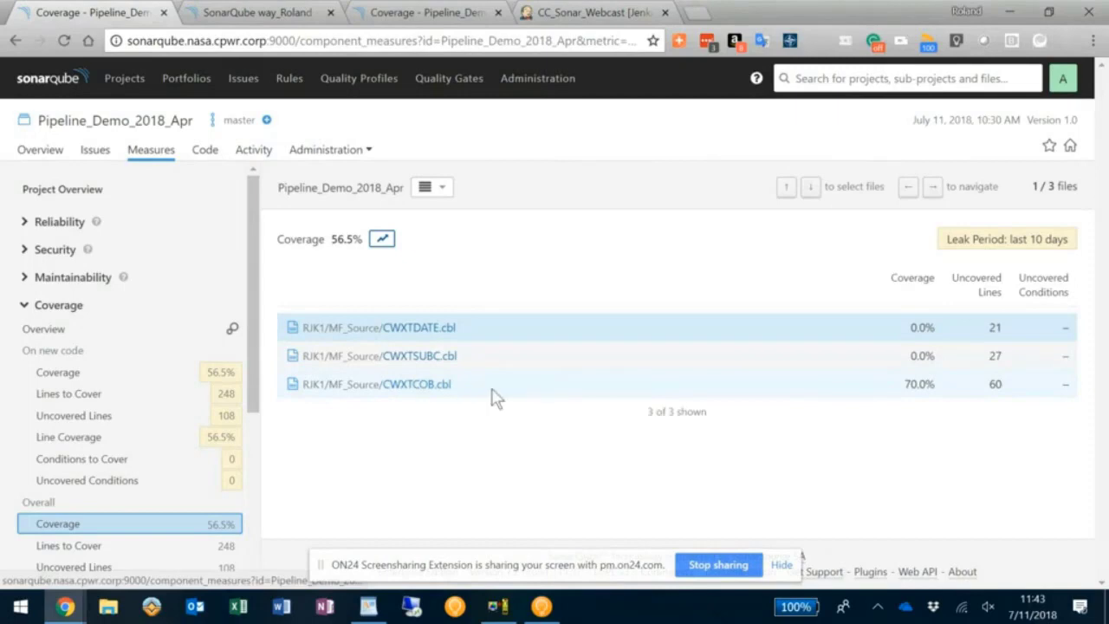
pyautogui.moveTo(505, 397)
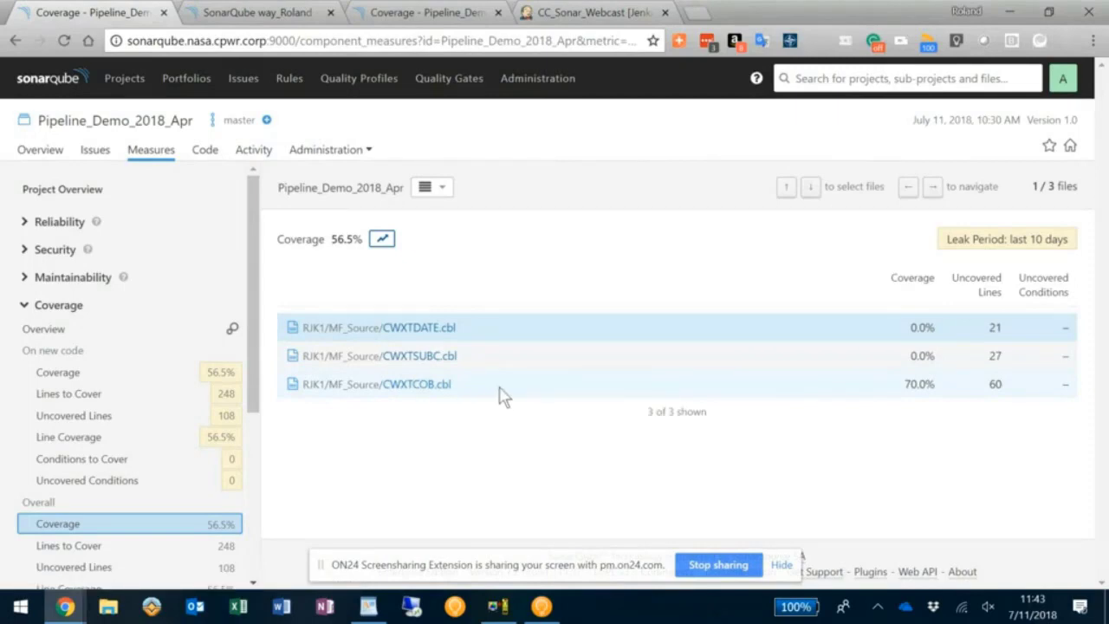
pyautogui.moveTo(898, 402)
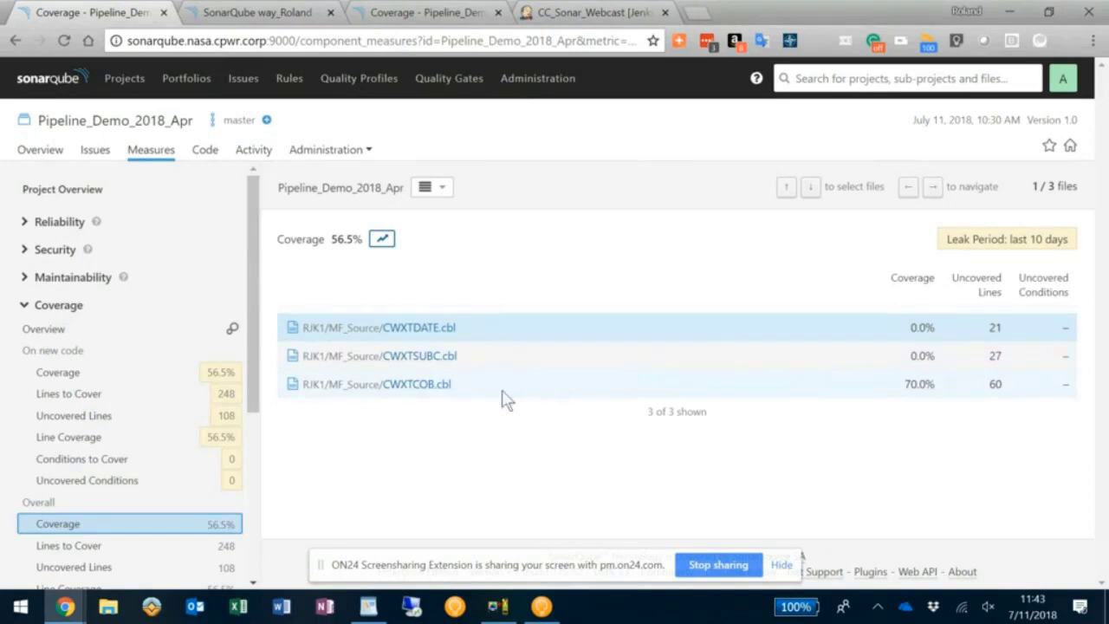
pyautogui.moveTo(485, 348)
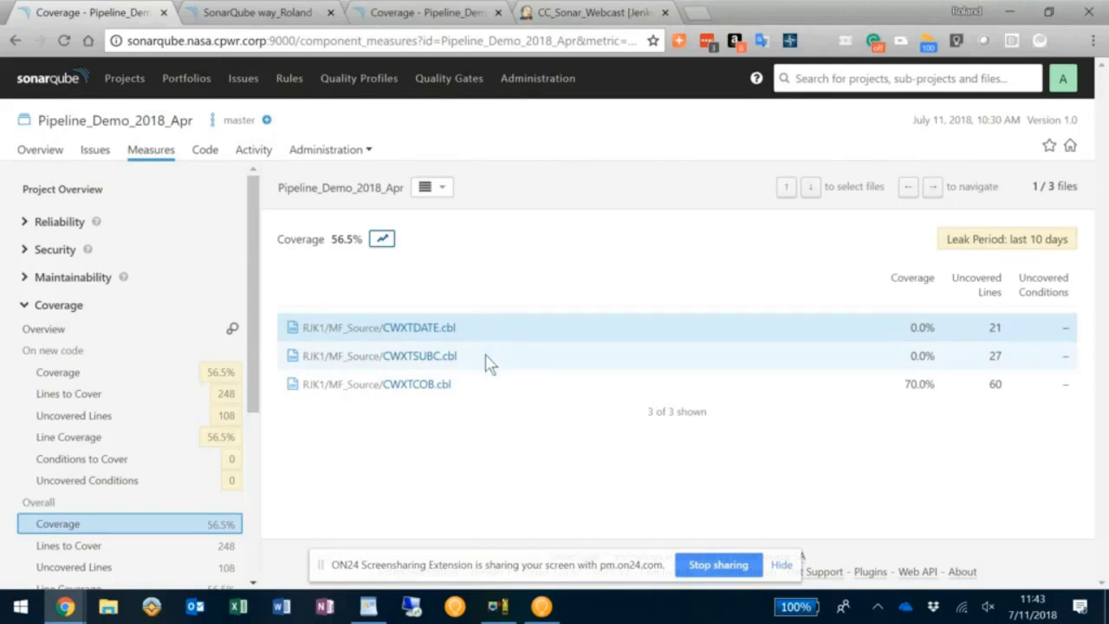
pyautogui.moveTo(489, 364)
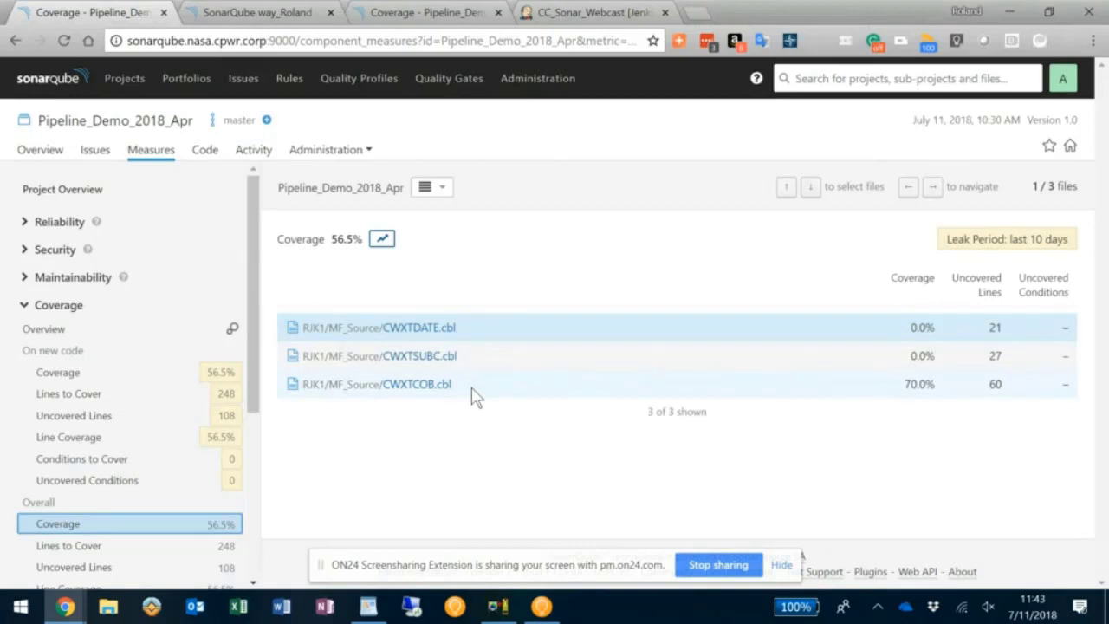
pyautogui.moveTo(474, 395)
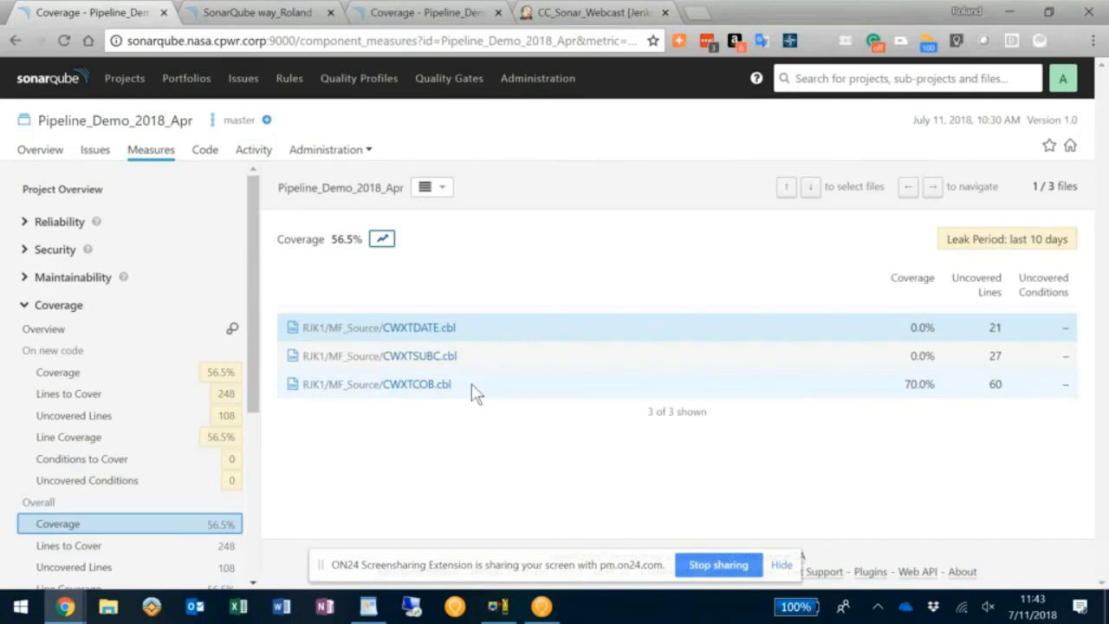
pyautogui.moveTo(454, 103)
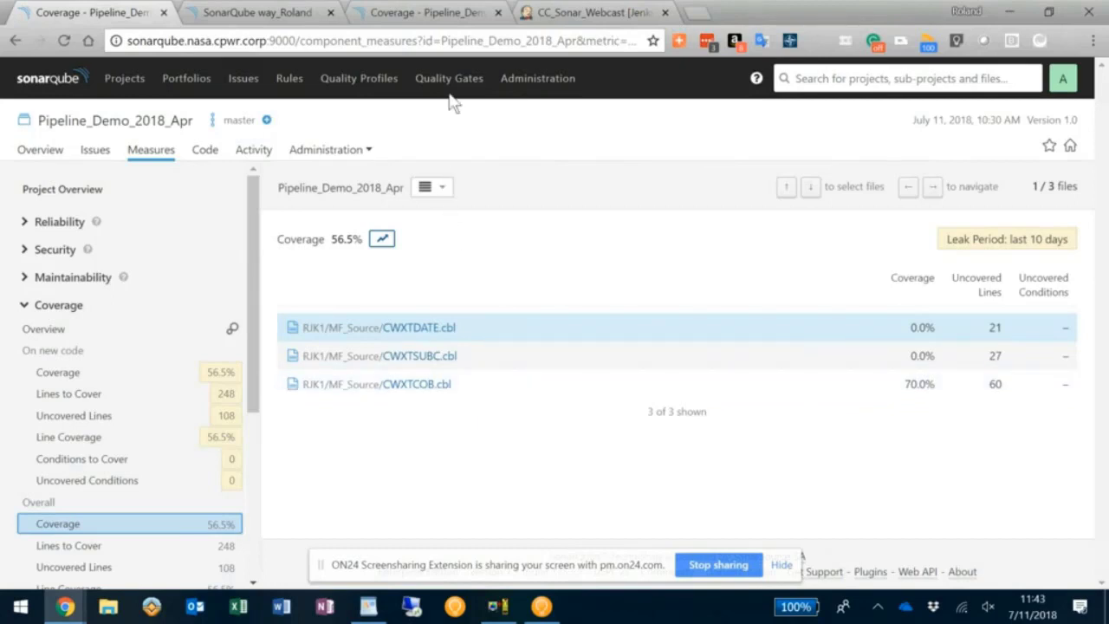
pyautogui.moveTo(429, 12)
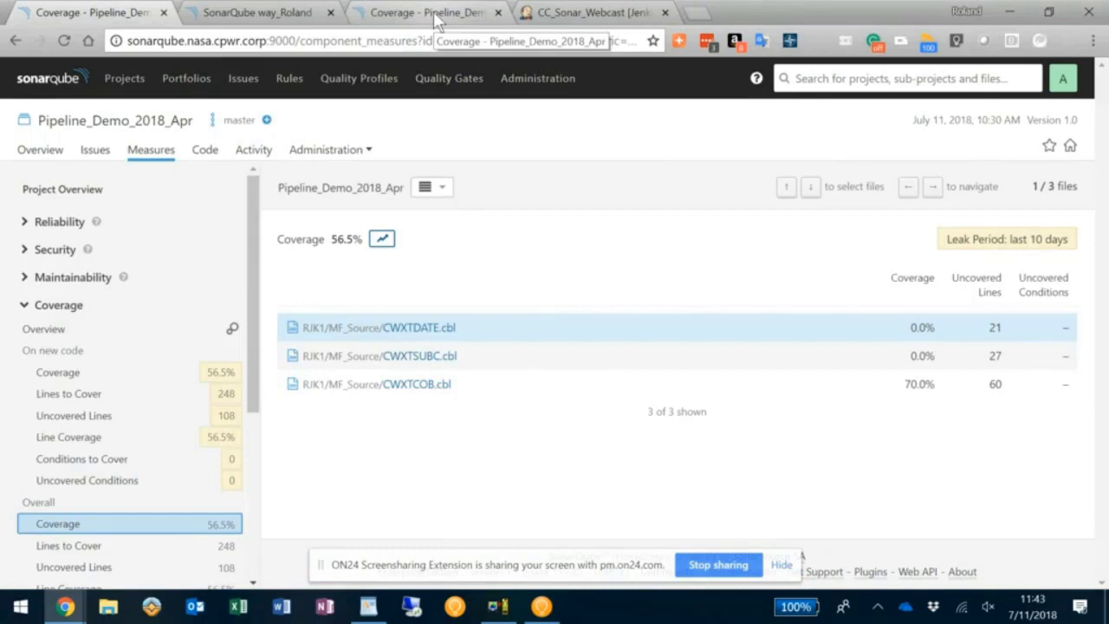
# - View CWXTCOB.cbl's annotated coverage down to its linkage section and procedure division
pyautogui.click(413, 385)
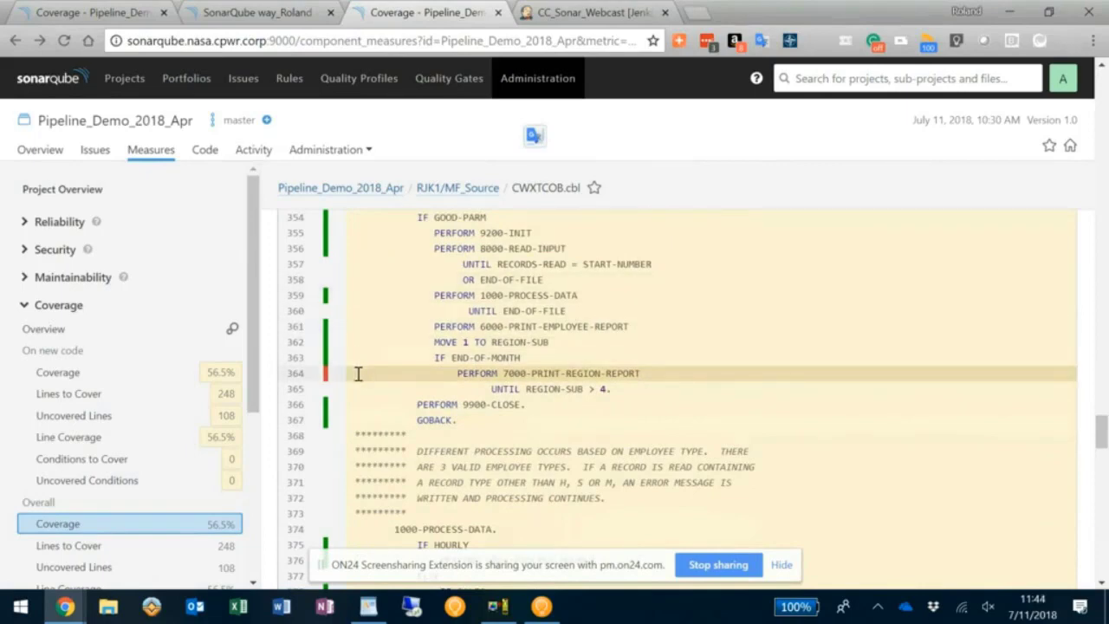
pyautogui.scroll(-3)
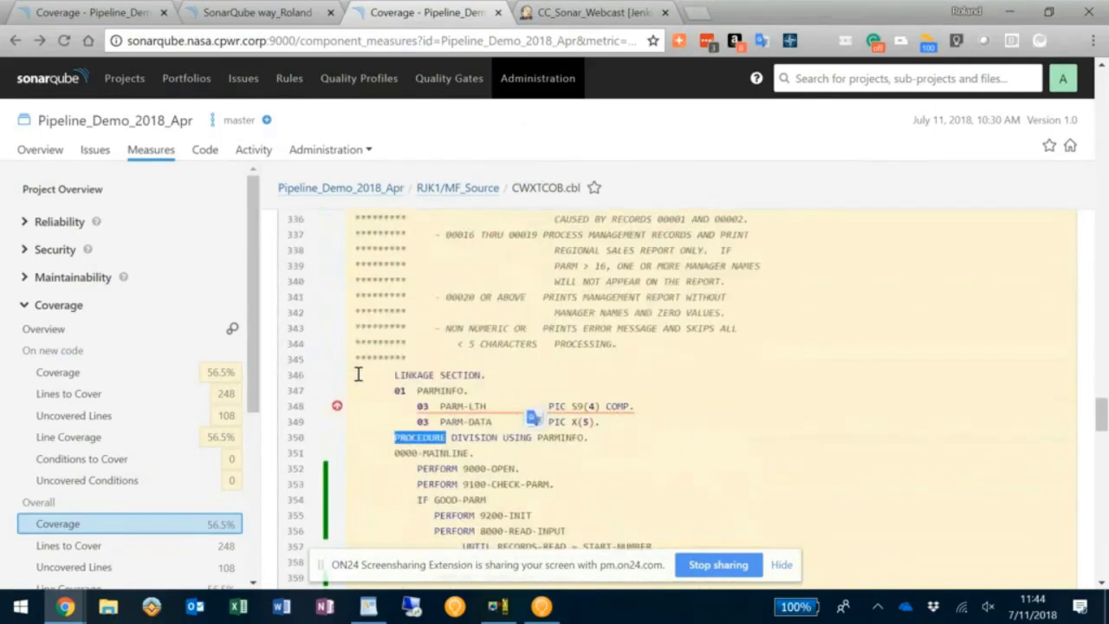
pyautogui.scroll(-3)
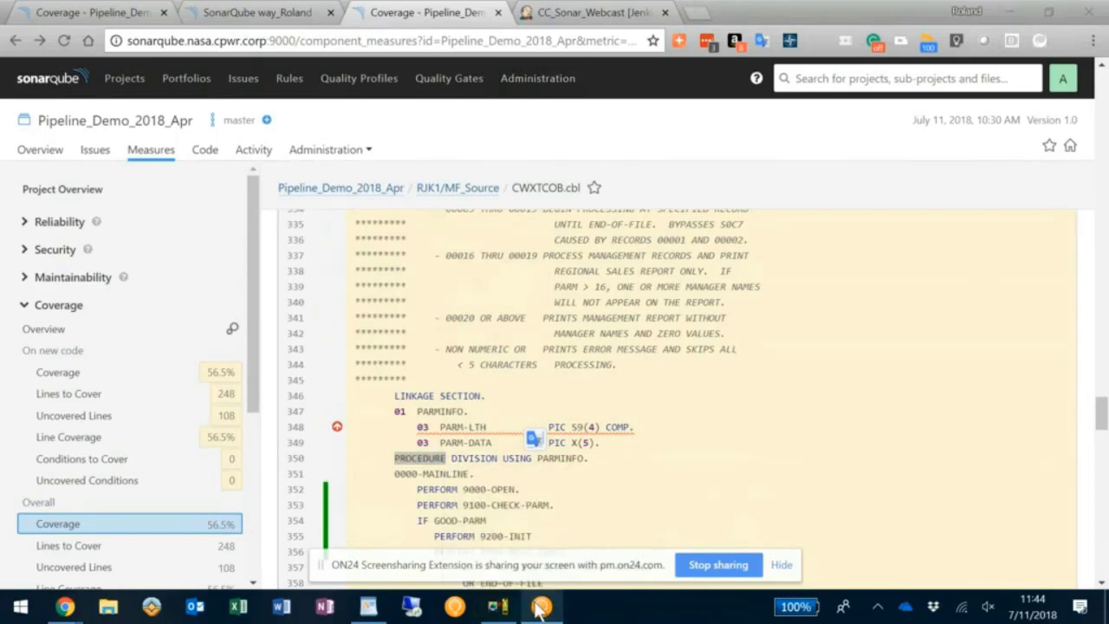
# - Bring Topaz Workbench forward in the Xpediter perspective showing its breakpoints
pyautogui.click(541, 607)
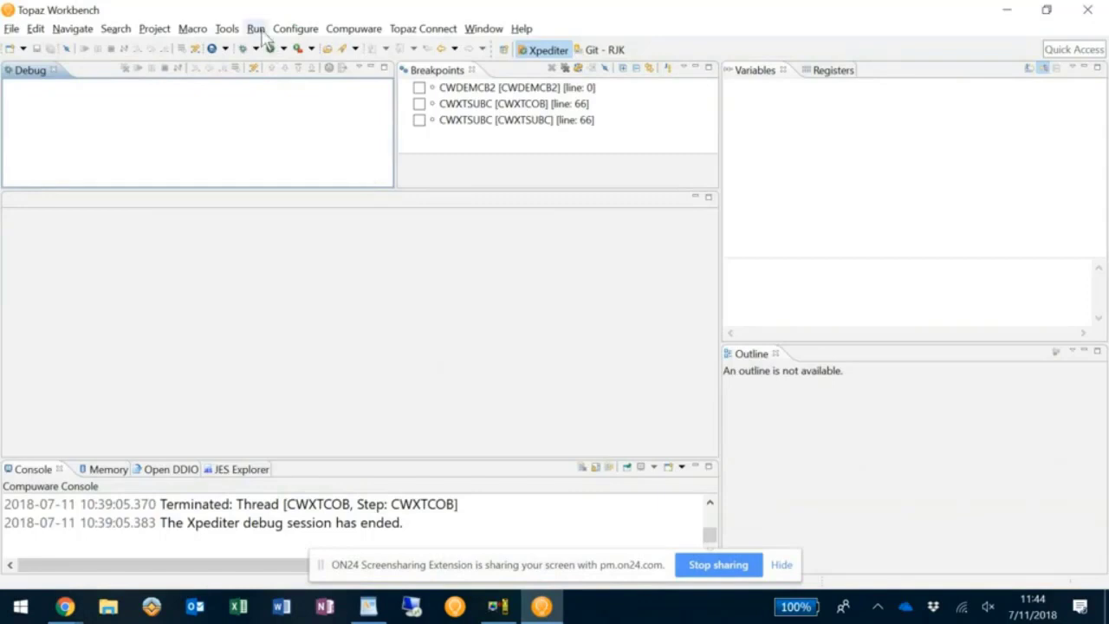
pyautogui.moveTo(243, 49)
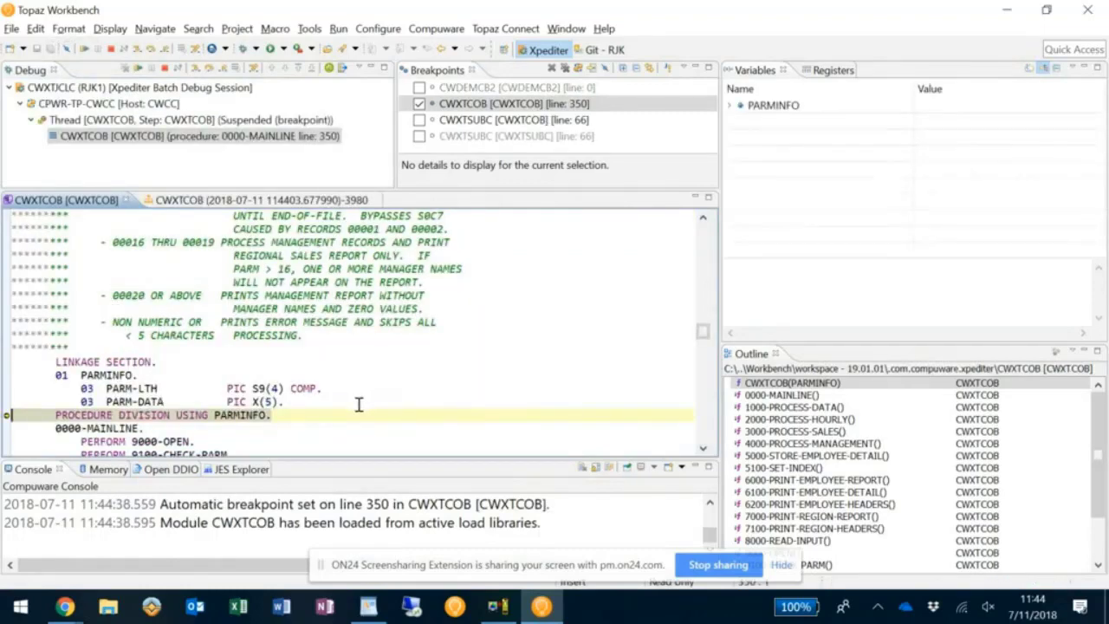
# - Bring up the source editor's context menu to start Generate Unit Test for CWXTCOB
pyautogui.rightClick(358, 405)
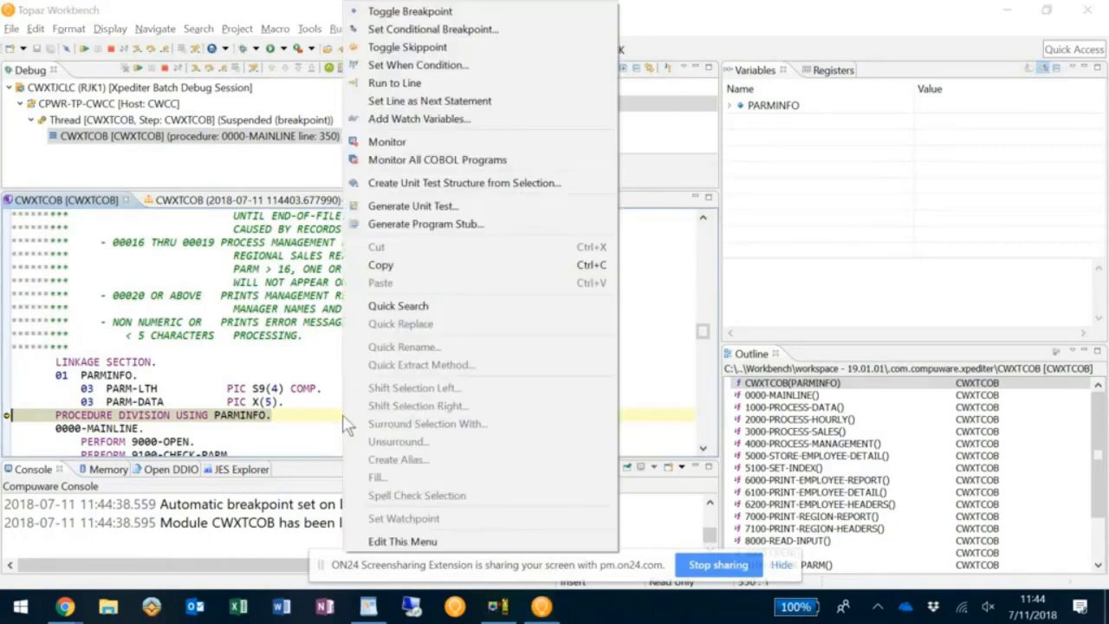
pyautogui.moveTo(412, 204)
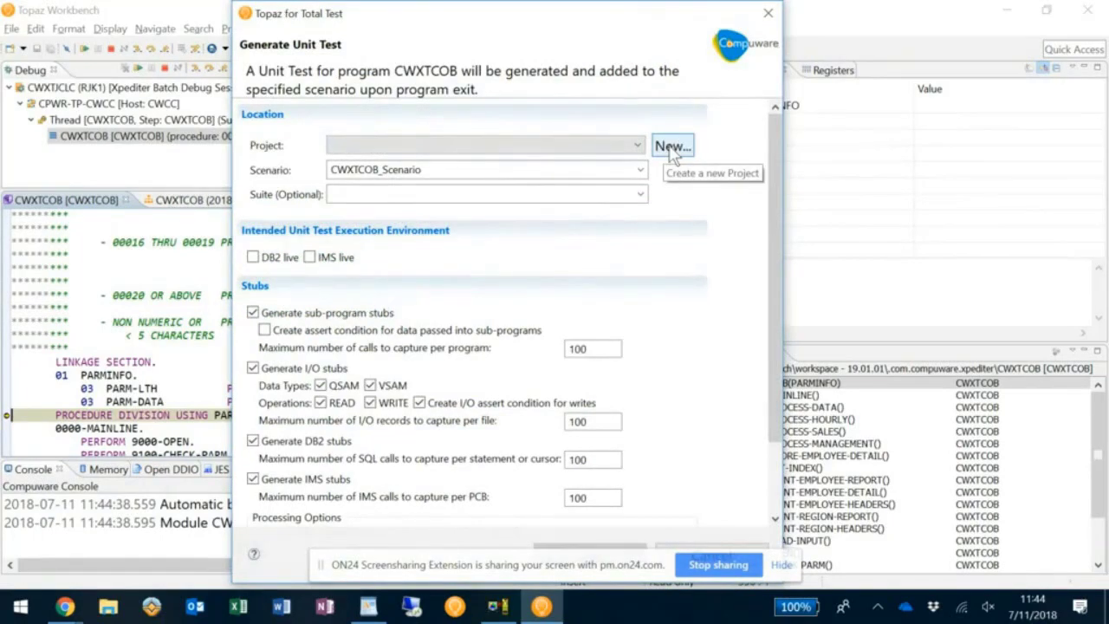
pyautogui.moveTo(672, 156)
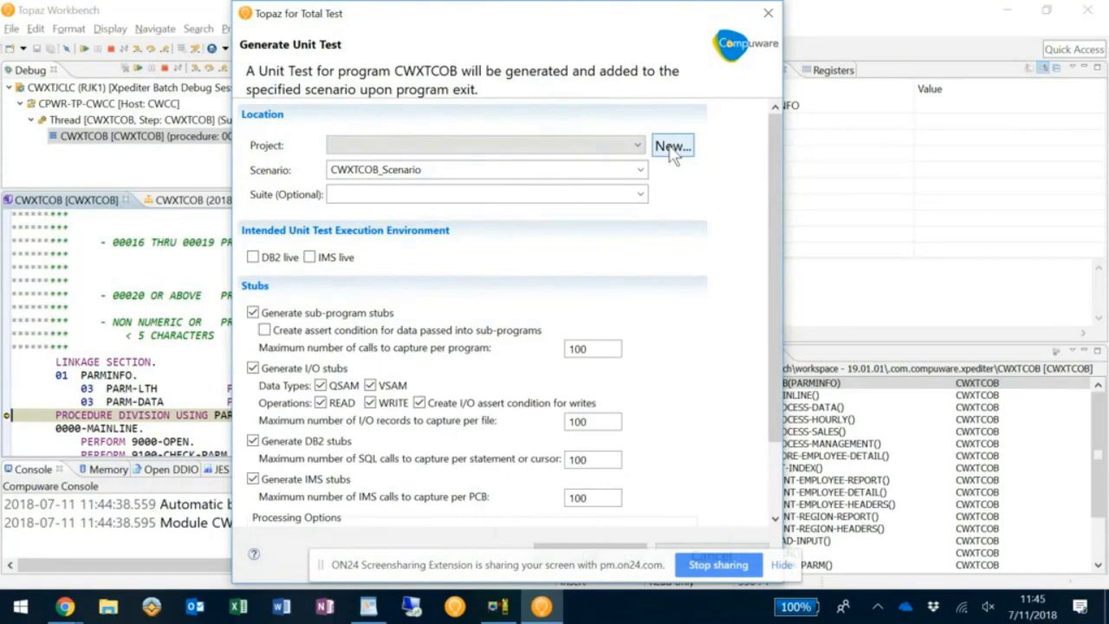
pyautogui.moveTo(673, 390)
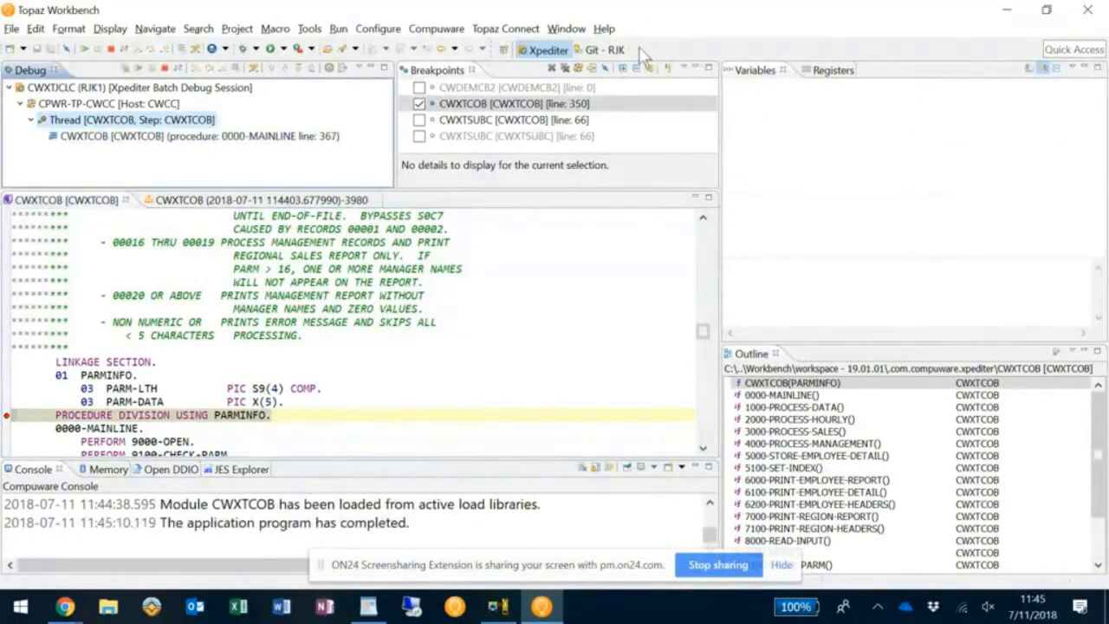
pyautogui.moveTo(607, 56)
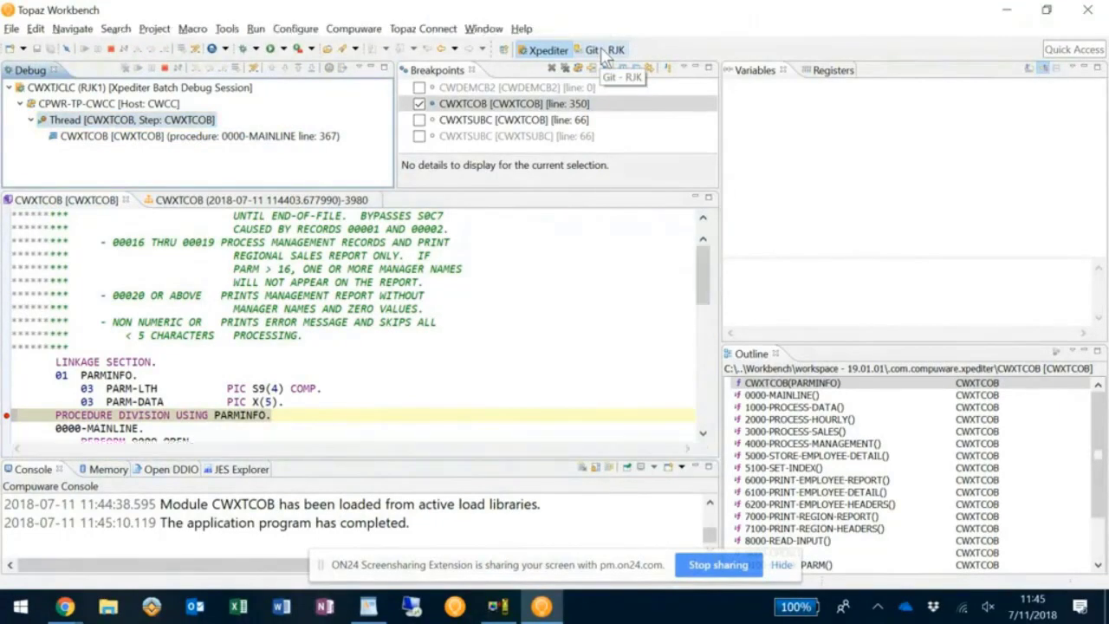
# - Review the CWXTCOB_RJK1 repository in the Git - RJK perspective, then return to the browser
pyautogui.click(598, 48)
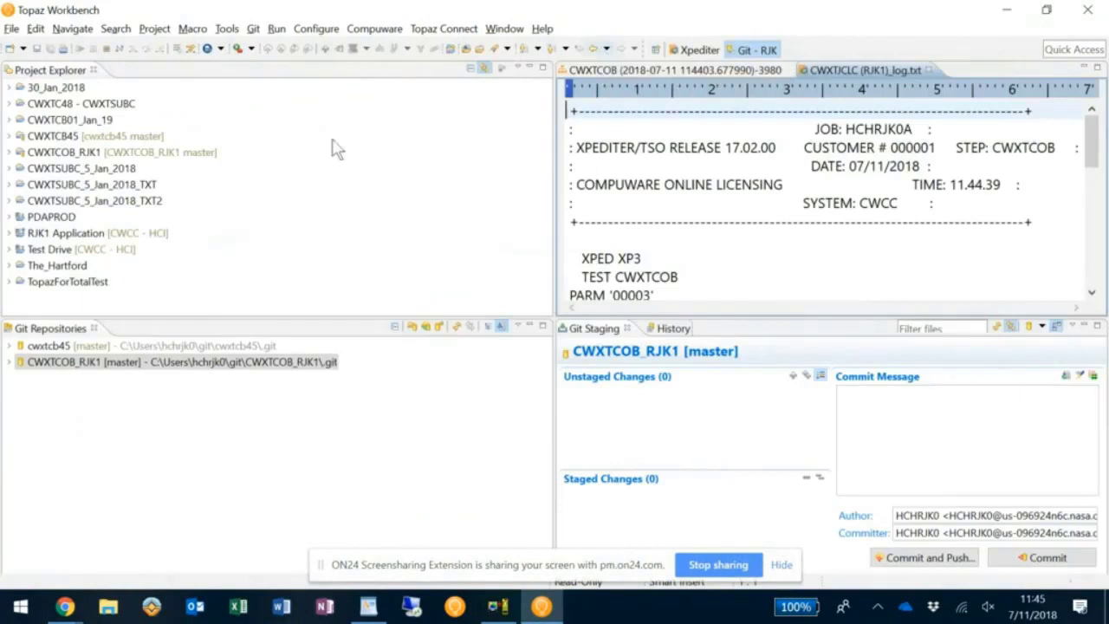
pyautogui.moveTo(107, 395)
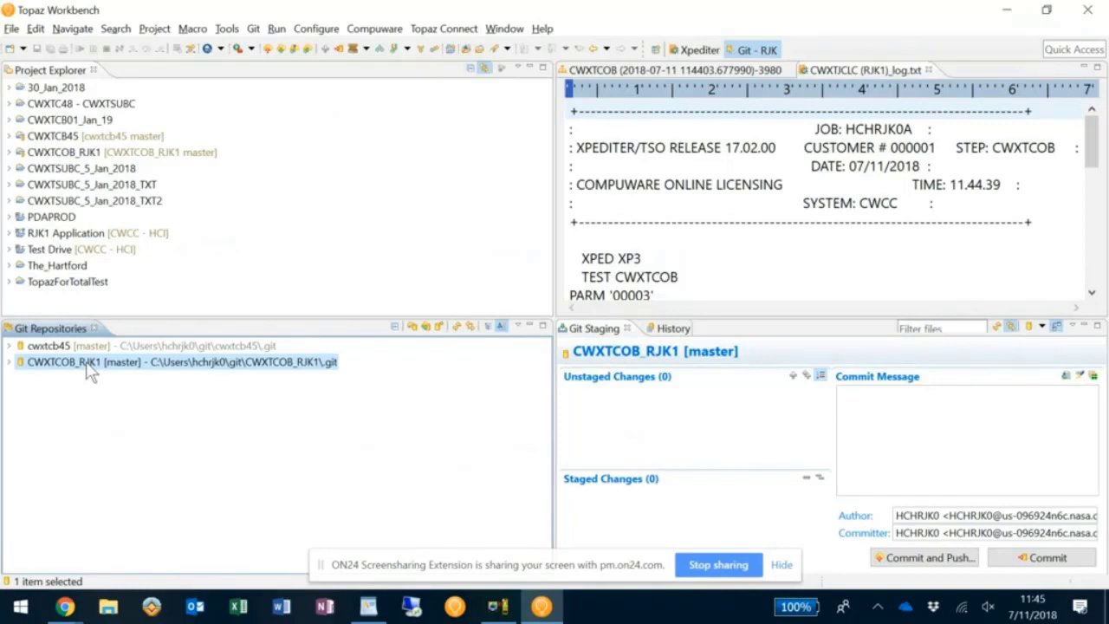
pyautogui.moveTo(149, 392)
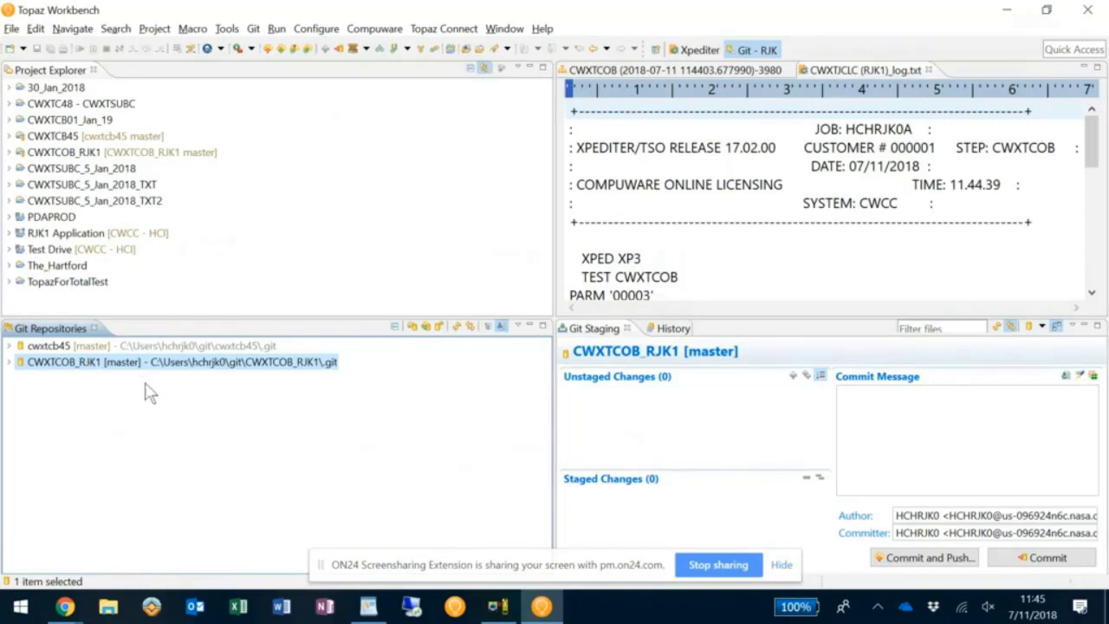
pyautogui.moveTo(118, 377)
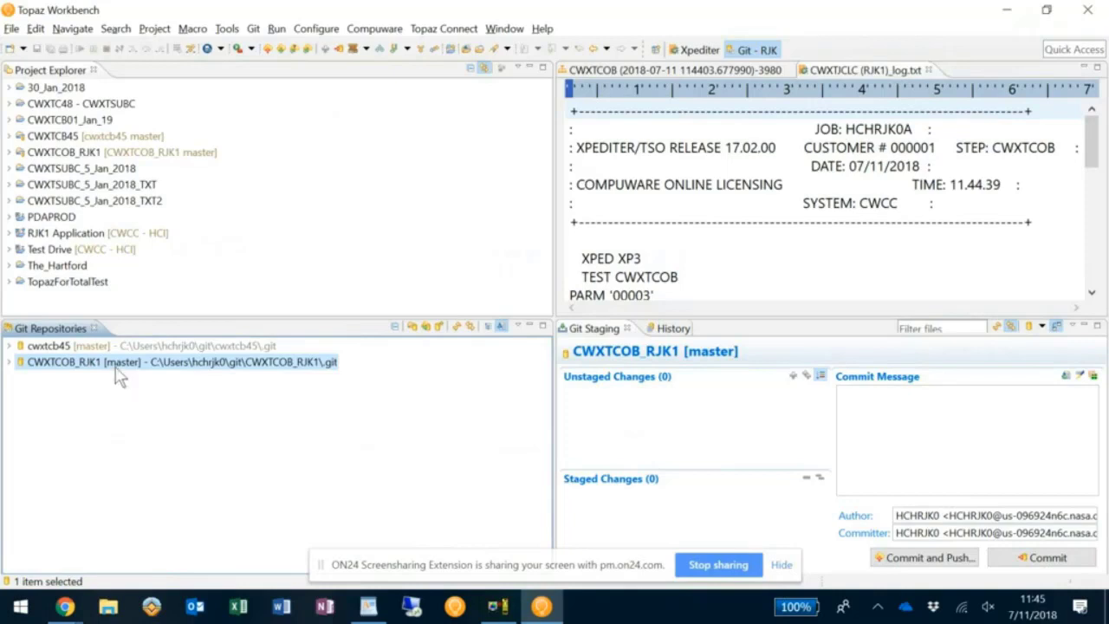
pyautogui.moveTo(350, 395)
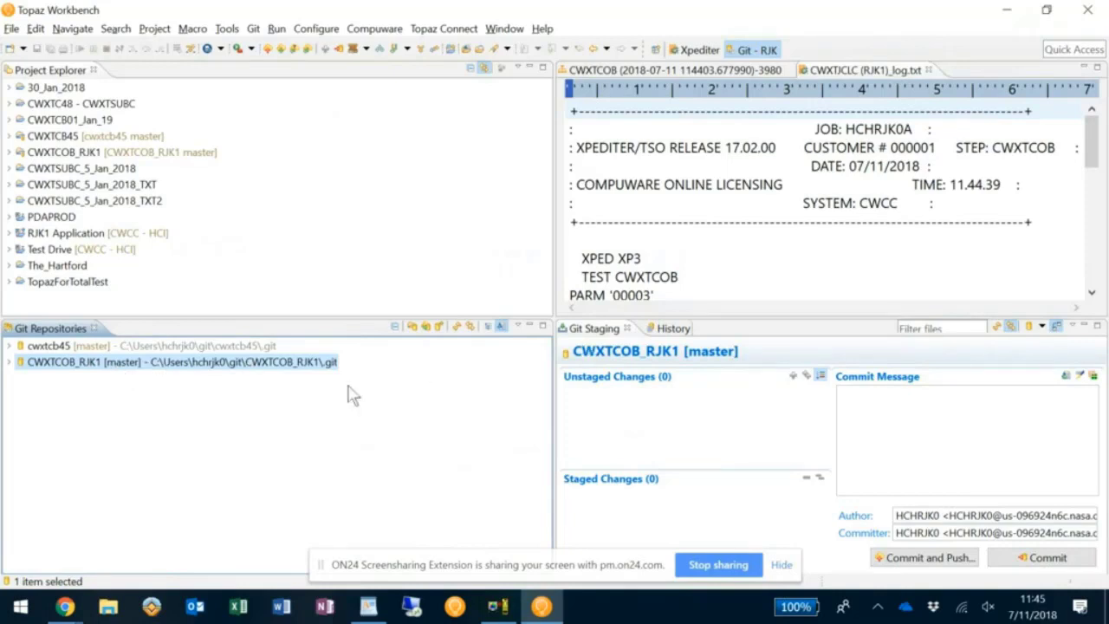
pyautogui.moveTo(454, 430)
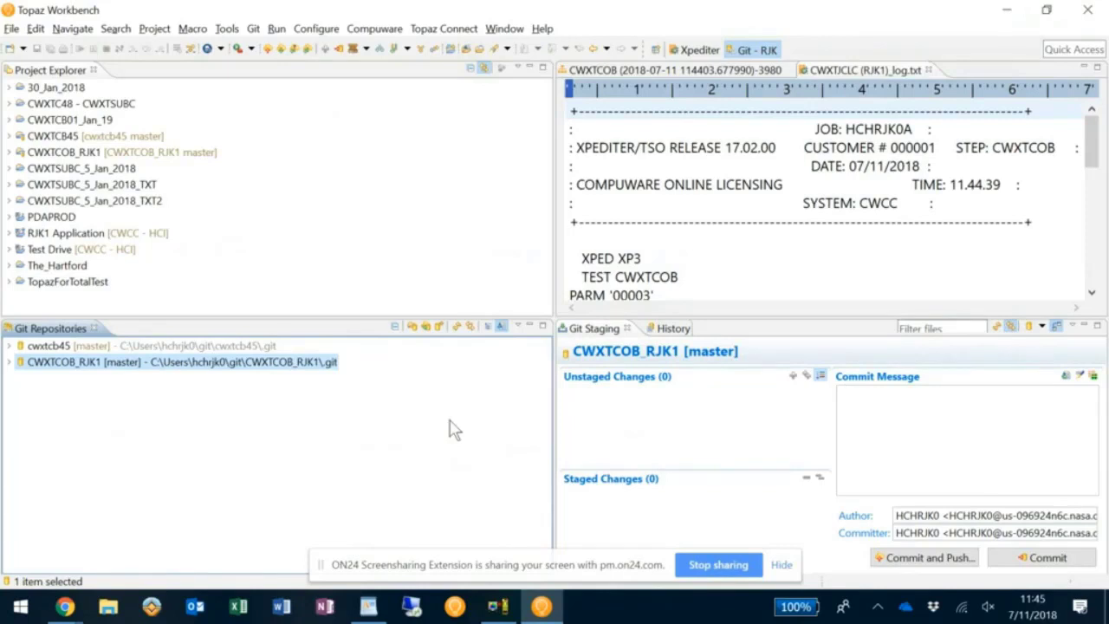
pyautogui.moveTo(402, 501)
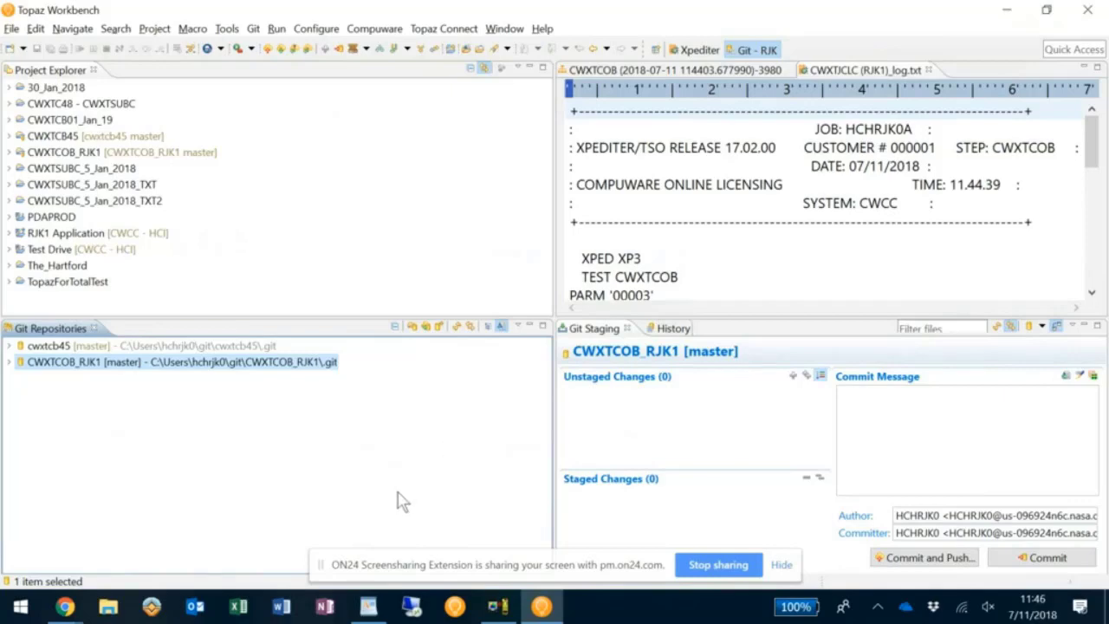
pyautogui.press('alt+tab')
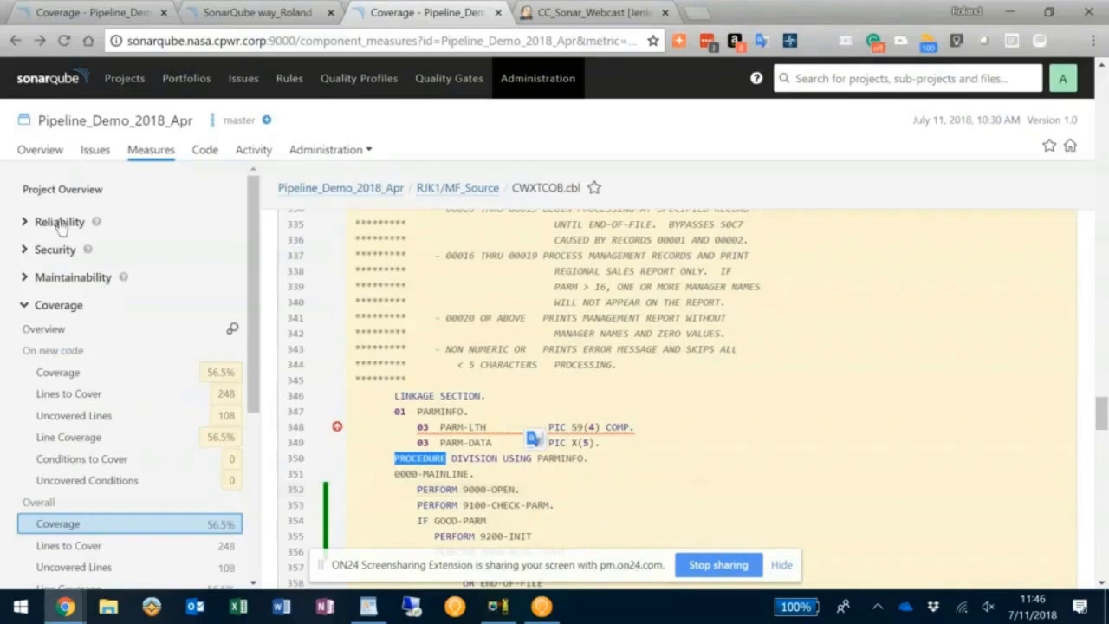
# - Start a new run of CC_Sonar_Webcast and show its job page with build #19 in the history
pyautogui.click(592, 12)
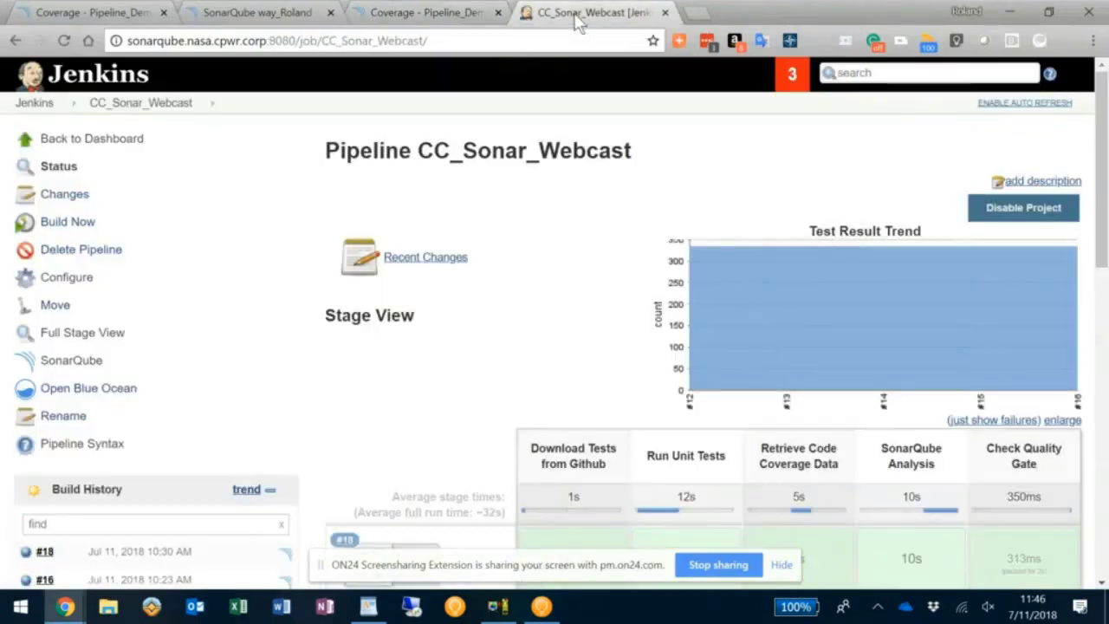
pyautogui.scroll(-3)
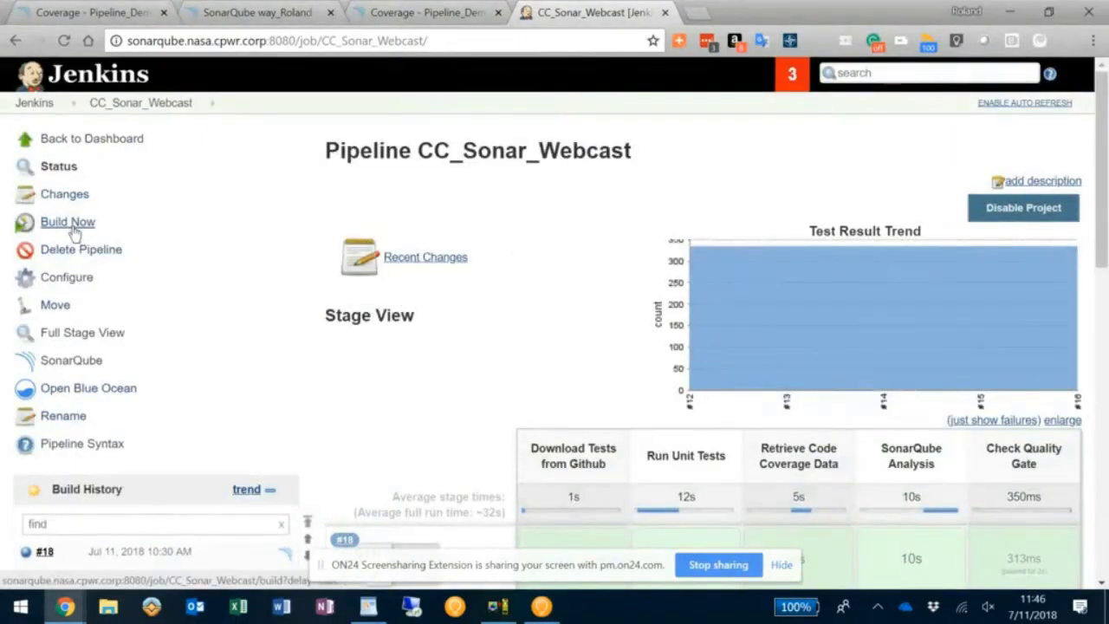
pyautogui.click(66, 222)
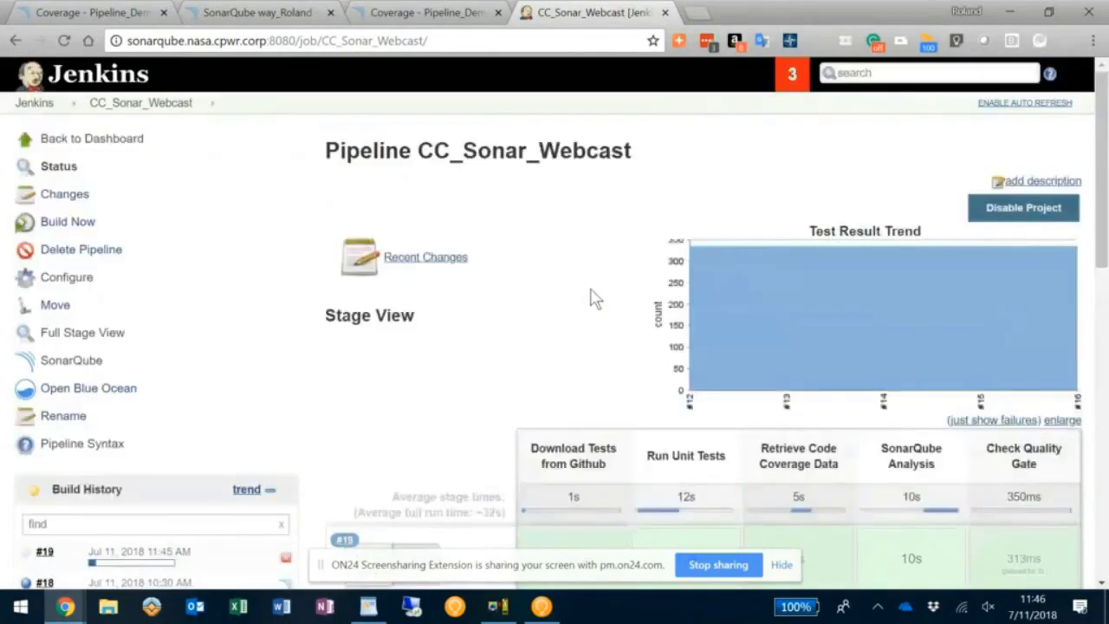
pyautogui.scroll(-3)
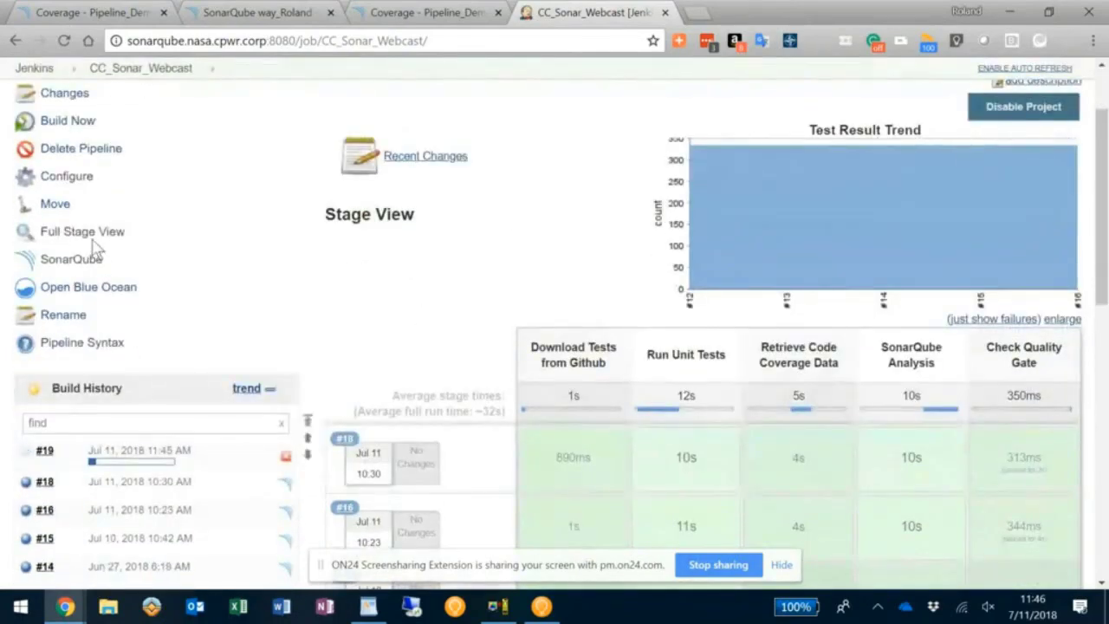
pyautogui.click(83, 232)
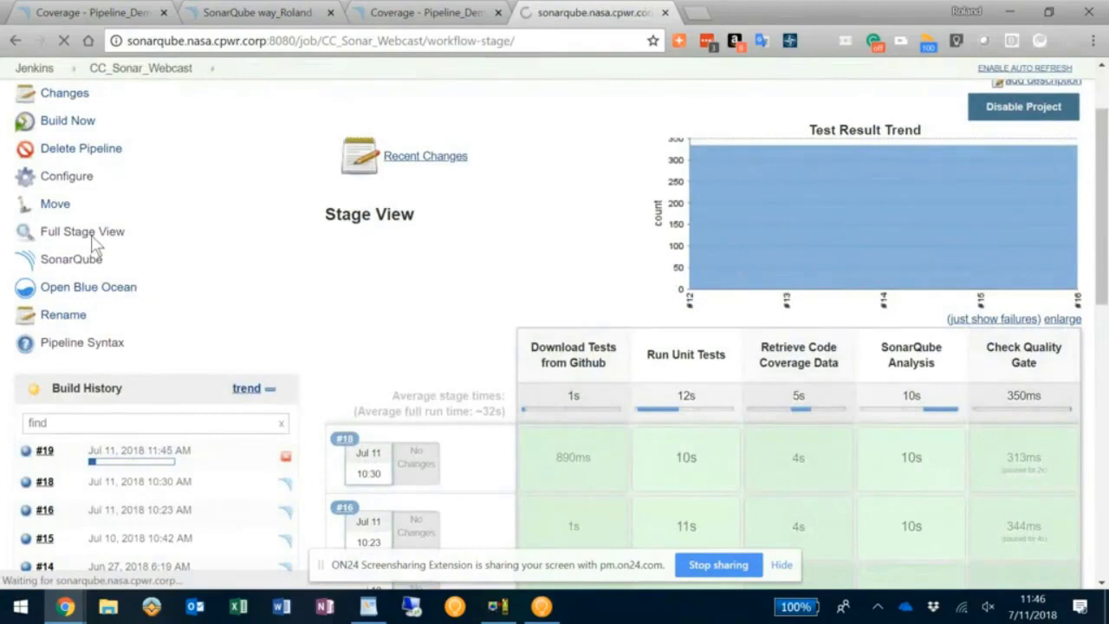
# - Watch build #19 in Full Stage View until the Check Quality Gate stage fails
pyautogui.click(83, 232)
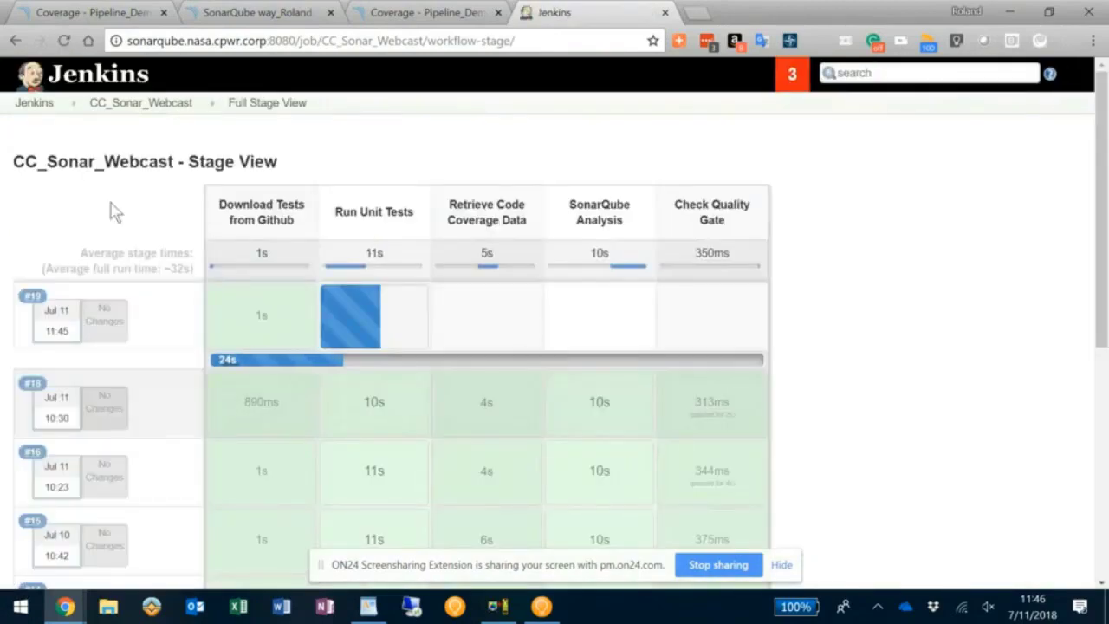
pyautogui.moveTo(251, 222)
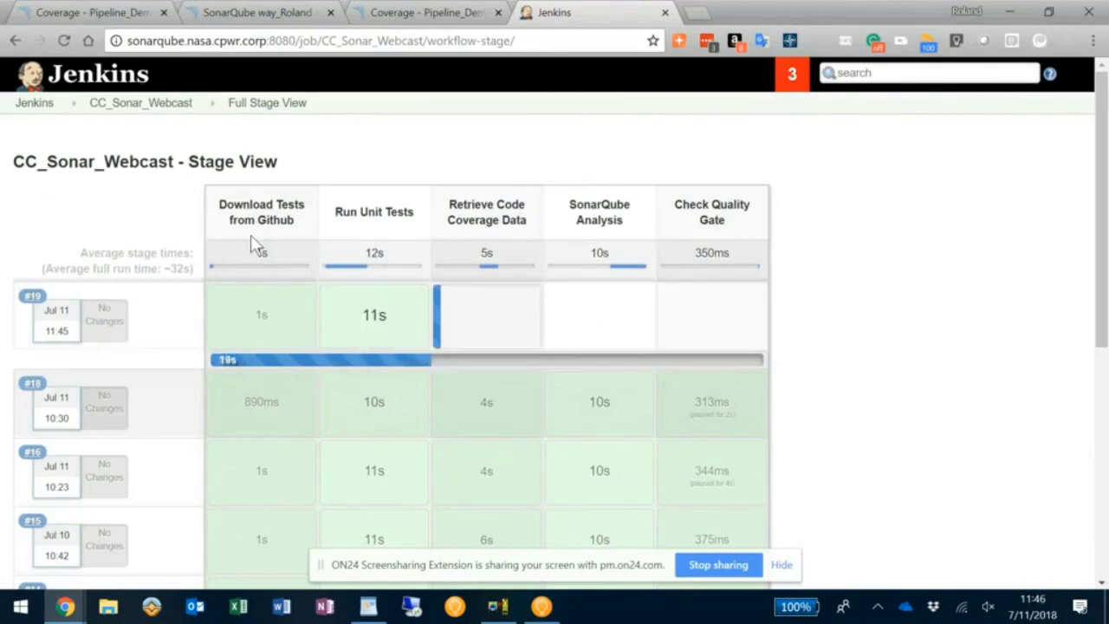
pyautogui.moveTo(263, 242)
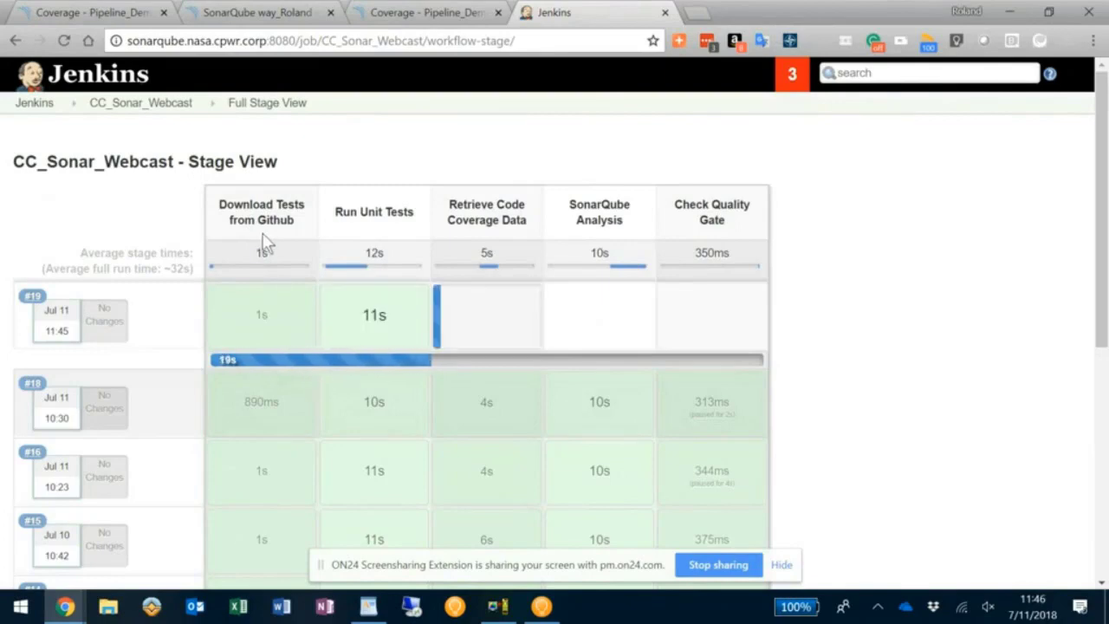
pyautogui.moveTo(312, 239)
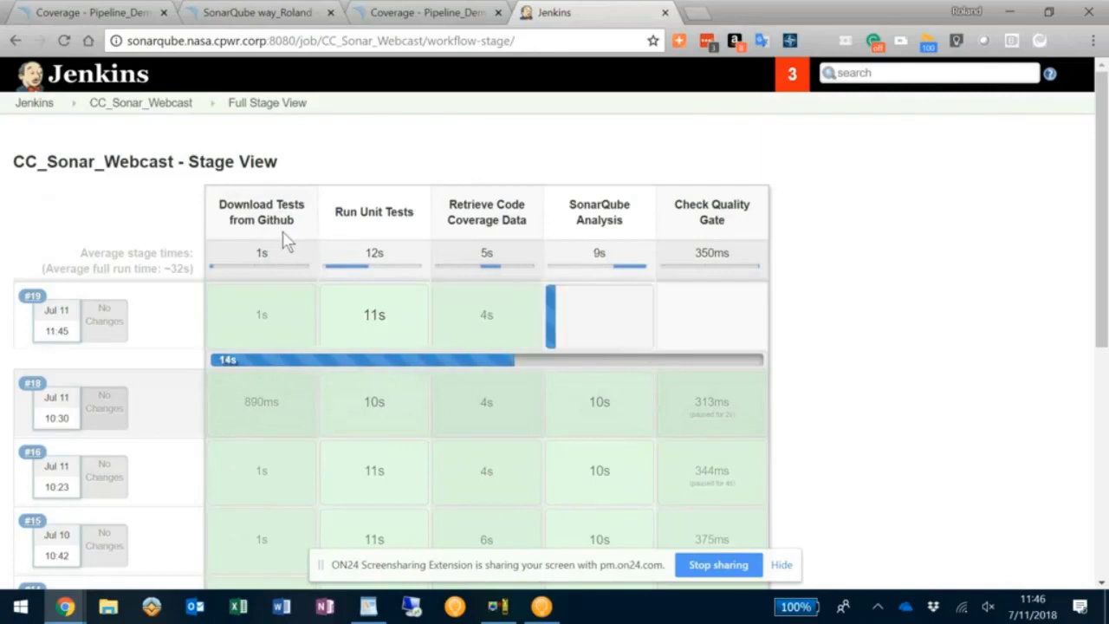
pyautogui.moveTo(390, 234)
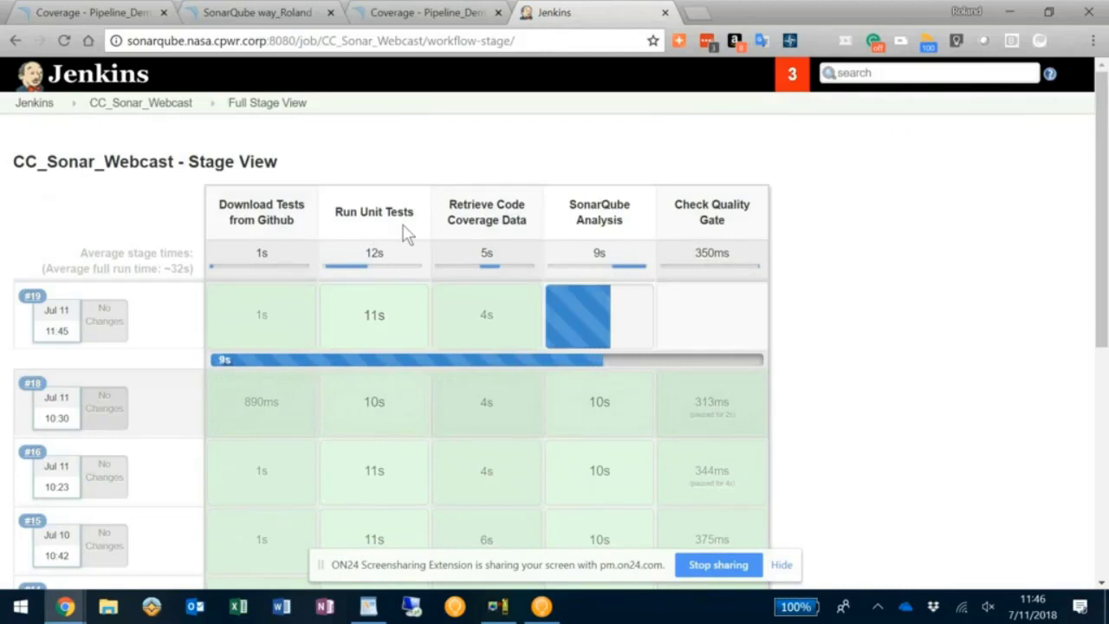
pyautogui.moveTo(487, 241)
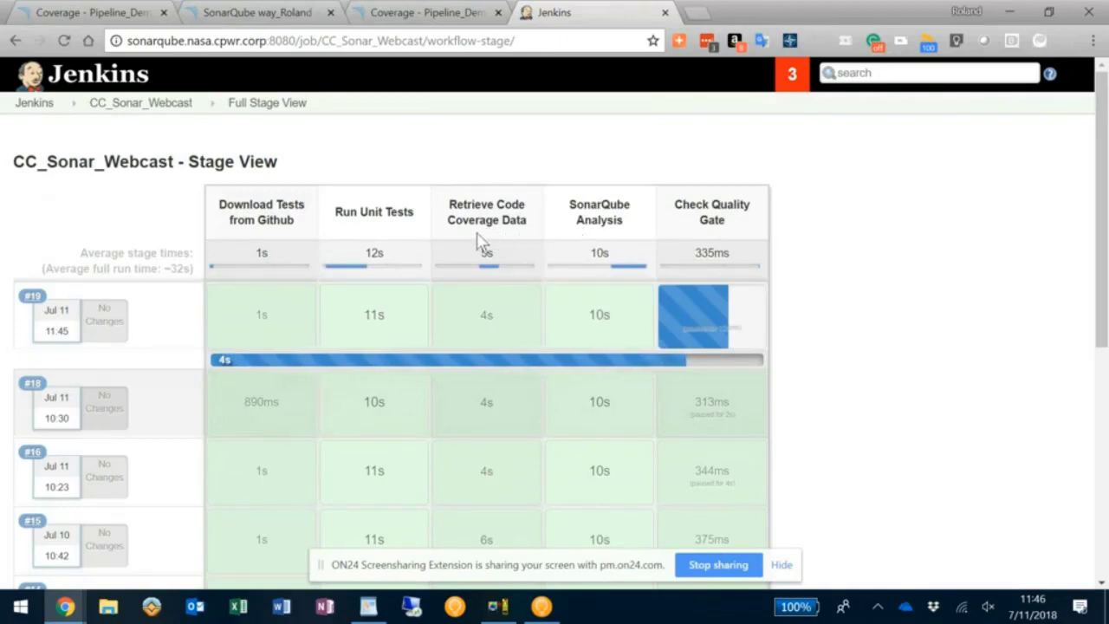
pyautogui.moveTo(581, 234)
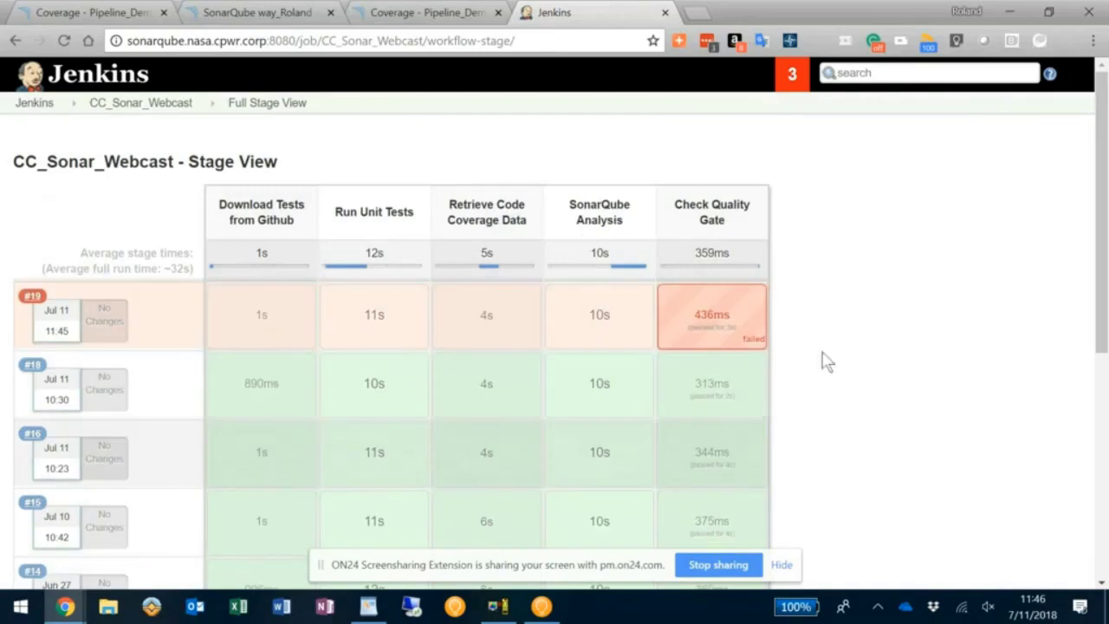
pyautogui.moveTo(806, 346)
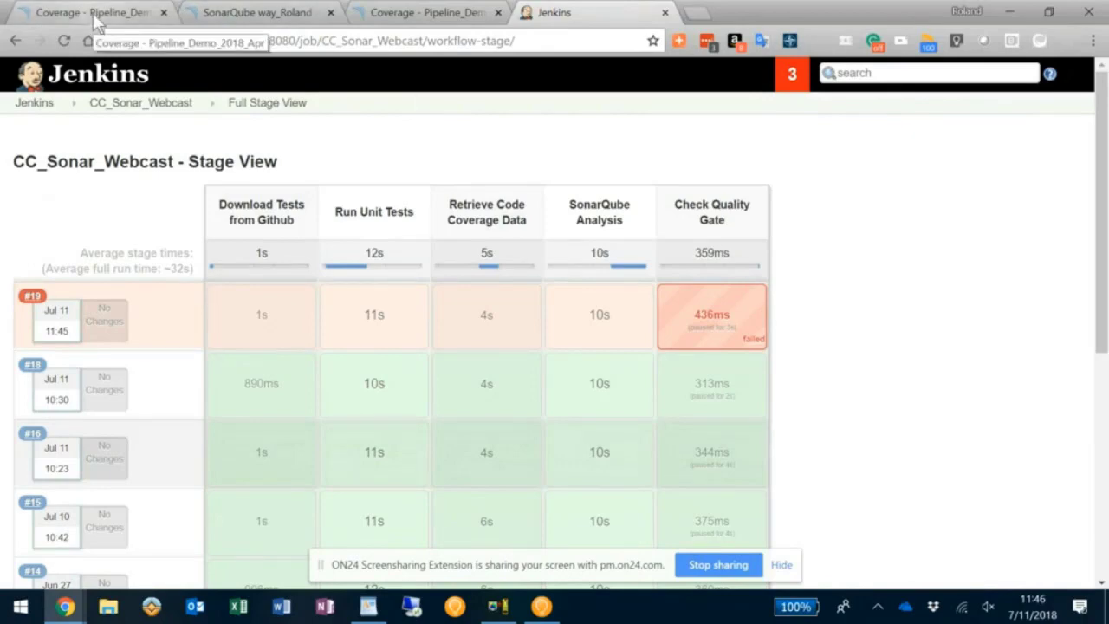
# - Show the Pipeline_Demo_2018_Apr overview with the quality gate failed on 0.0% coverage below 30.0%
pyautogui.click(260, 12)
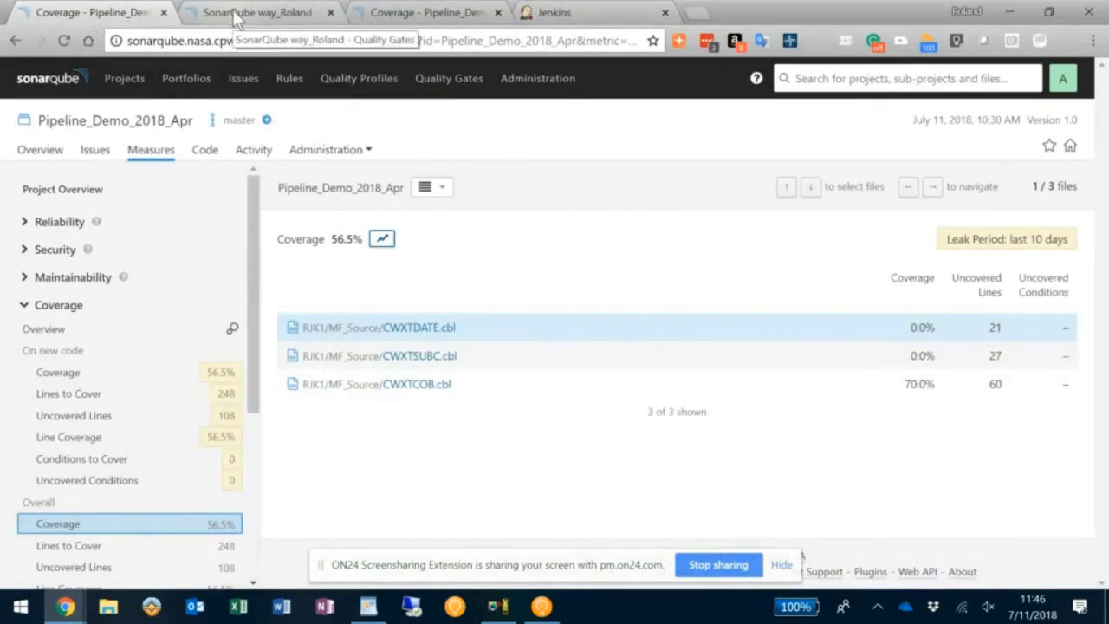
pyautogui.click(405, 385)
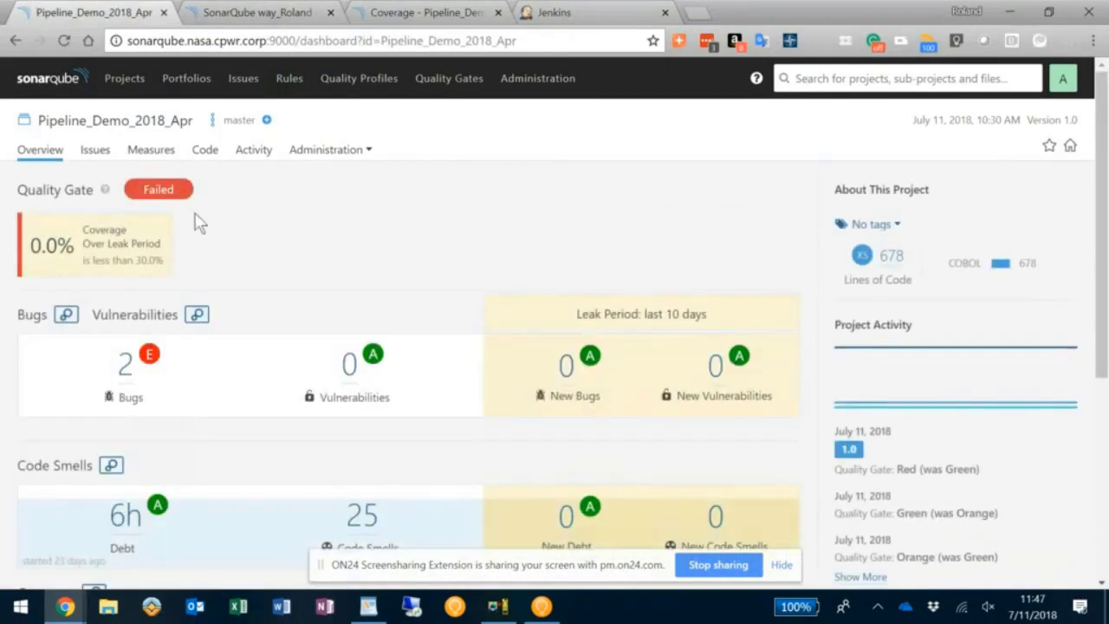
pyautogui.moveTo(211, 275)
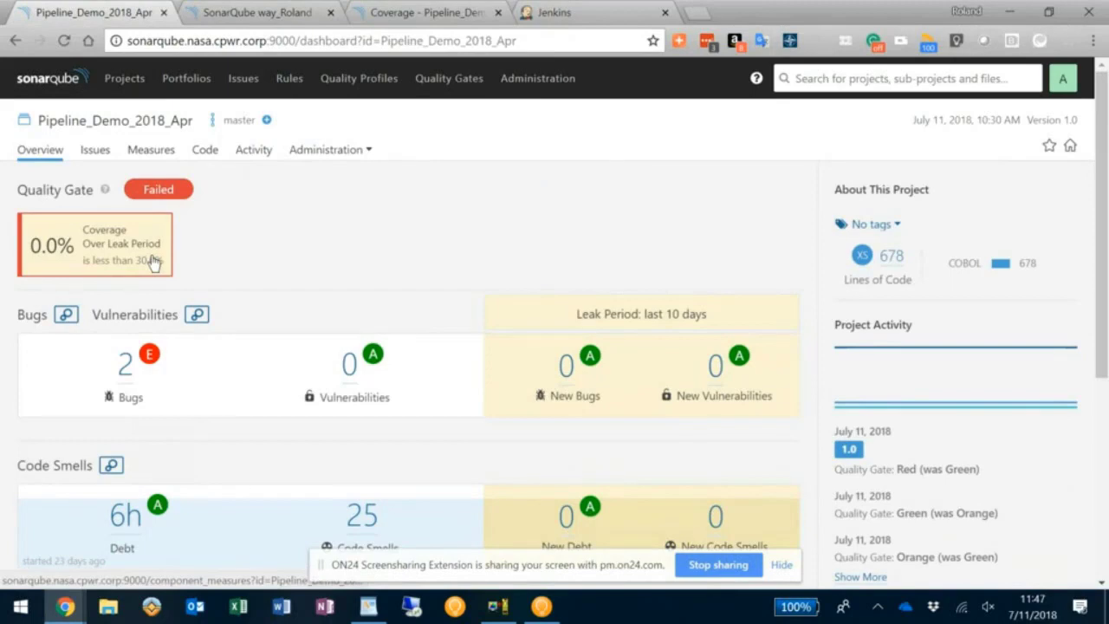
pyautogui.moveTo(256, 268)
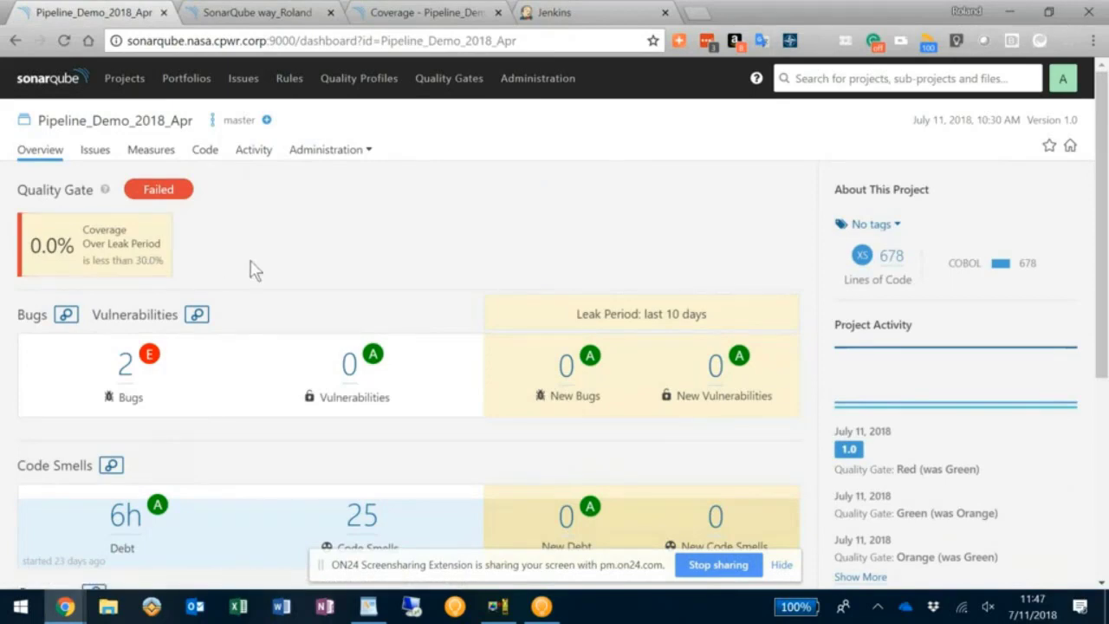
pyautogui.scroll(-3)
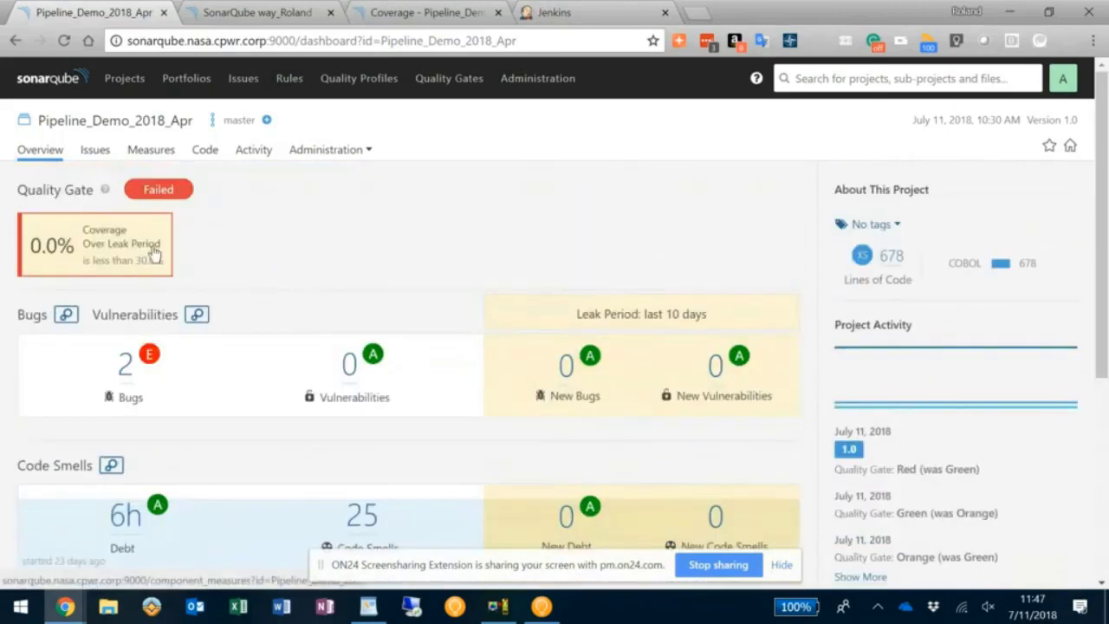
pyautogui.moveTo(315, 253)
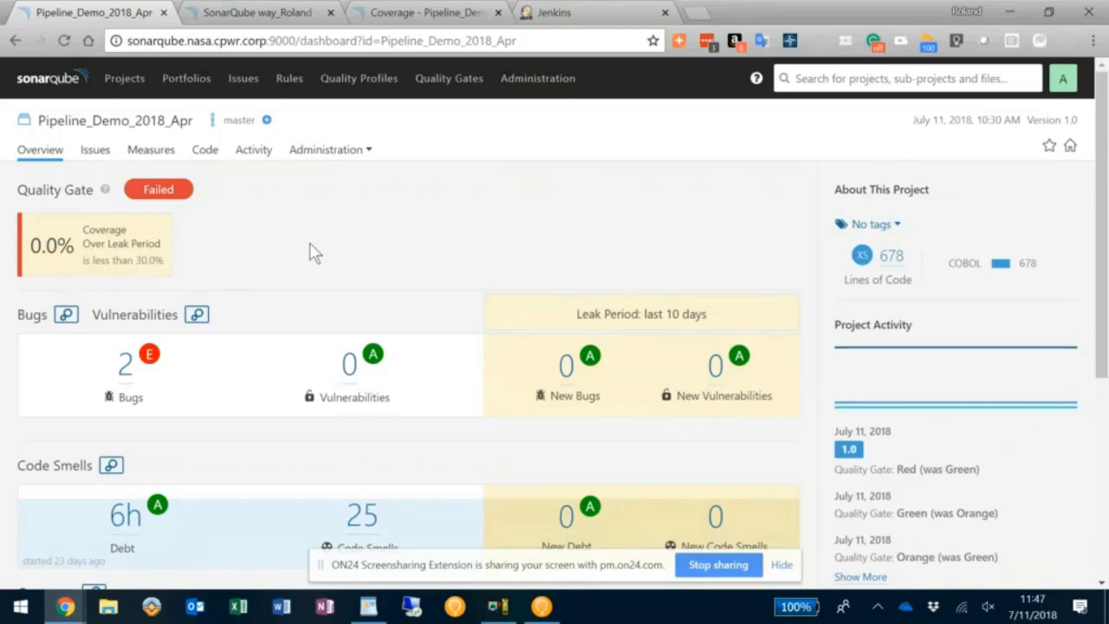
pyautogui.moveTo(362, 236)
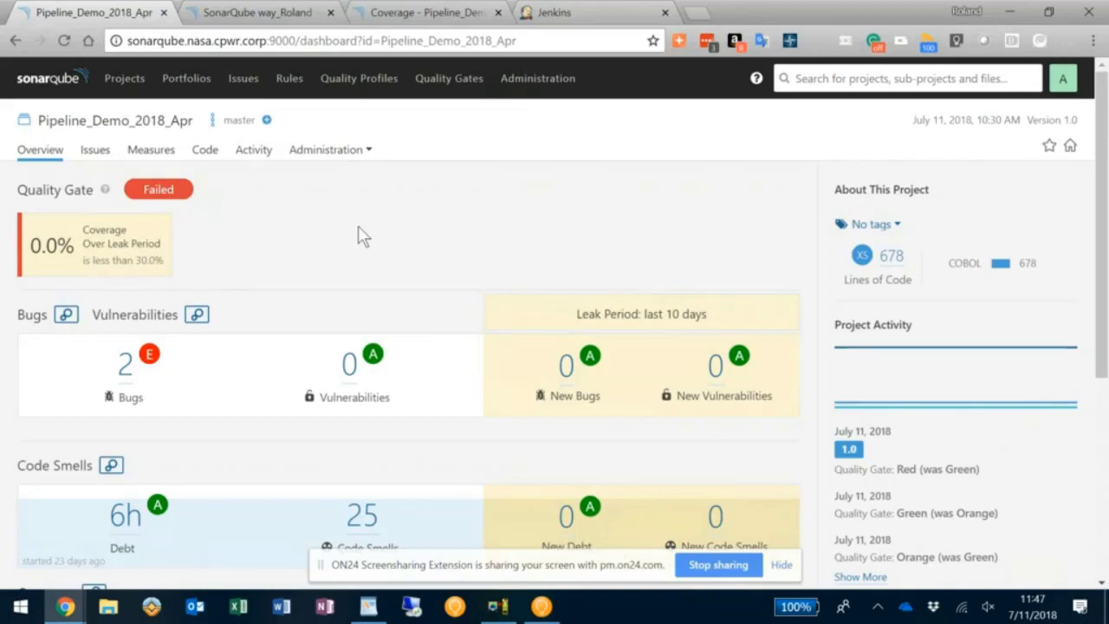
pyautogui.moveTo(440, 223)
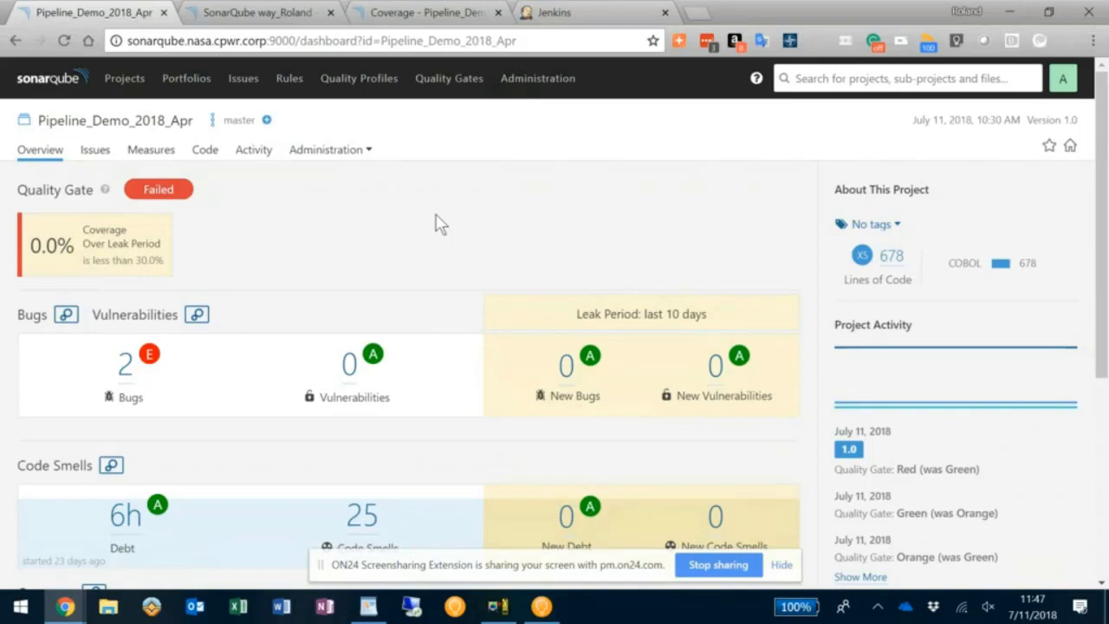
pyautogui.moveTo(546, 37)
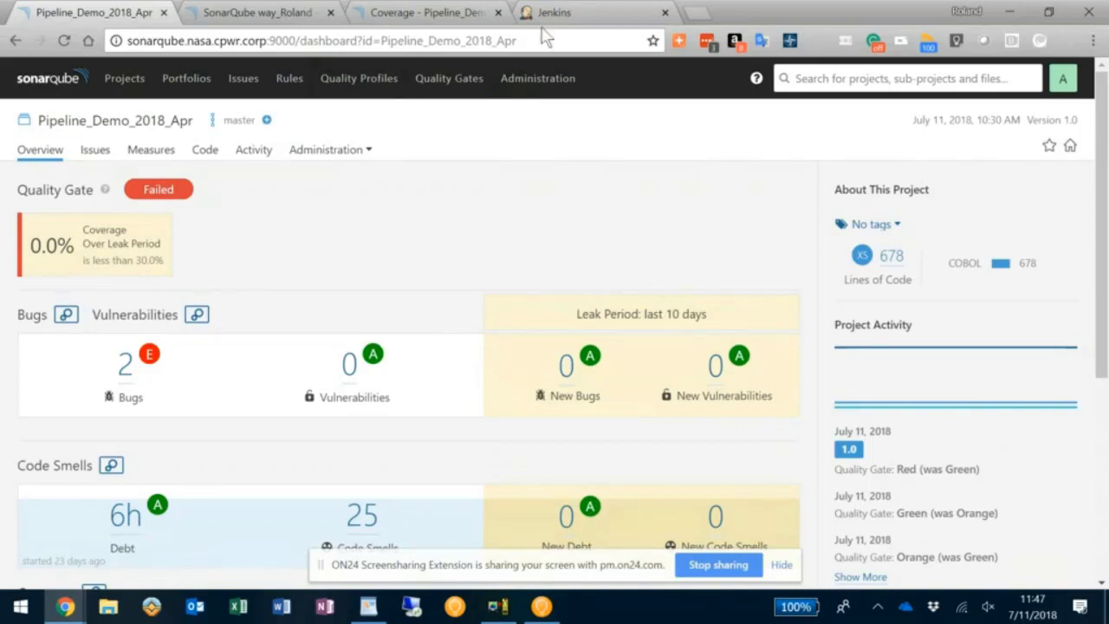
pyautogui.moveTo(586, 12)
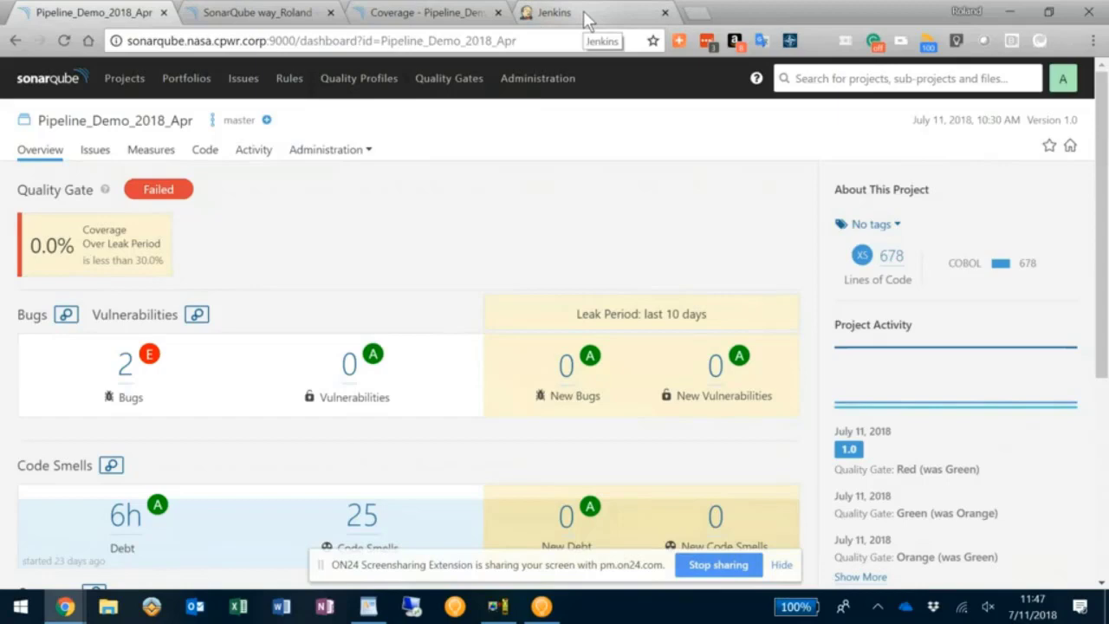
# - Return to the Jenkins stage view showing build #19 failed at Check Quality Gate
pyautogui.click(554, 13)
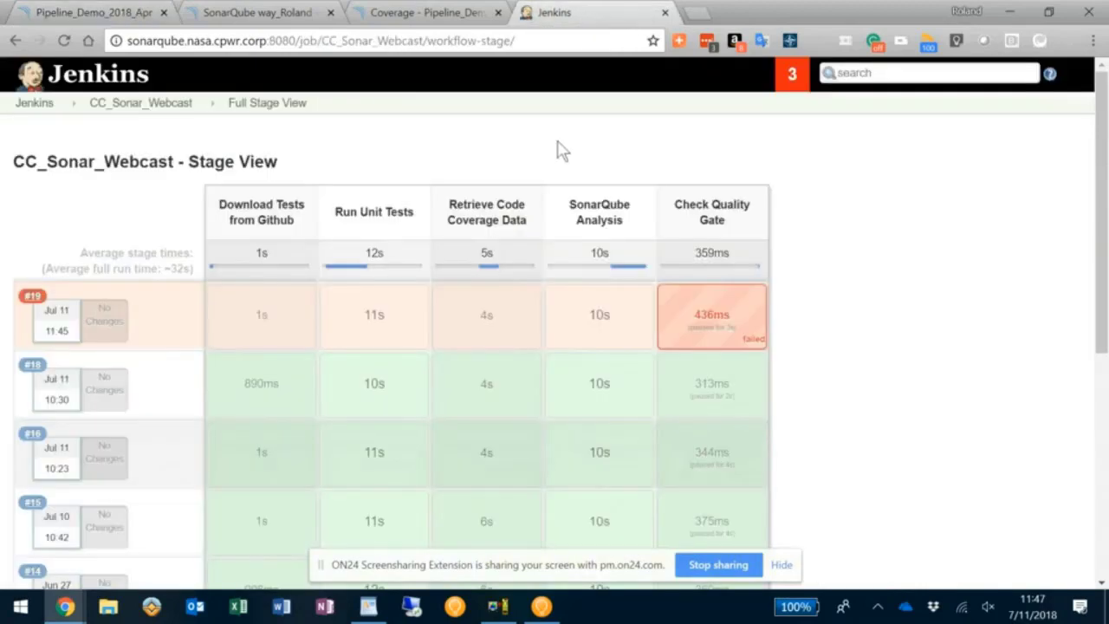
pyautogui.moveTo(756, 184)
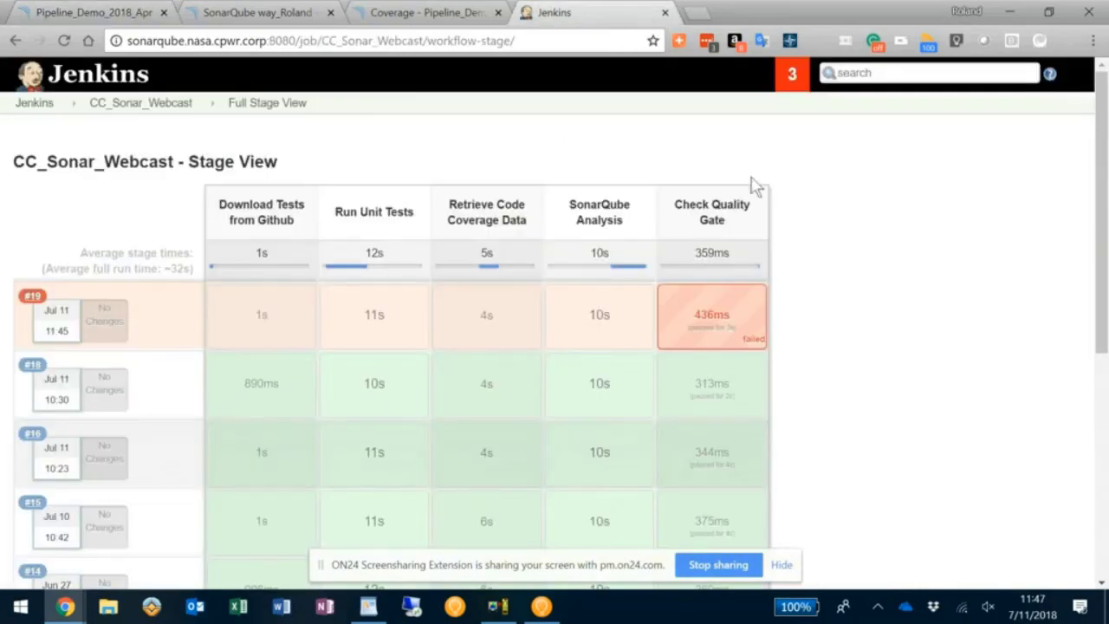
pyautogui.moveTo(858, 229)
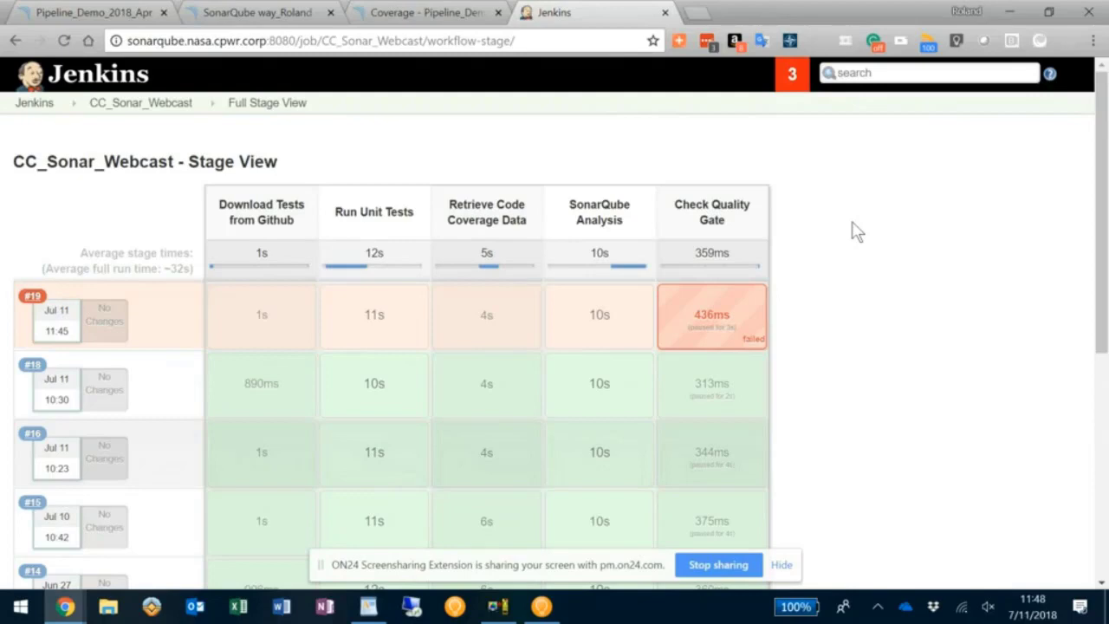
pyautogui.moveTo(841, 229)
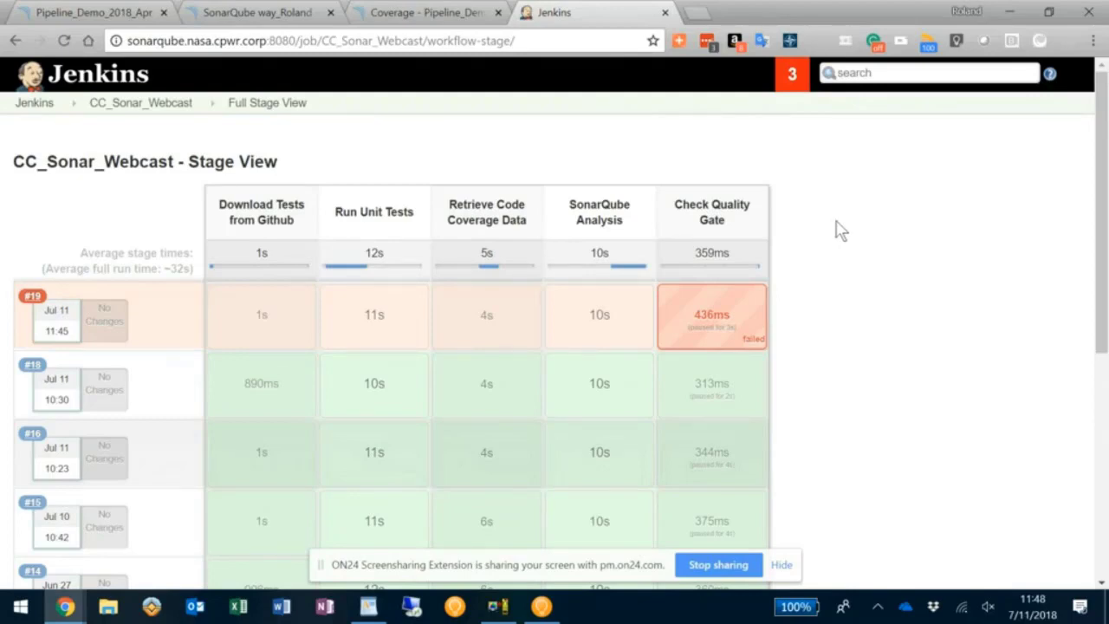
pyautogui.moveTo(146, 107)
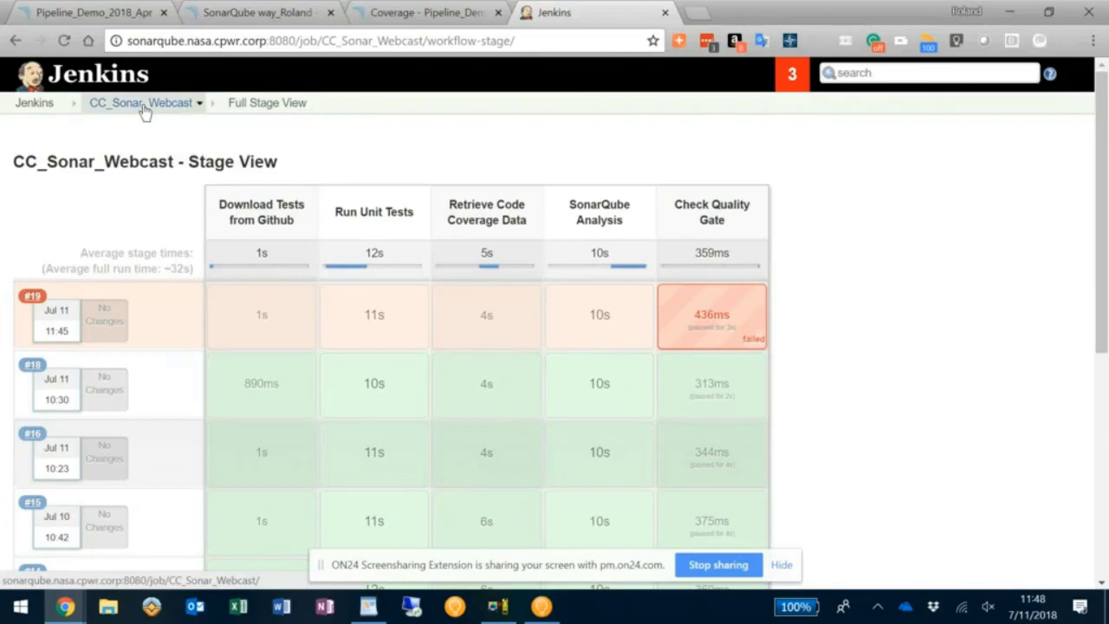
# - Go back to the CC_Sonar_Webcast pipeline page and choose Configure
pyautogui.click(138, 102)
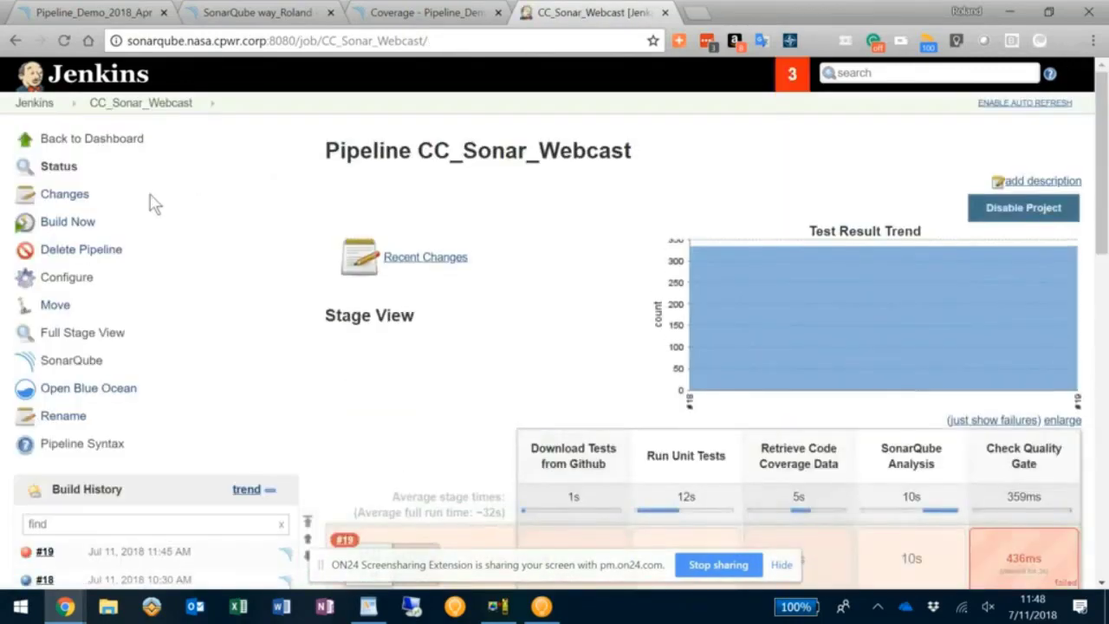
pyautogui.moveTo(87, 305)
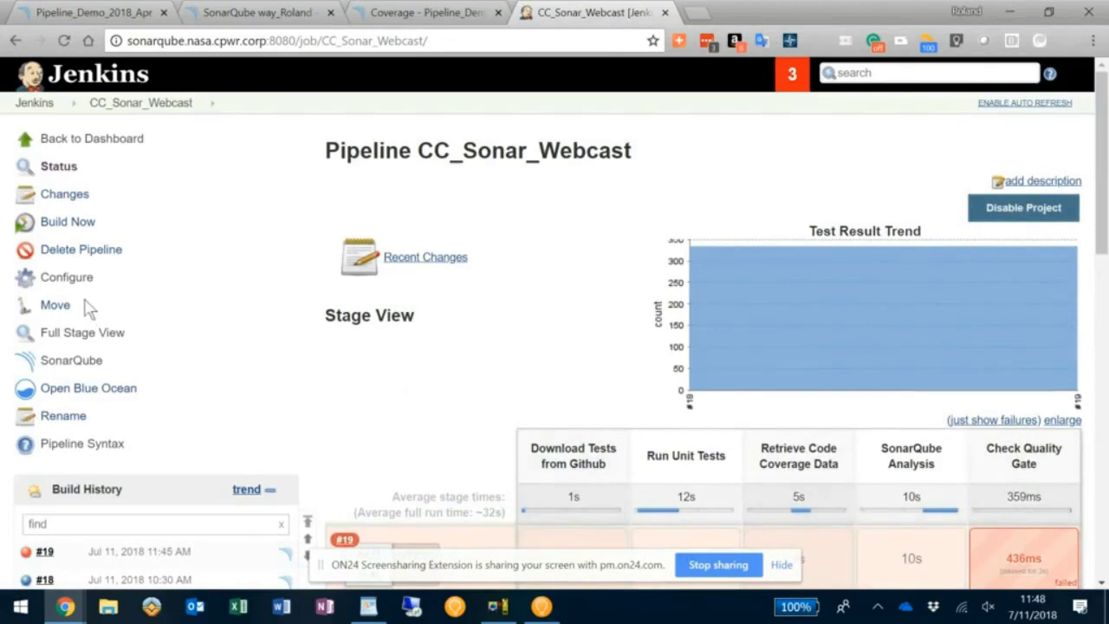
pyautogui.moveTo(104, 305)
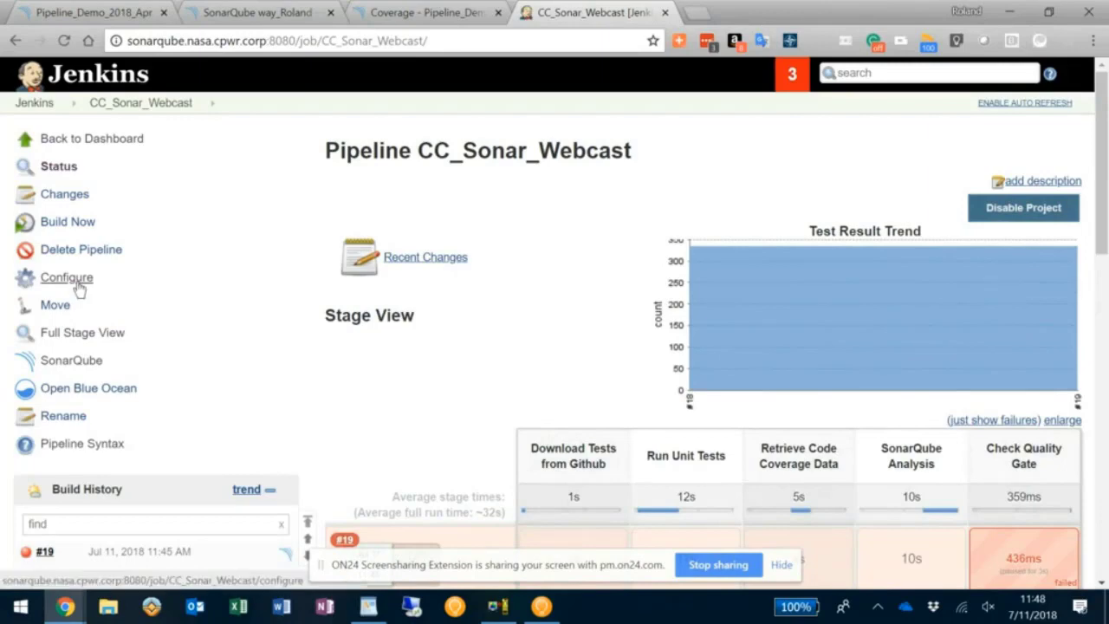
pyautogui.moveTo(80, 288)
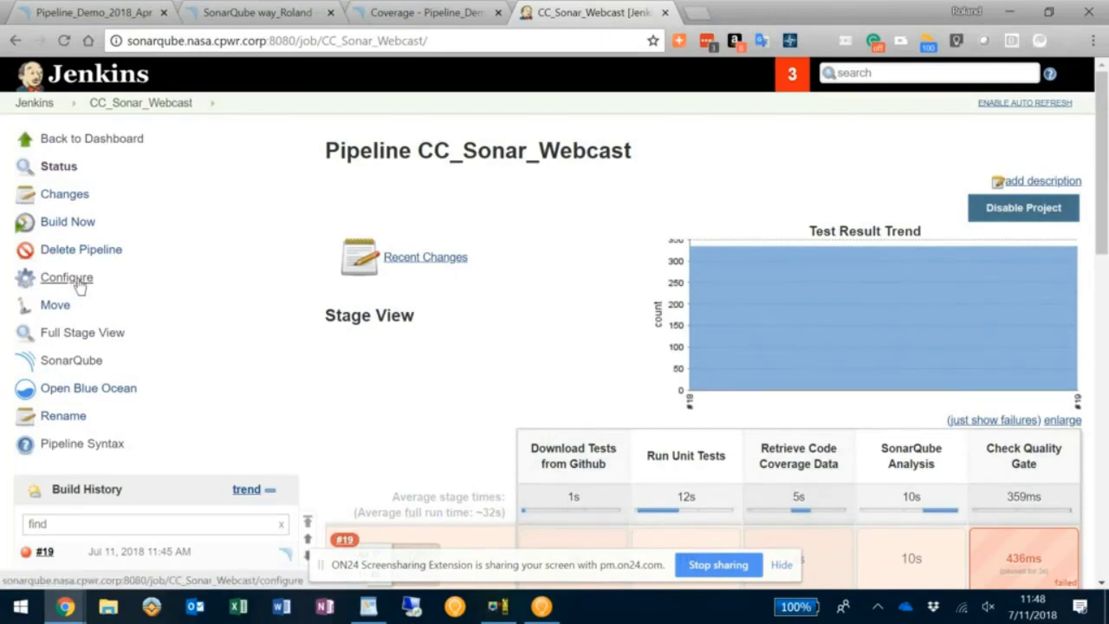
pyautogui.click(66, 277)
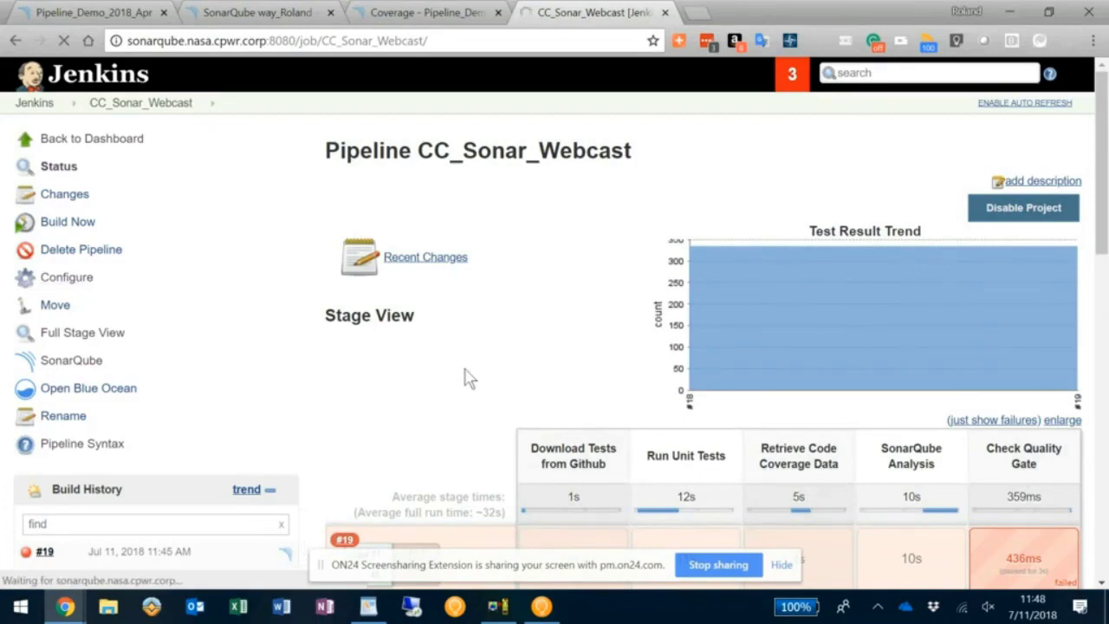
# - Review General, Build Triggers, Advanced Project Options and Pipeline, then bring up the Pipeline Syntax Snippet Generator
pyautogui.click(66, 277)
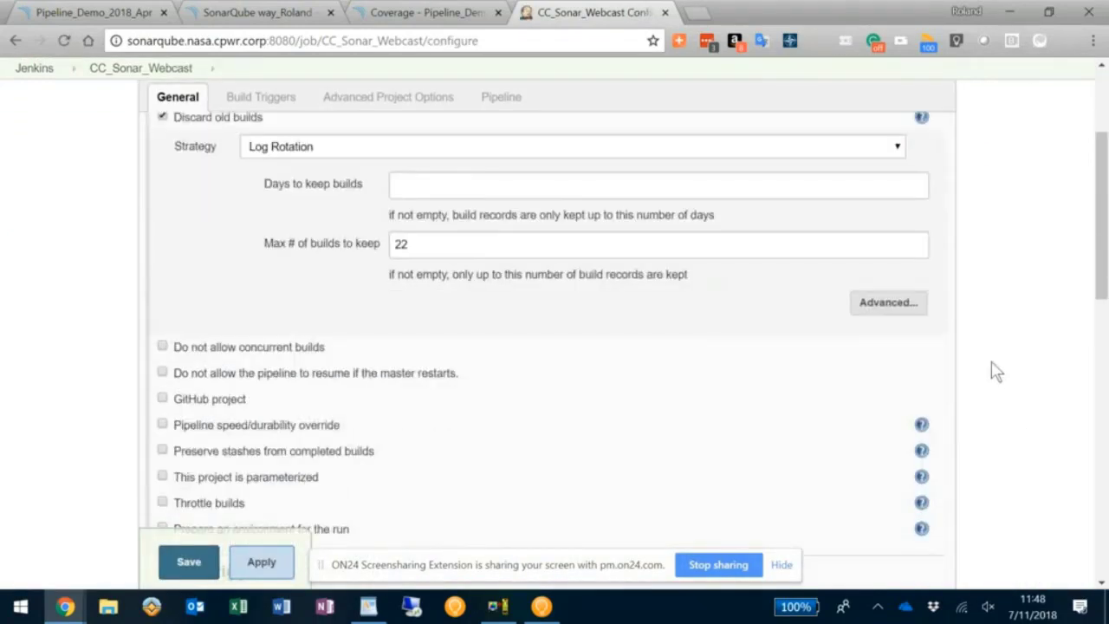
pyautogui.click(261, 97)
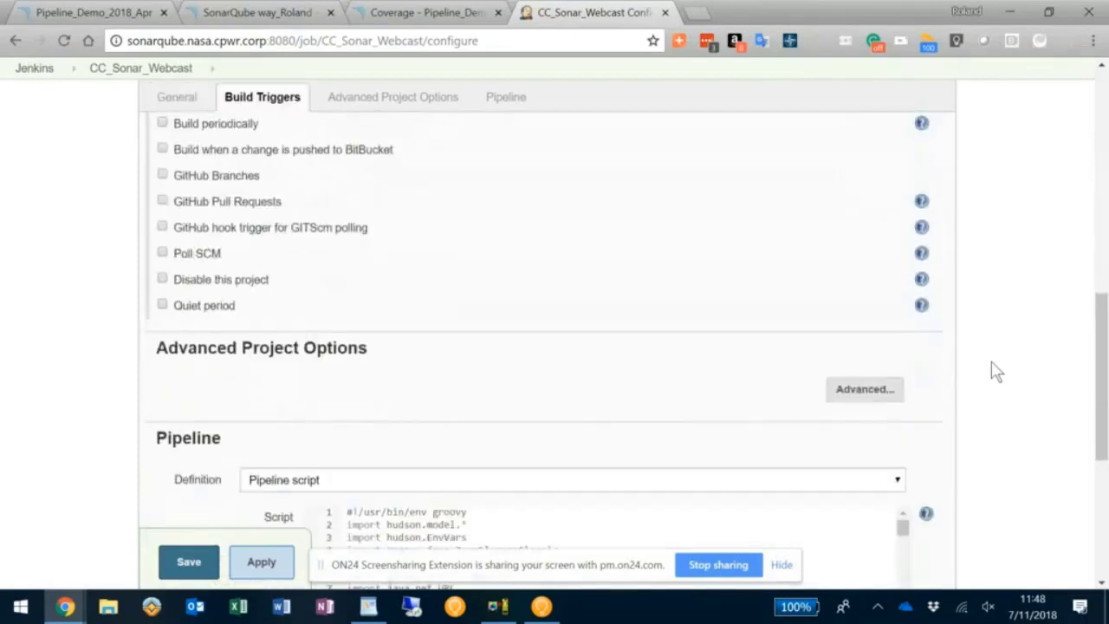
pyautogui.click(392, 97)
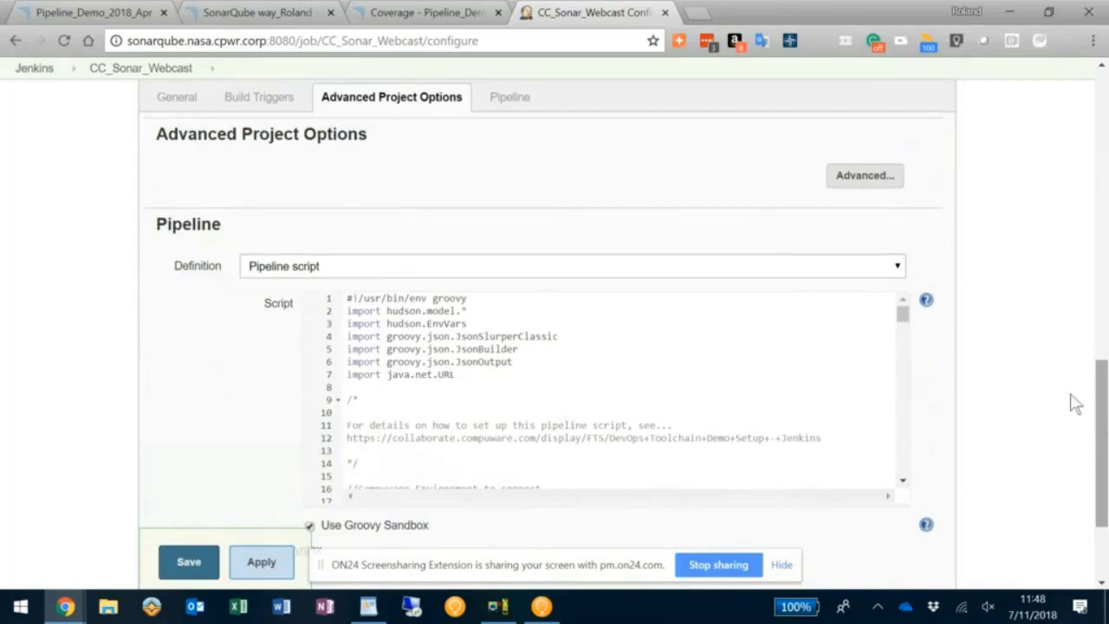
pyautogui.click(499, 97)
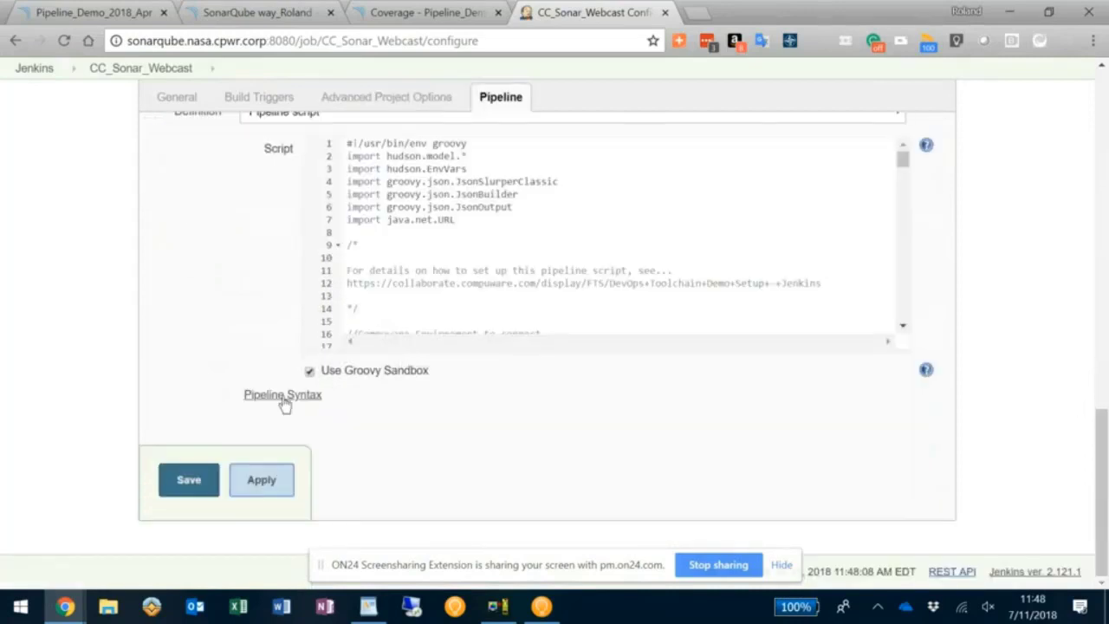
pyautogui.moveTo(269, 402)
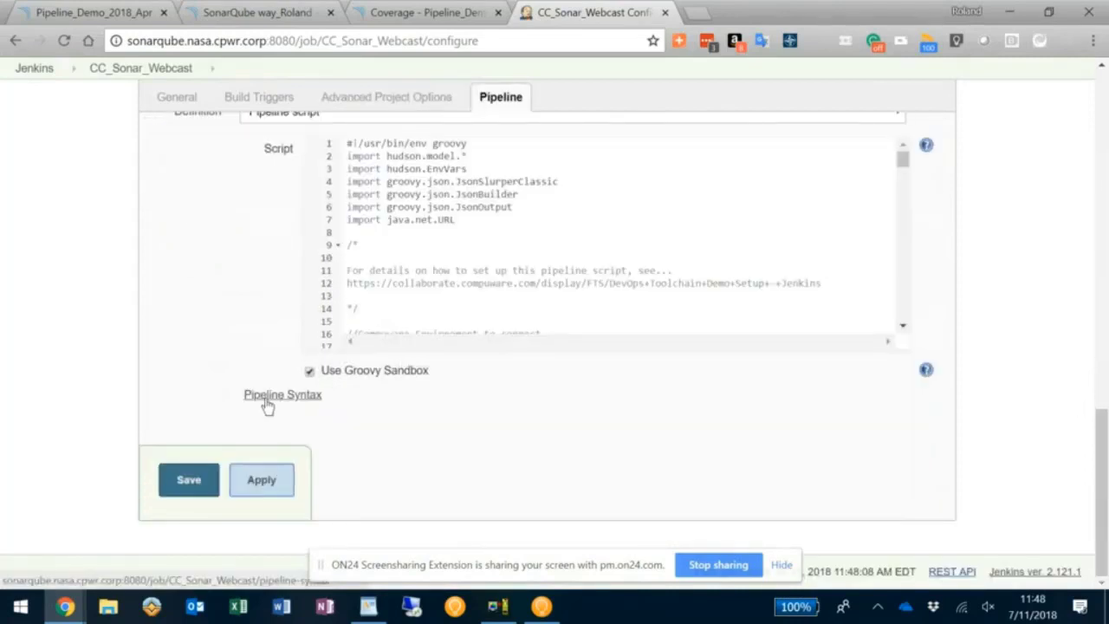
pyautogui.click(282, 395)
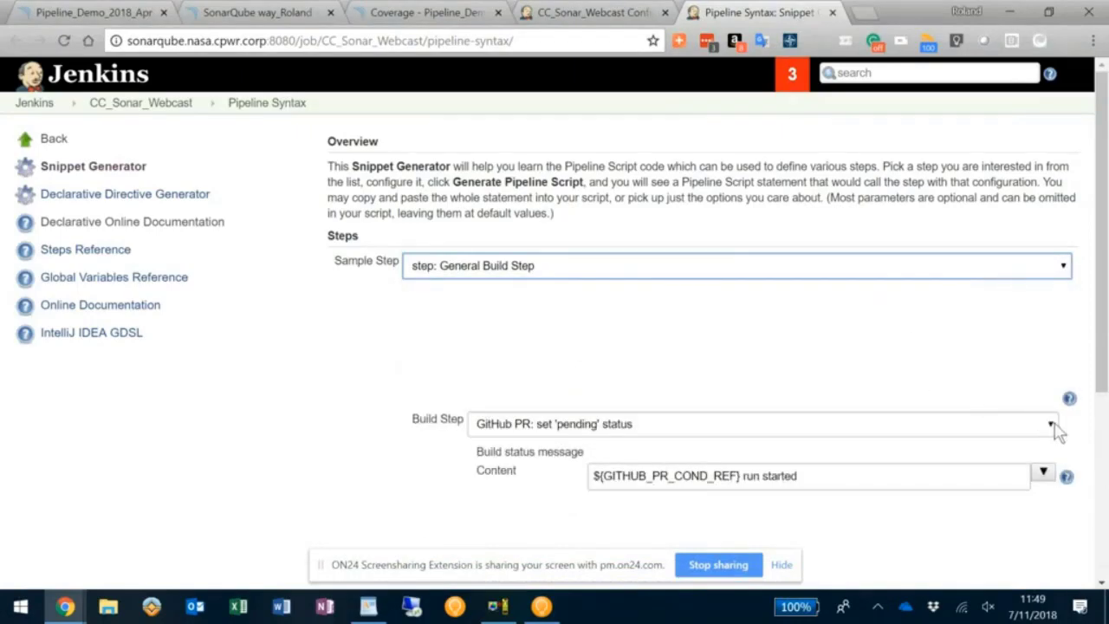
# - Choose Topaz for Total Test as the snippet's build step
pyautogui.click(1051, 423)
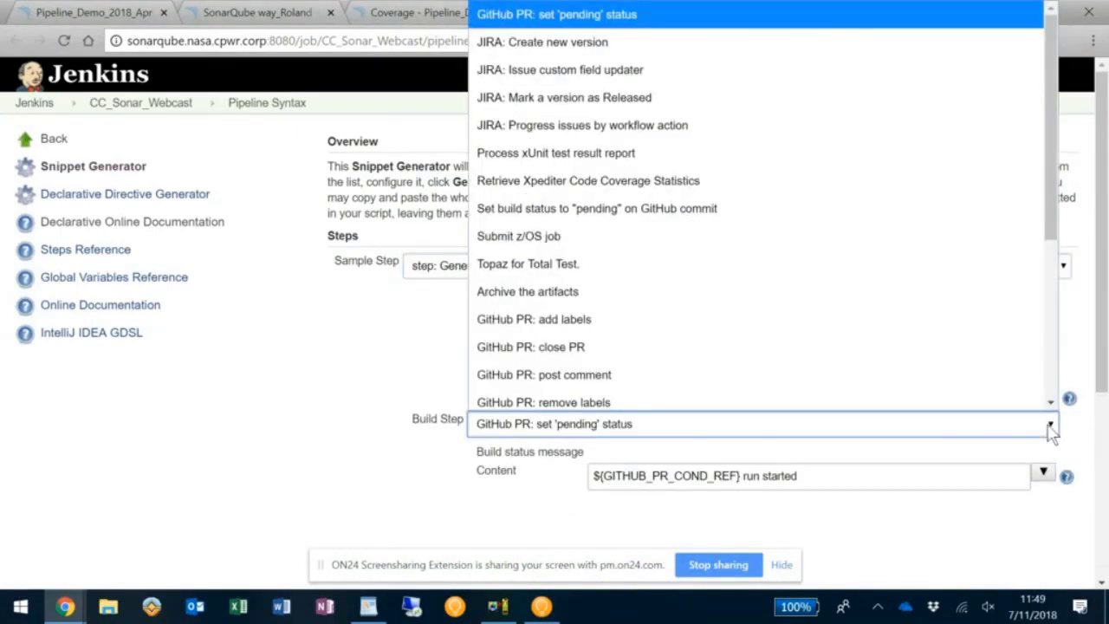
pyautogui.click(527, 264)
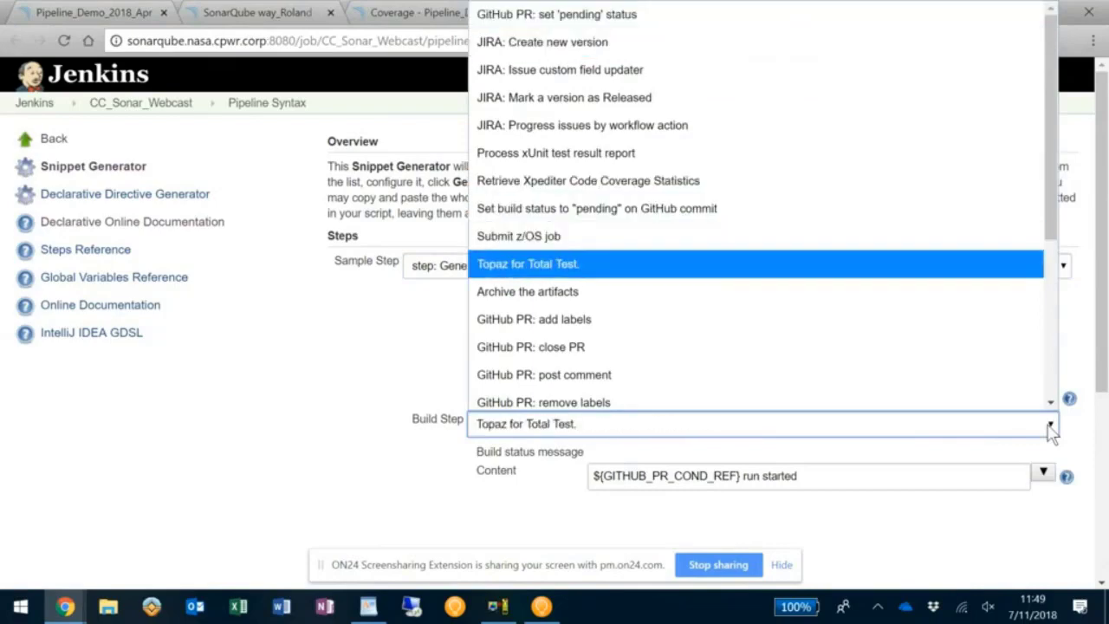
pyautogui.click(526, 263)
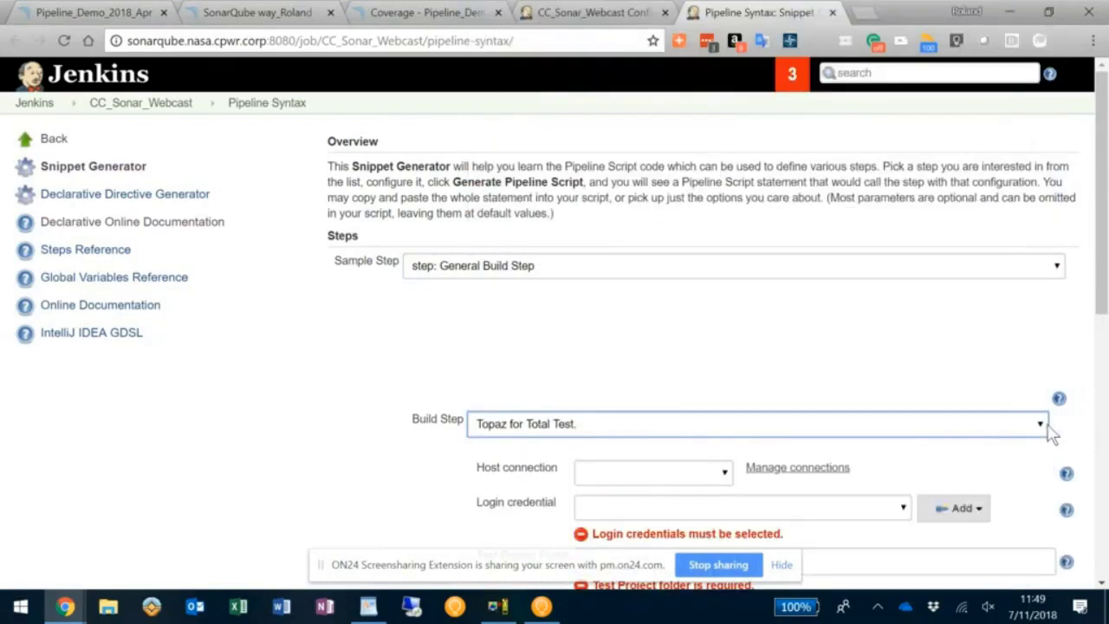
pyautogui.scroll(-3)
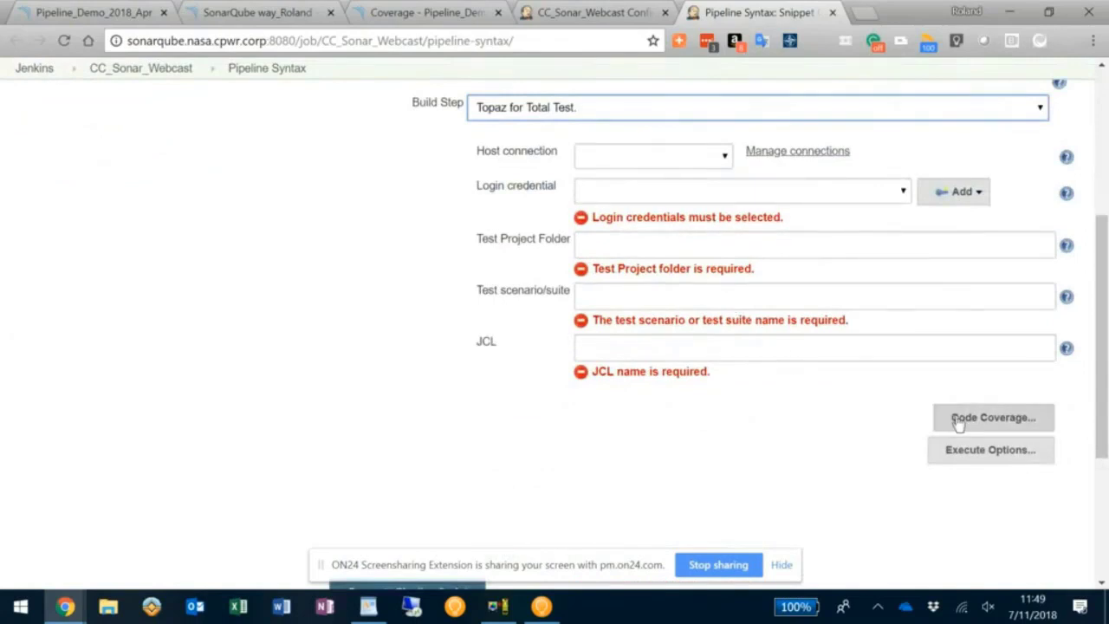
# - Reveal the code coverage settings and visit the repository and System Name fields
pyautogui.click(993, 416)
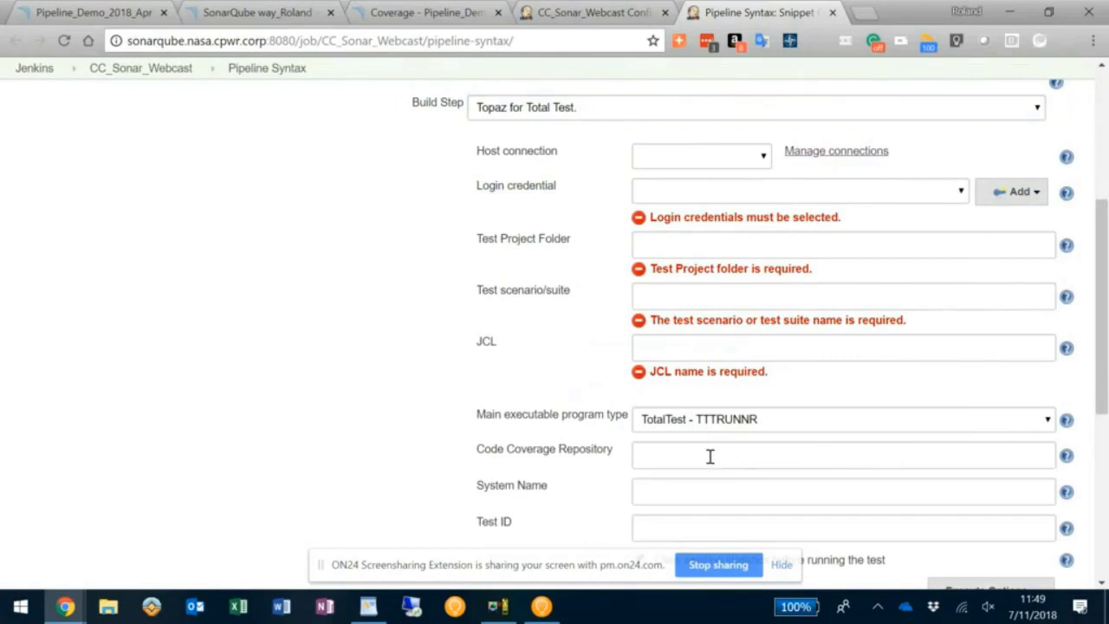
pyautogui.click(842, 454)
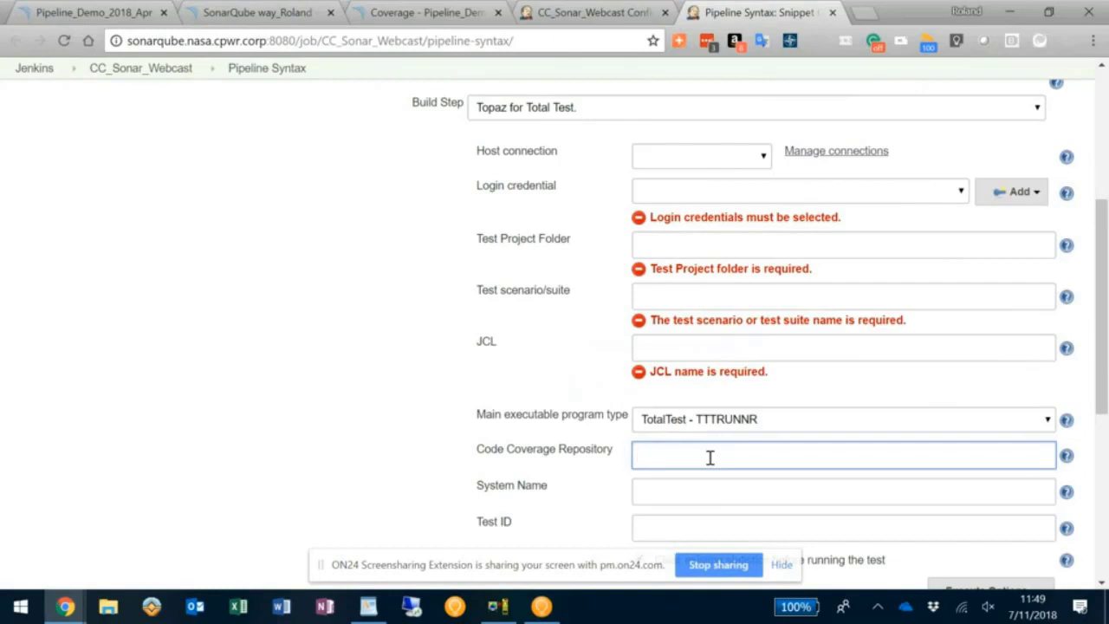
pyautogui.click(842, 492)
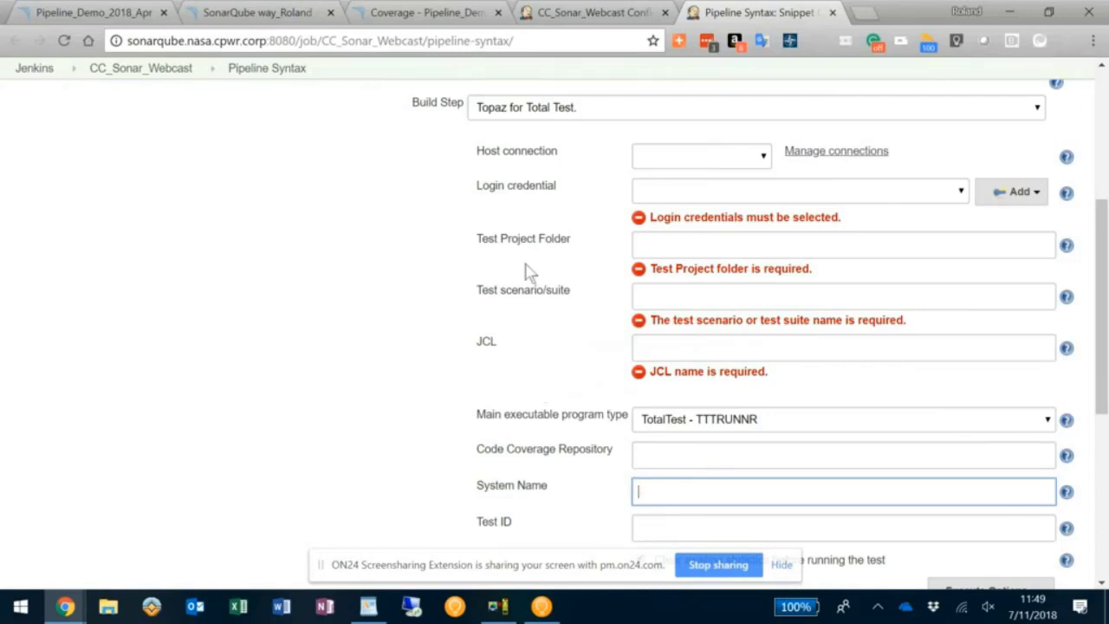
pyautogui.scroll(-3)
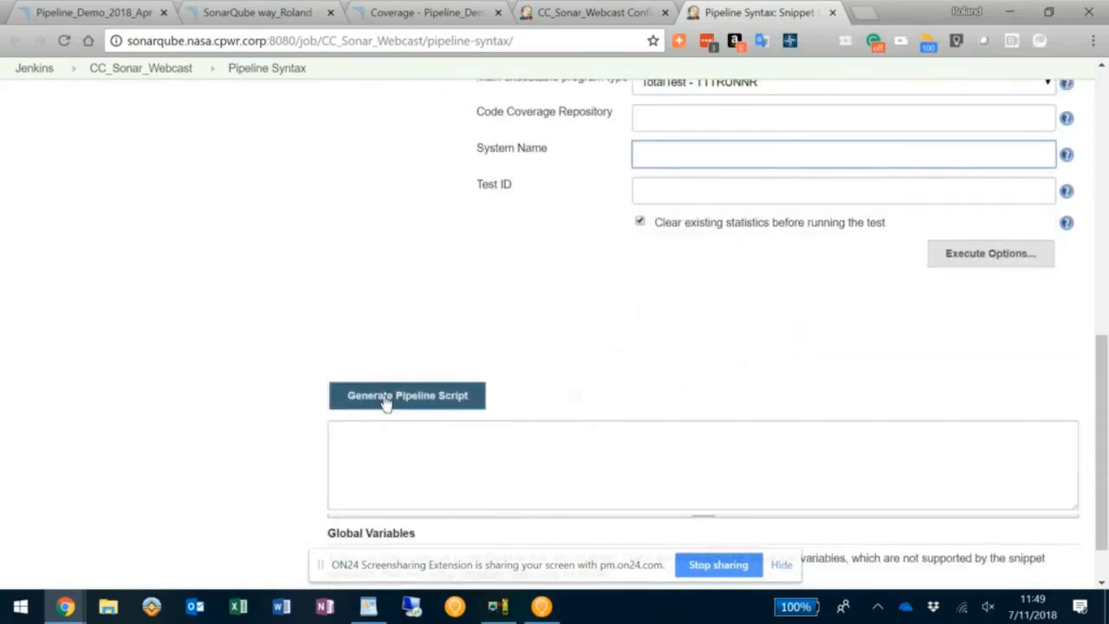
# - Generate the Topaz for Total Test pipeline script snippet with blank code coverage fields
pyautogui.click(408, 395)
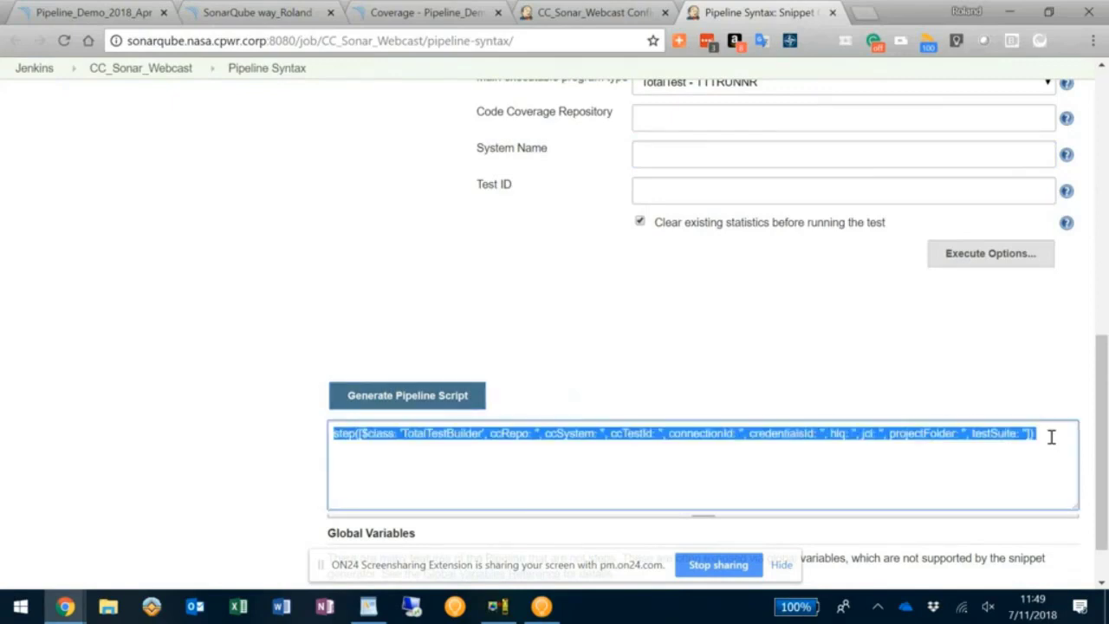
pyautogui.moveTo(780, 496)
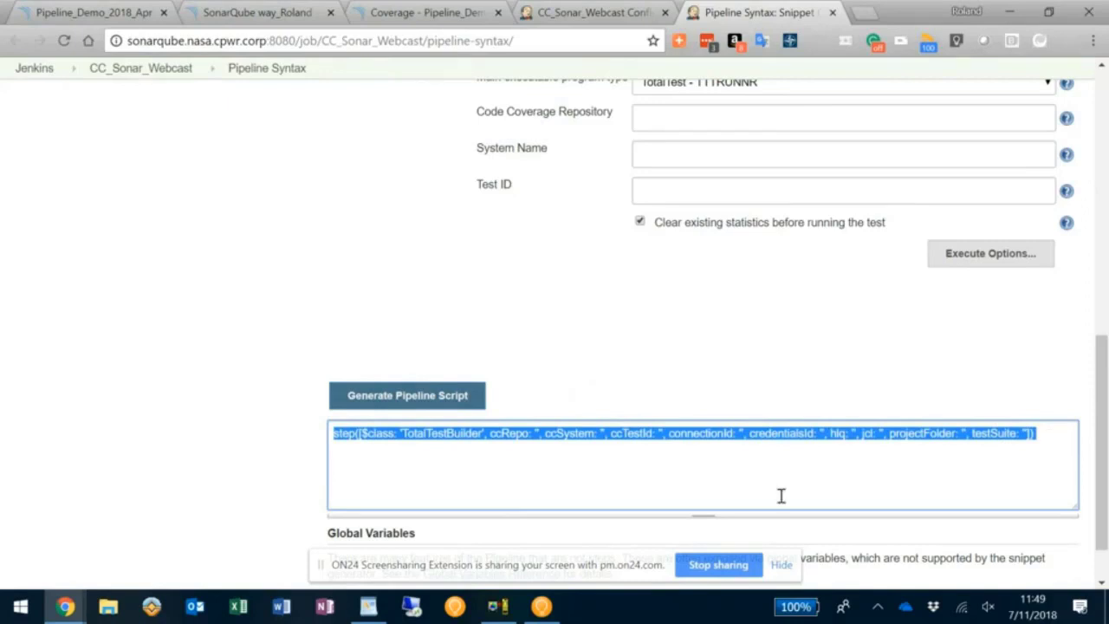
pyautogui.moveTo(55, 218)
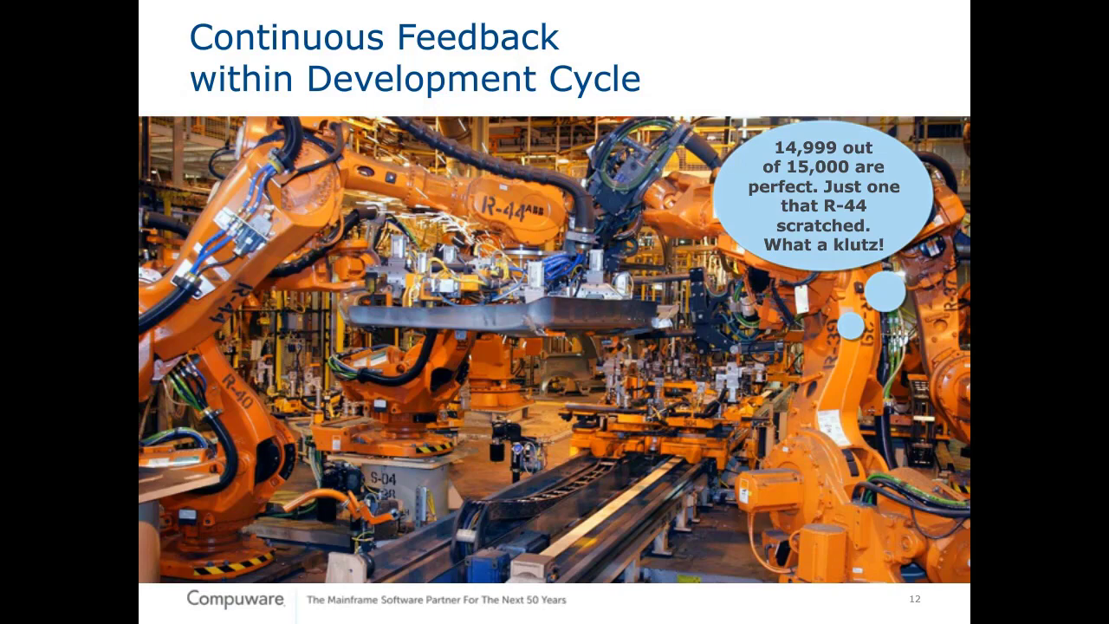
# - Advance to slide 13, 'Topaz for Total Test Code Coverage'
pyautogui.press('right')
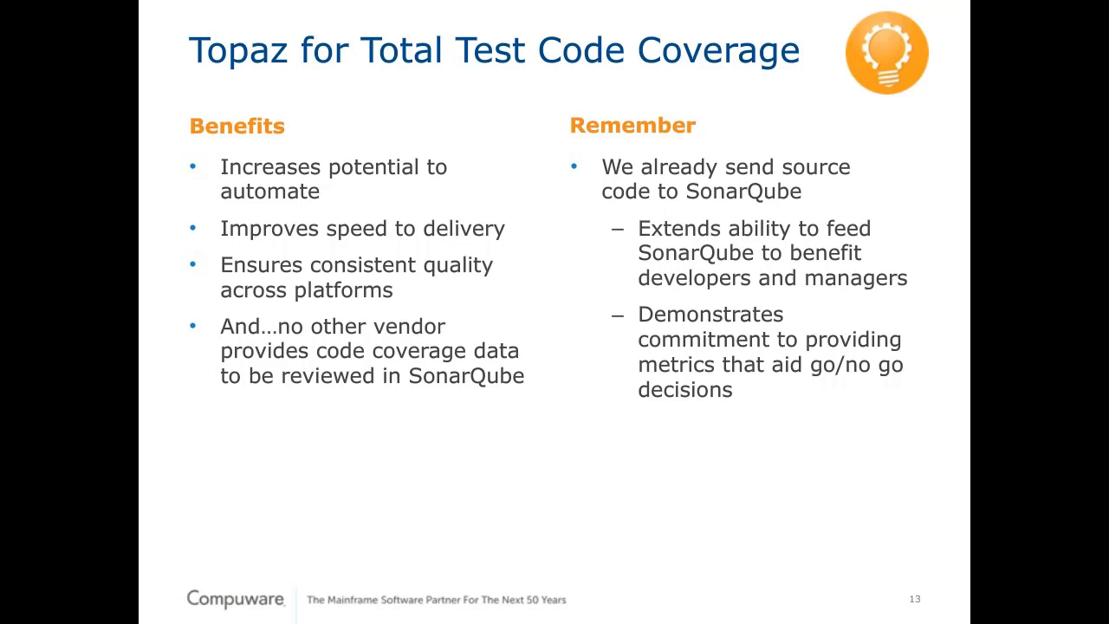
# - Advance the slideshow through the Summary slide to slide 15, "Shifting Left: You can't manage what you can't measure."
pyautogui.press('Right')
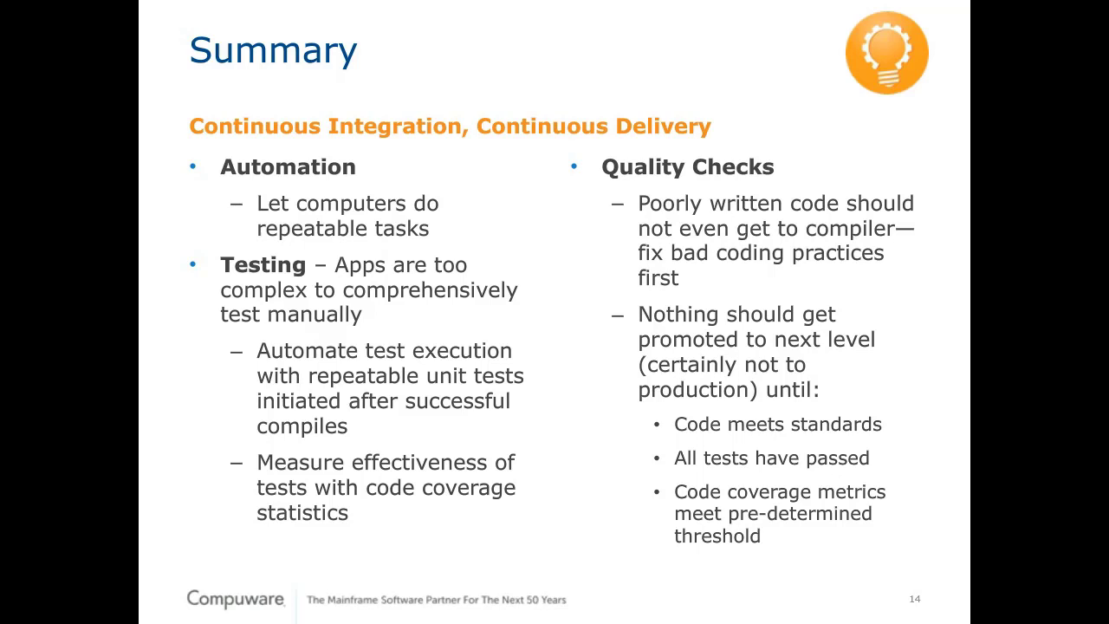
pyautogui.press('right')
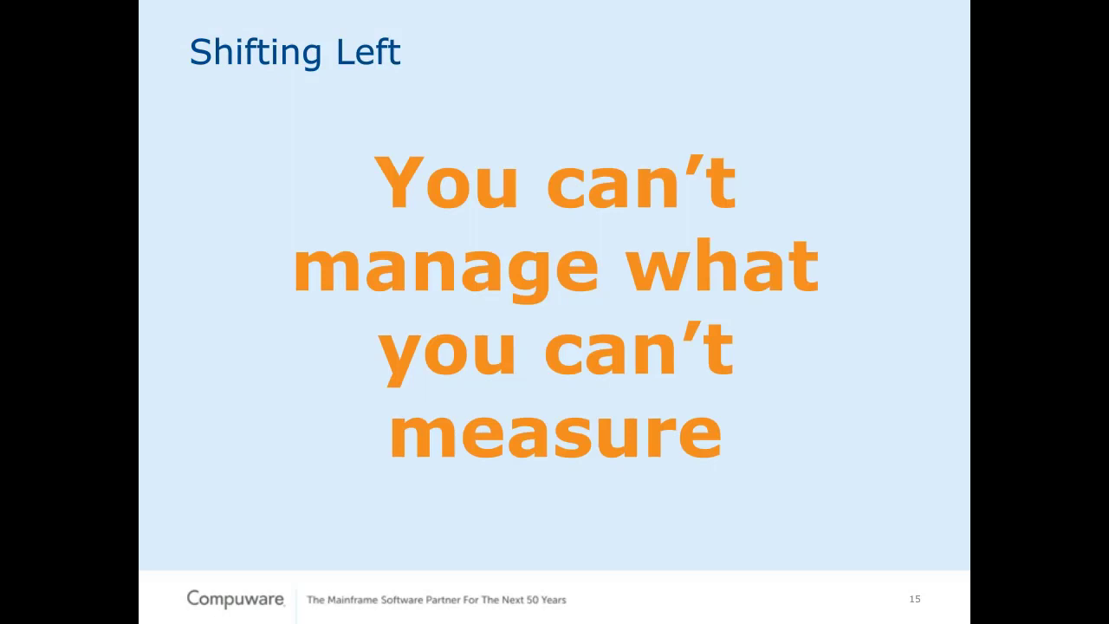